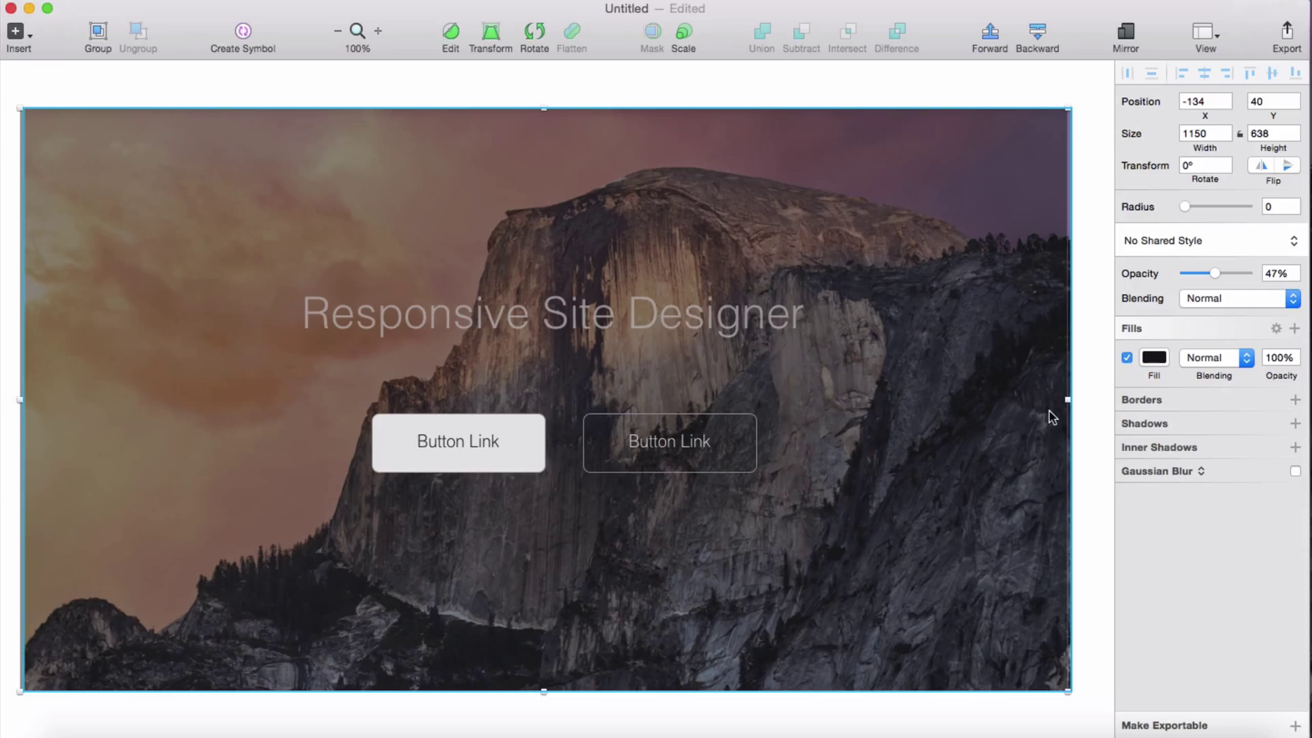
Delete the extra three-column row, leaving one row with a single 12-span column
left_click_drag(1066, 399, 1041, 402)
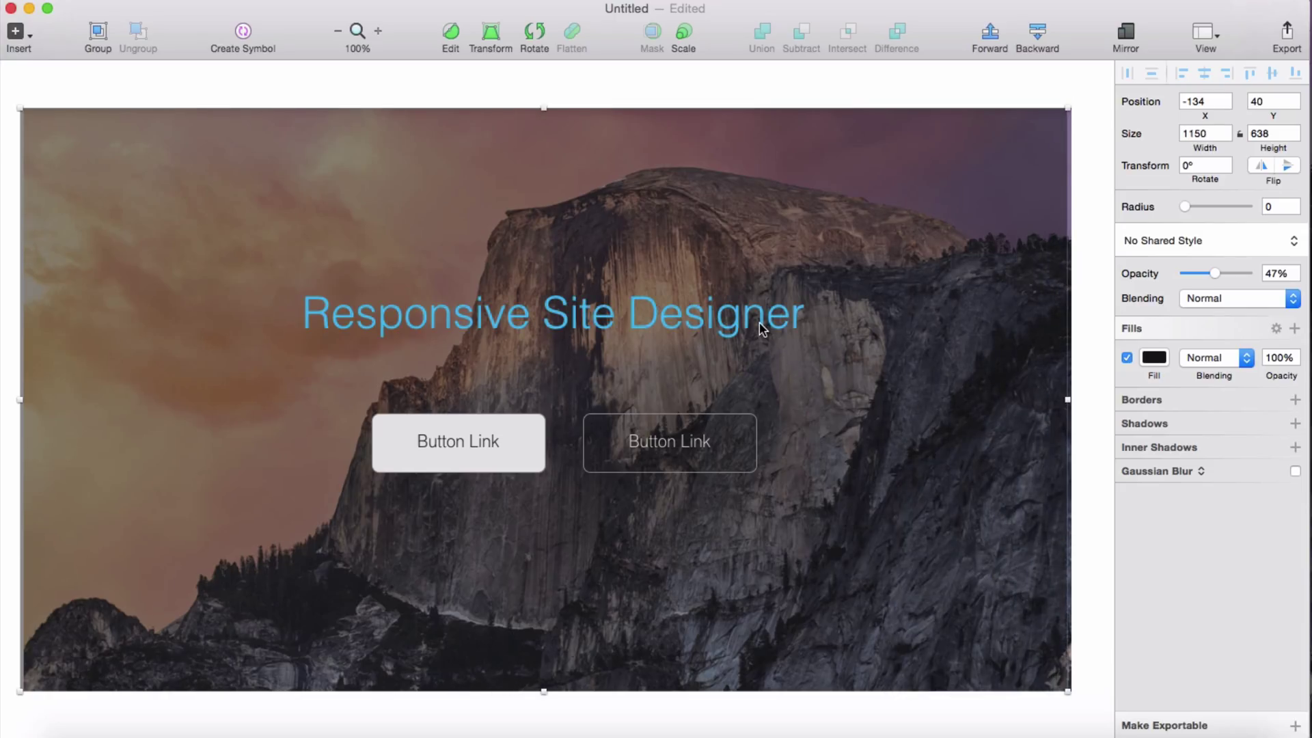
mouse_move(796, 382)
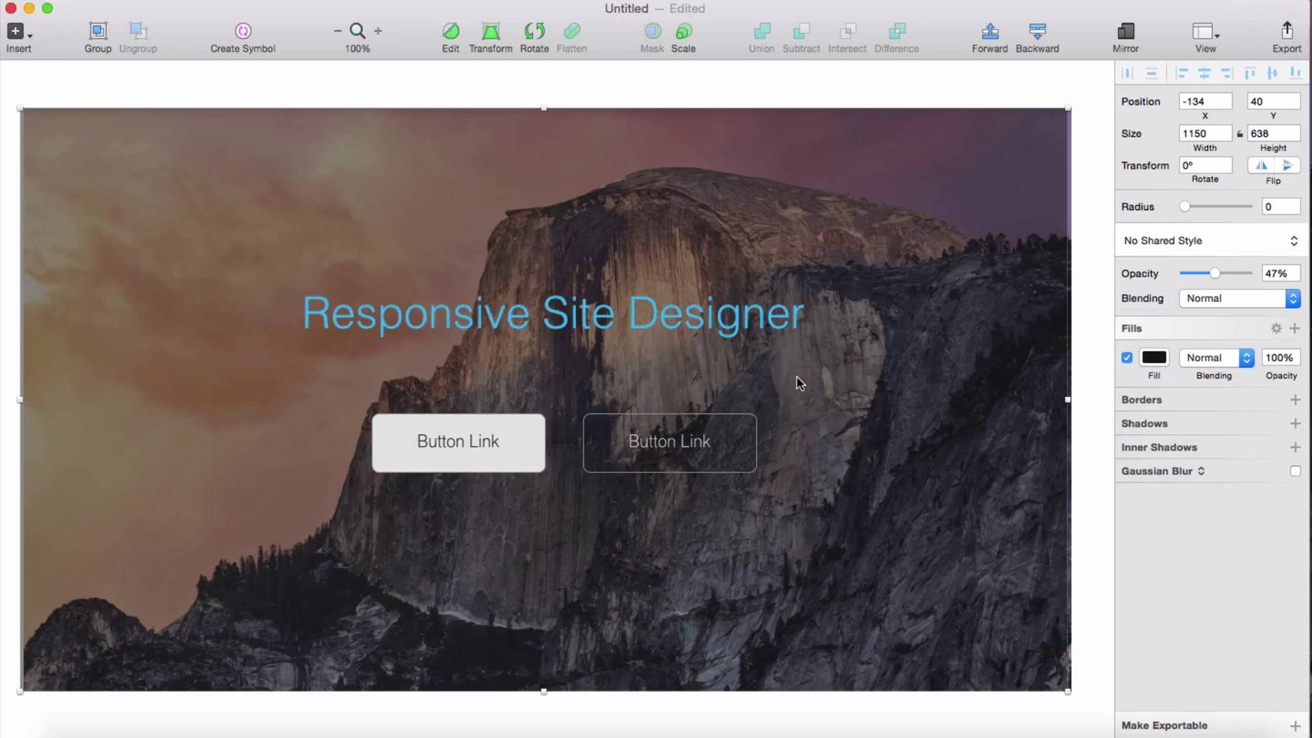
mouse_move(676, 368)
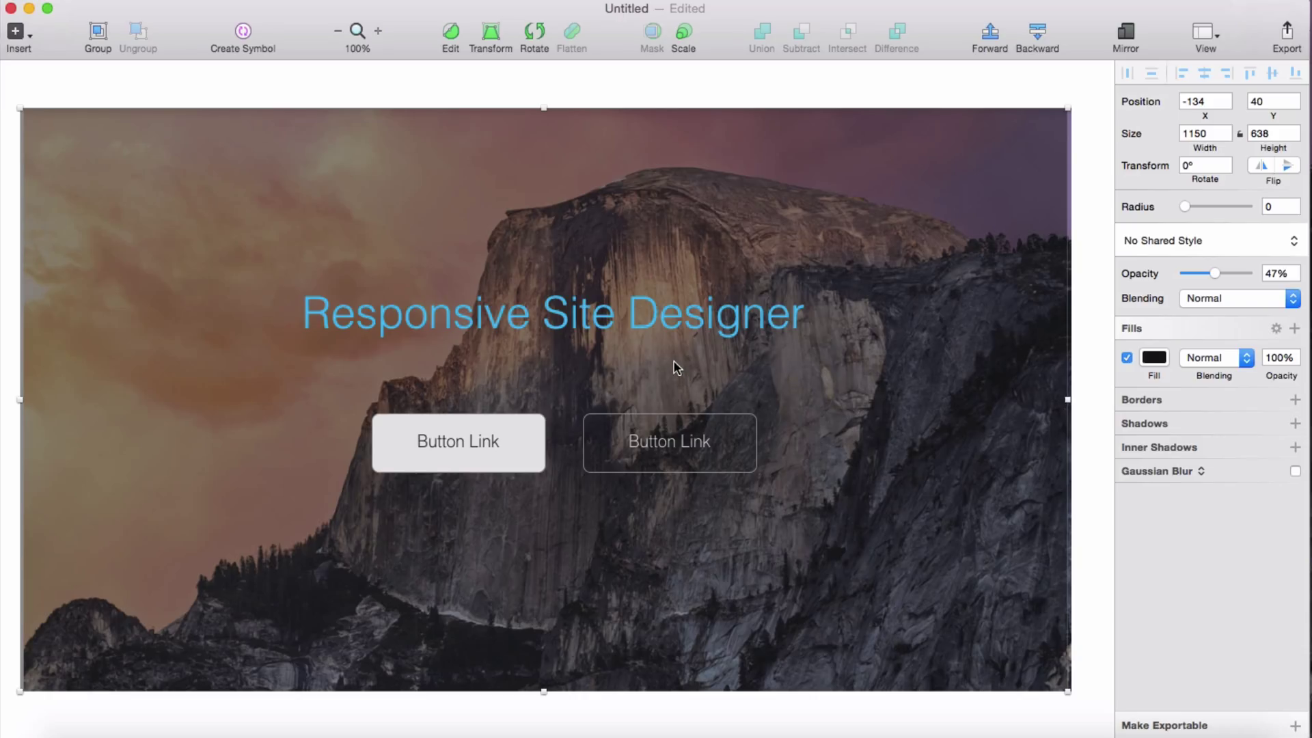
left_click(458, 442)
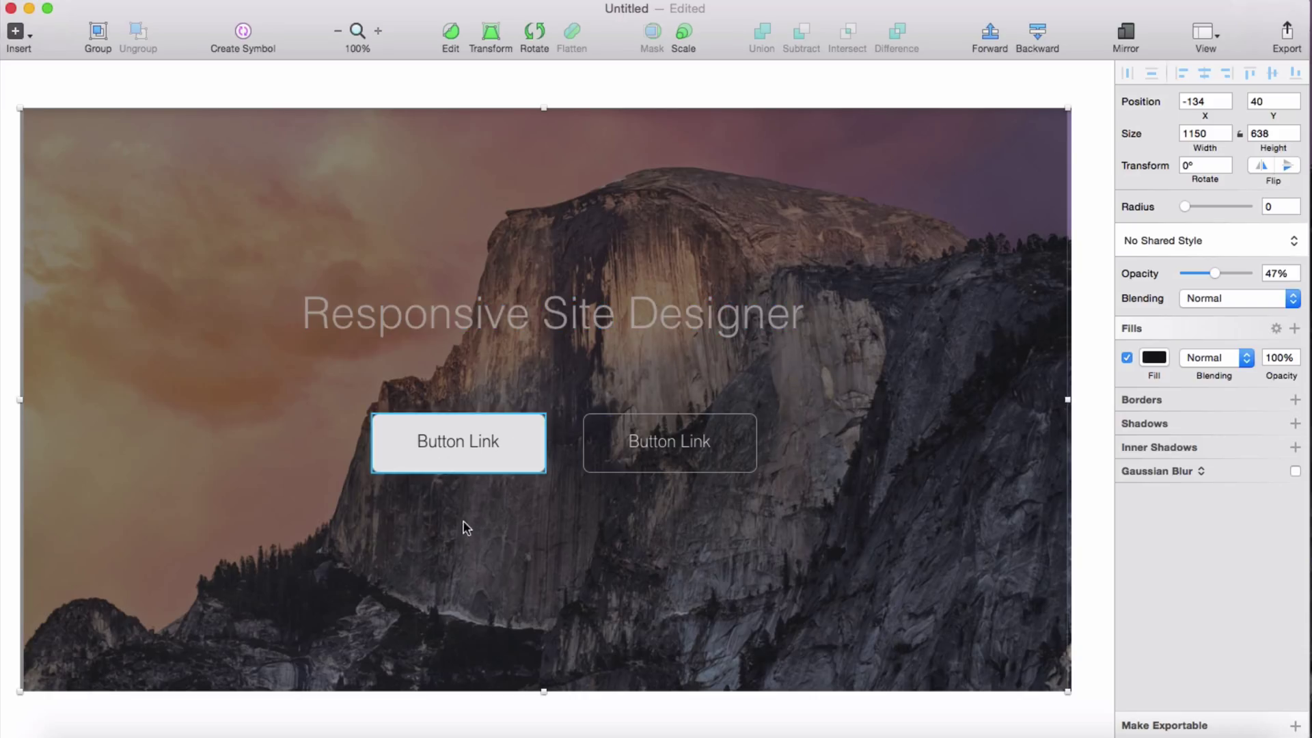
left_click(668, 442)
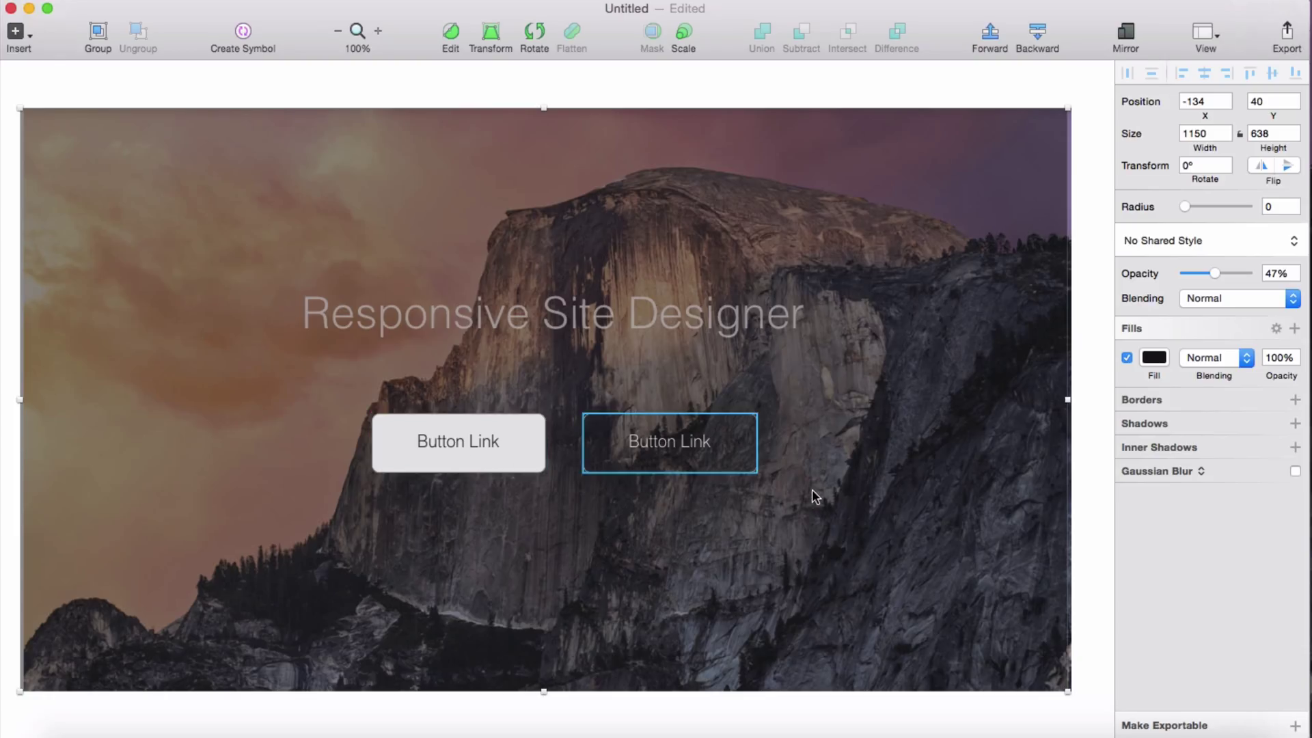
mouse_move(793, 558)
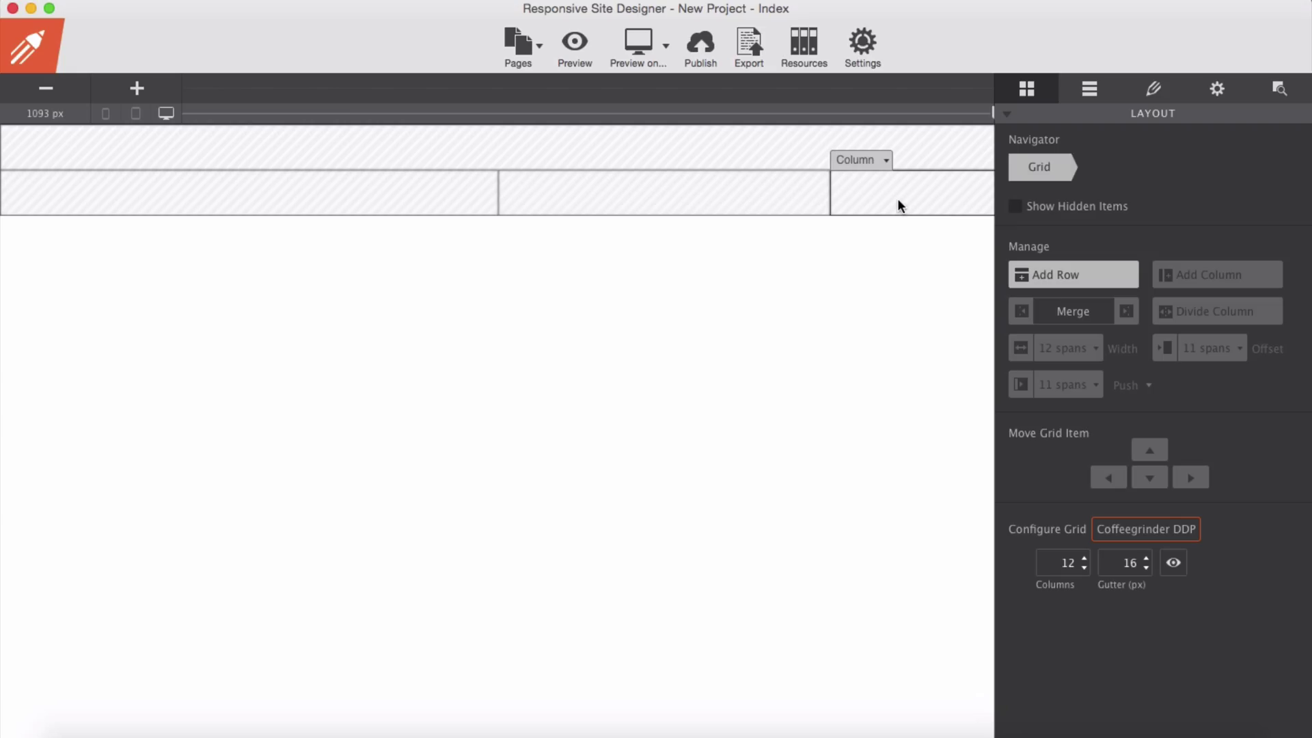
left_click(911, 193)
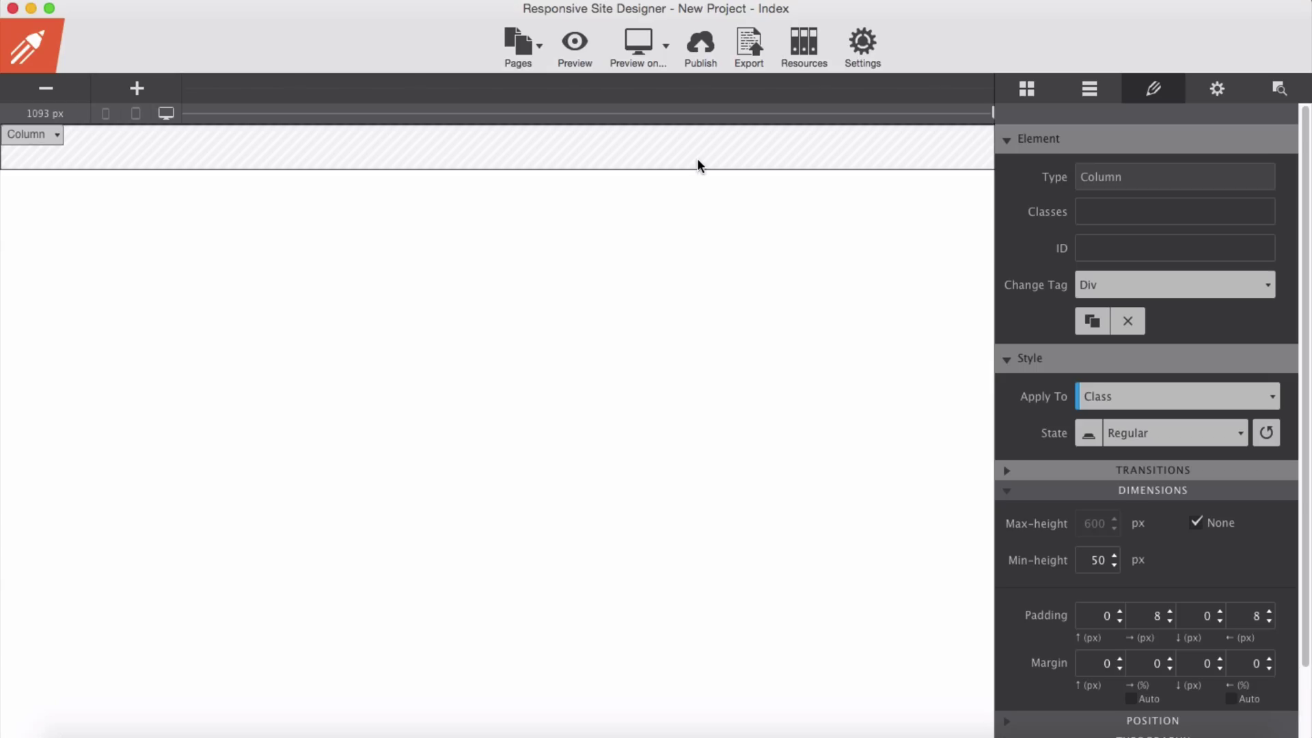
mouse_move(426, 164)
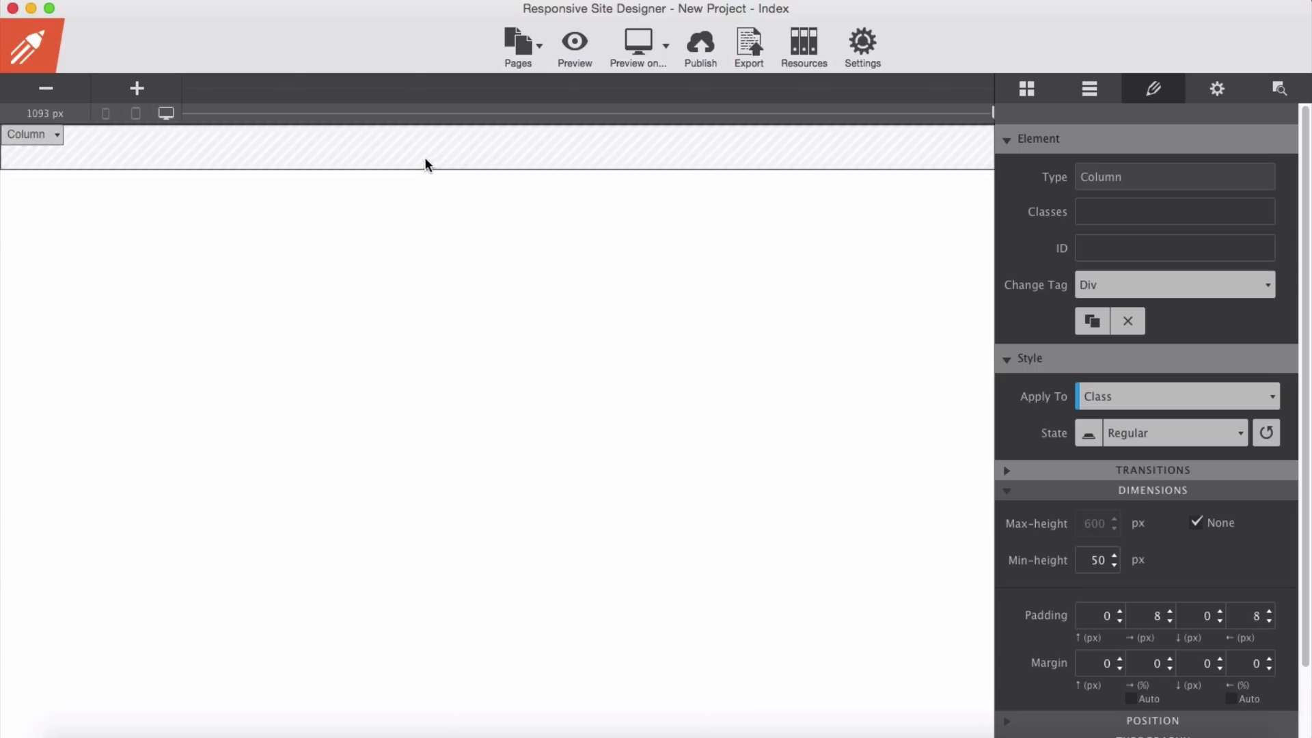
left_click(1026, 88)
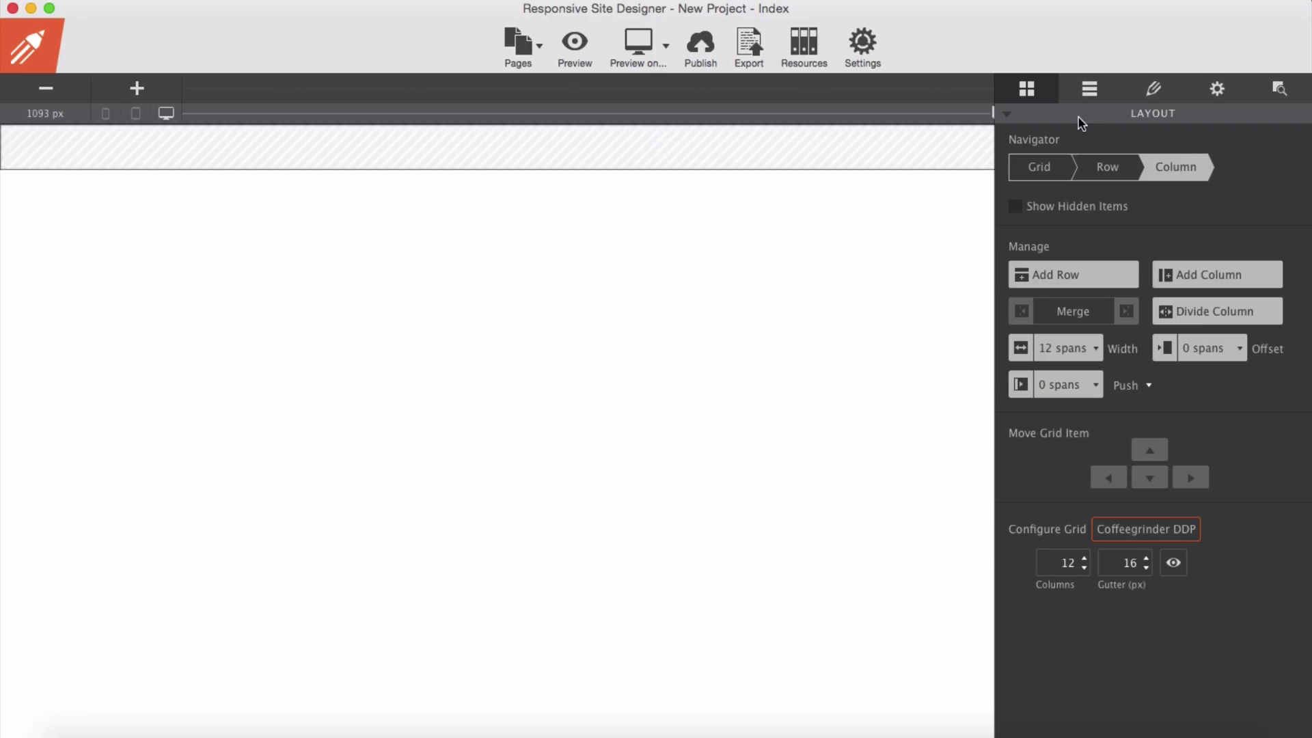
Drag a Subgrid from the Elements list into the full-width column
left_click(1089, 88)
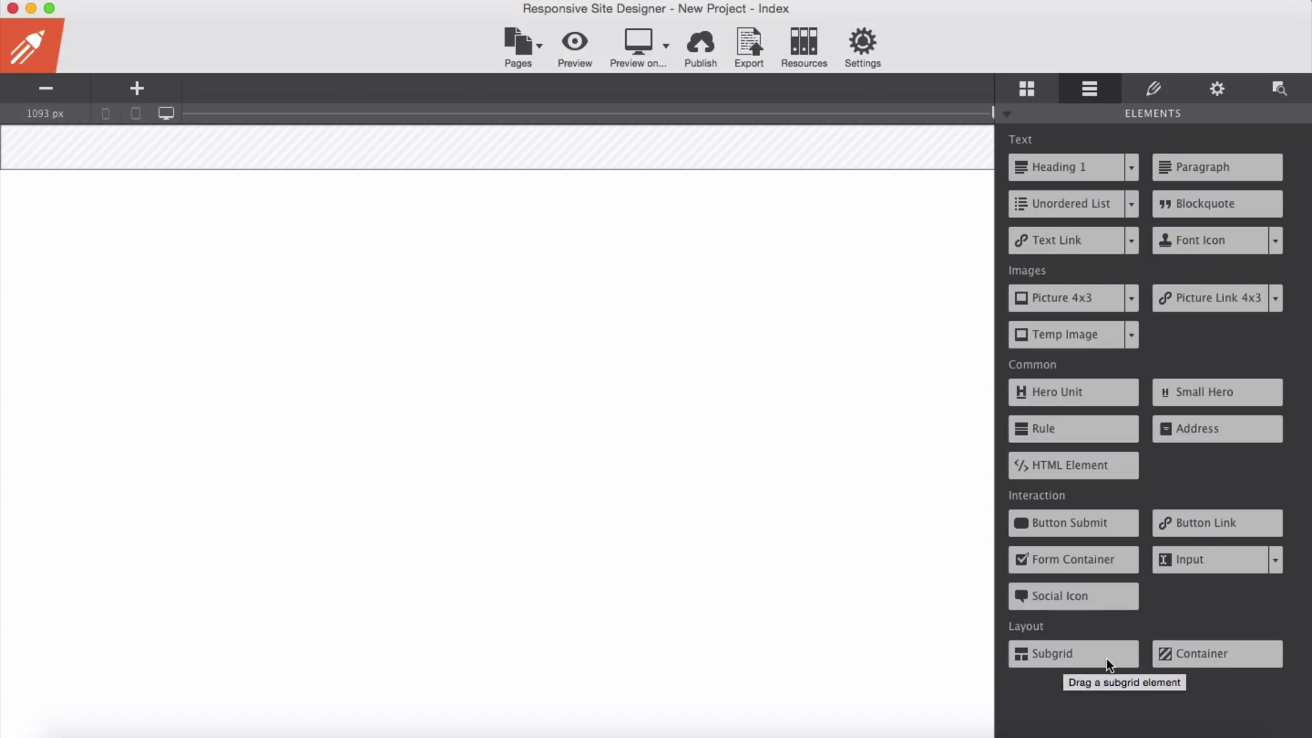
left_click_drag(1072, 653, 660, 146)
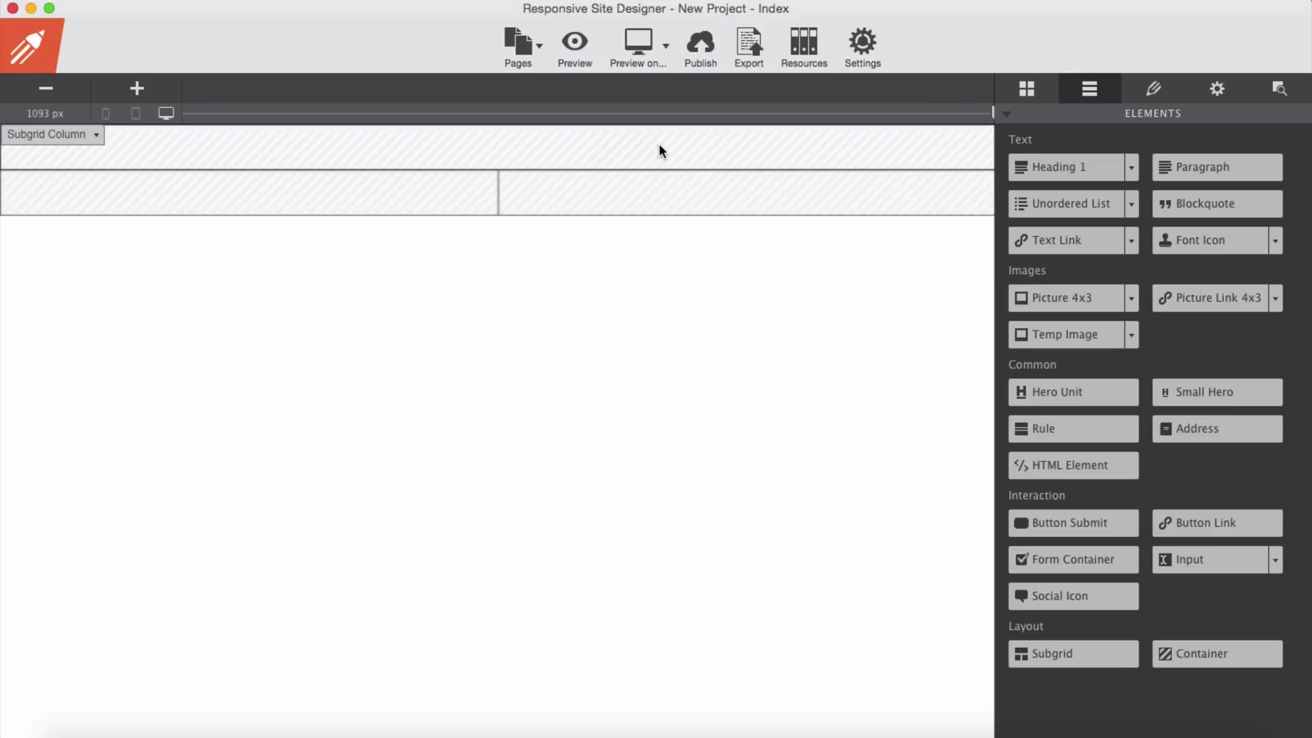
mouse_move(528, 149)
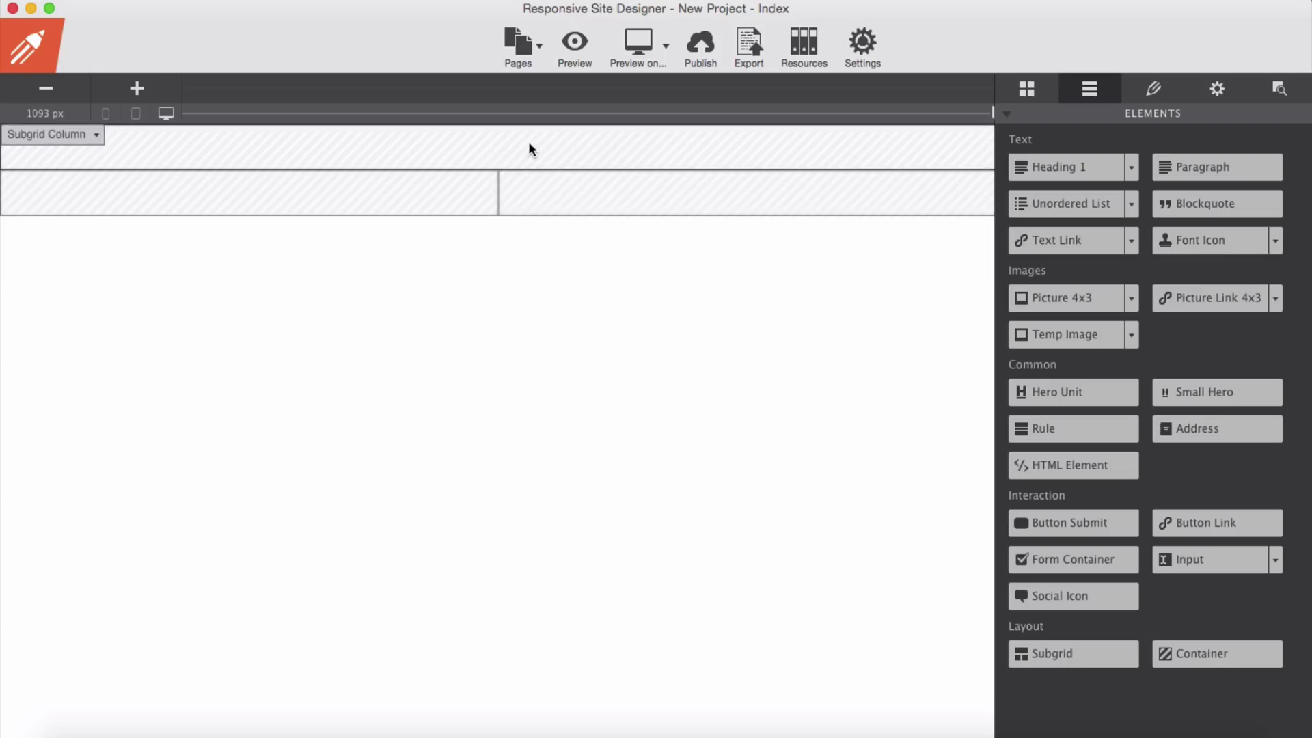
mouse_move(520, 152)
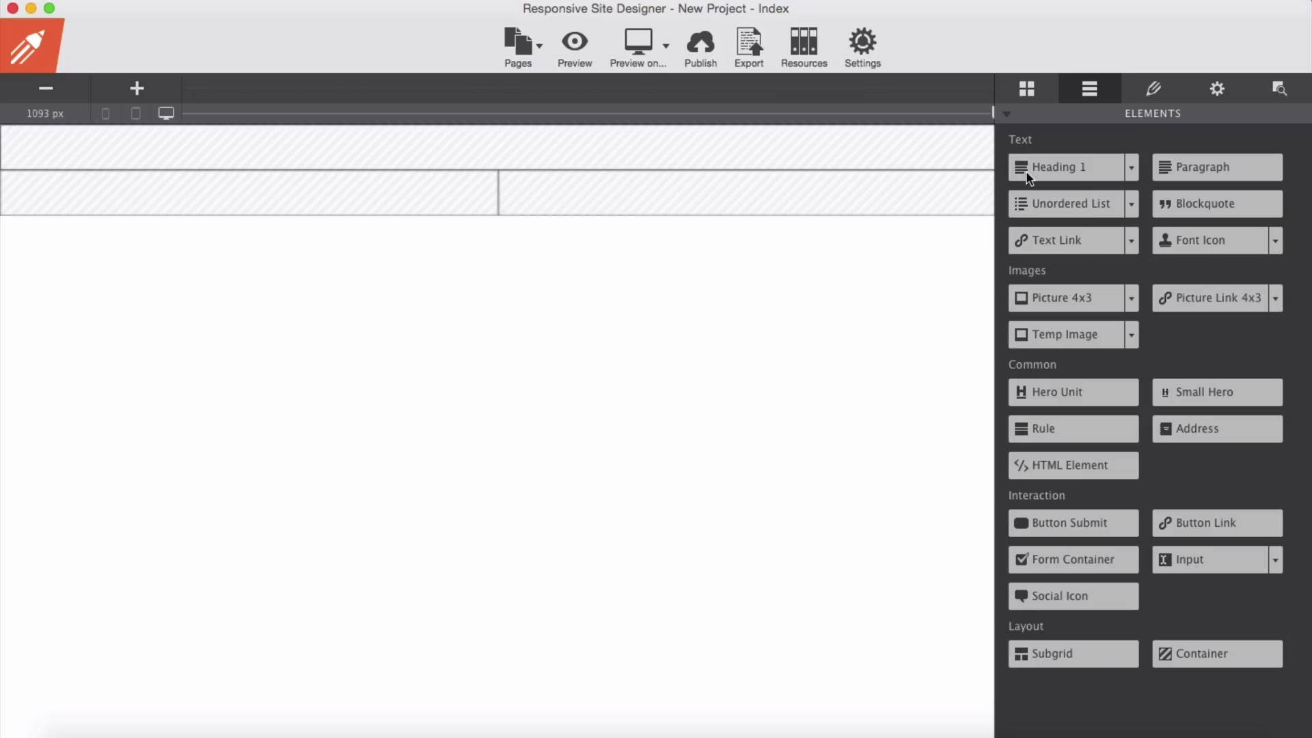
mouse_move(1080, 193)
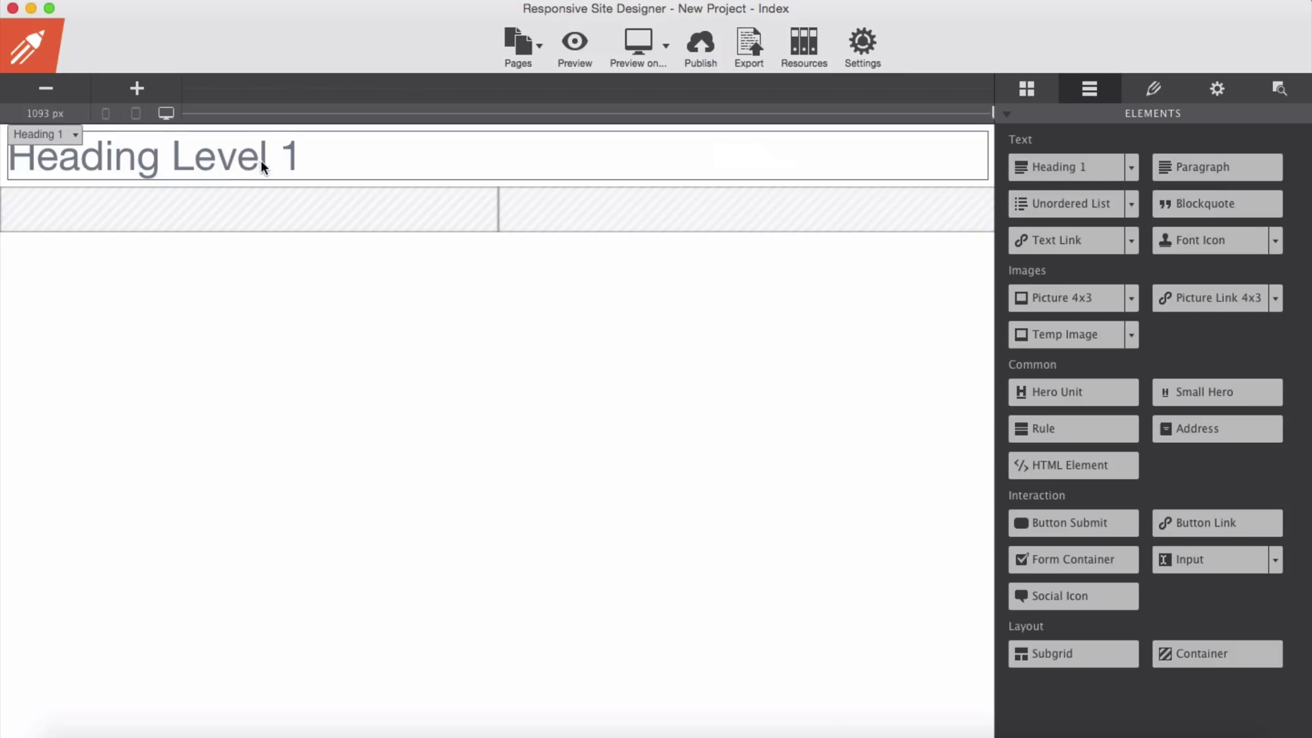
Change the heading text to 'Responsive Site Designer' and centre-align it
left_click(1152, 89)
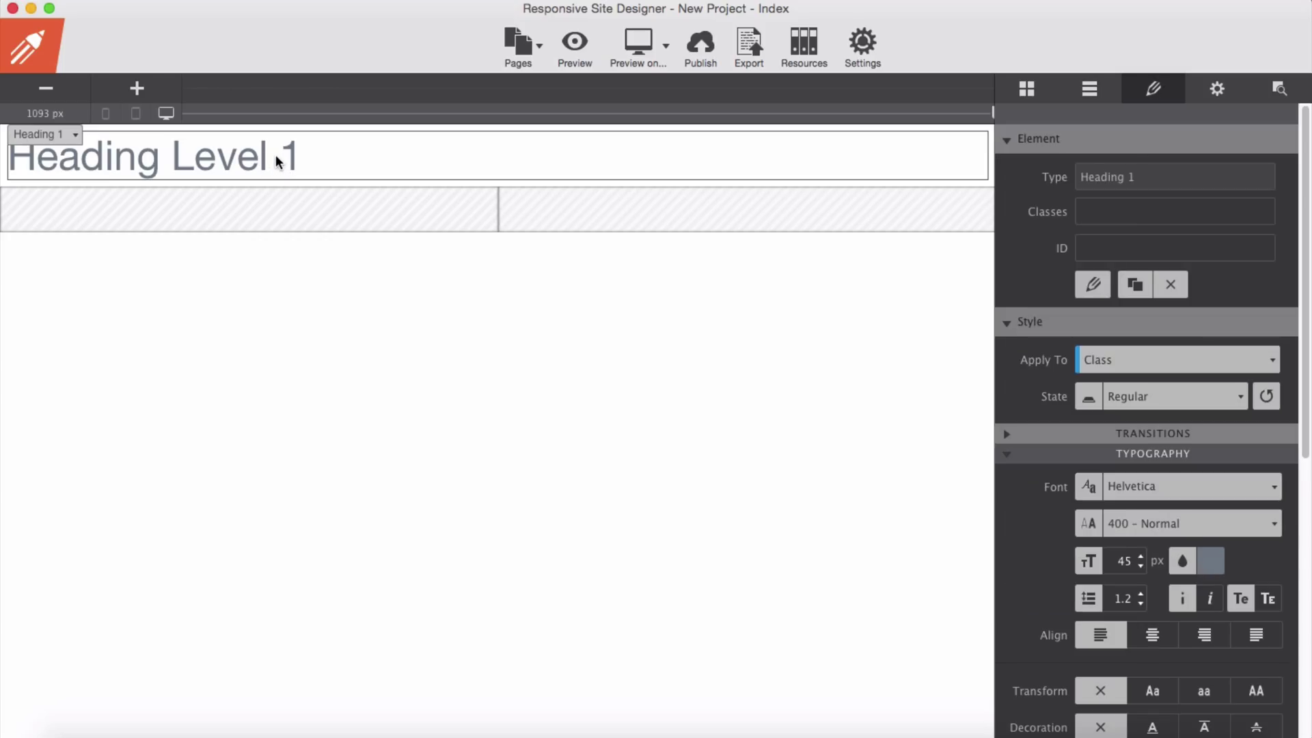
double_click(151, 156)
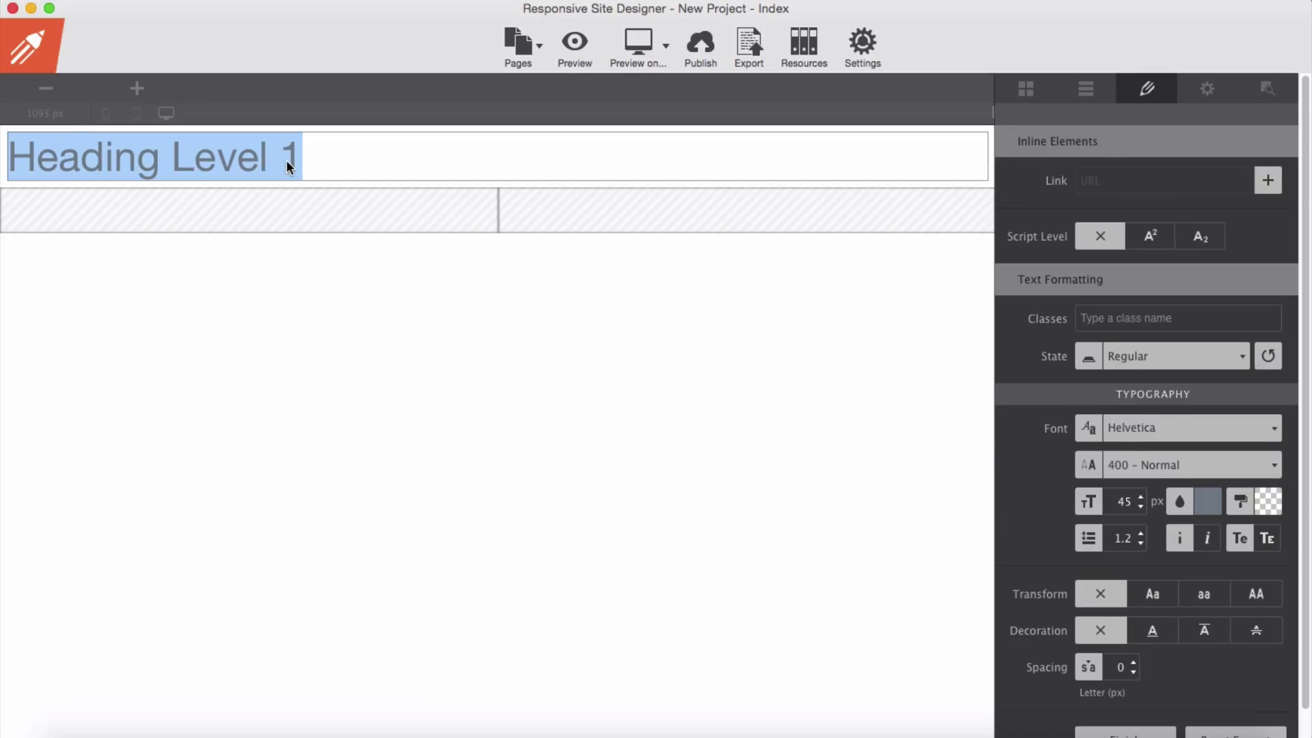
type("Responsive Site Designer")
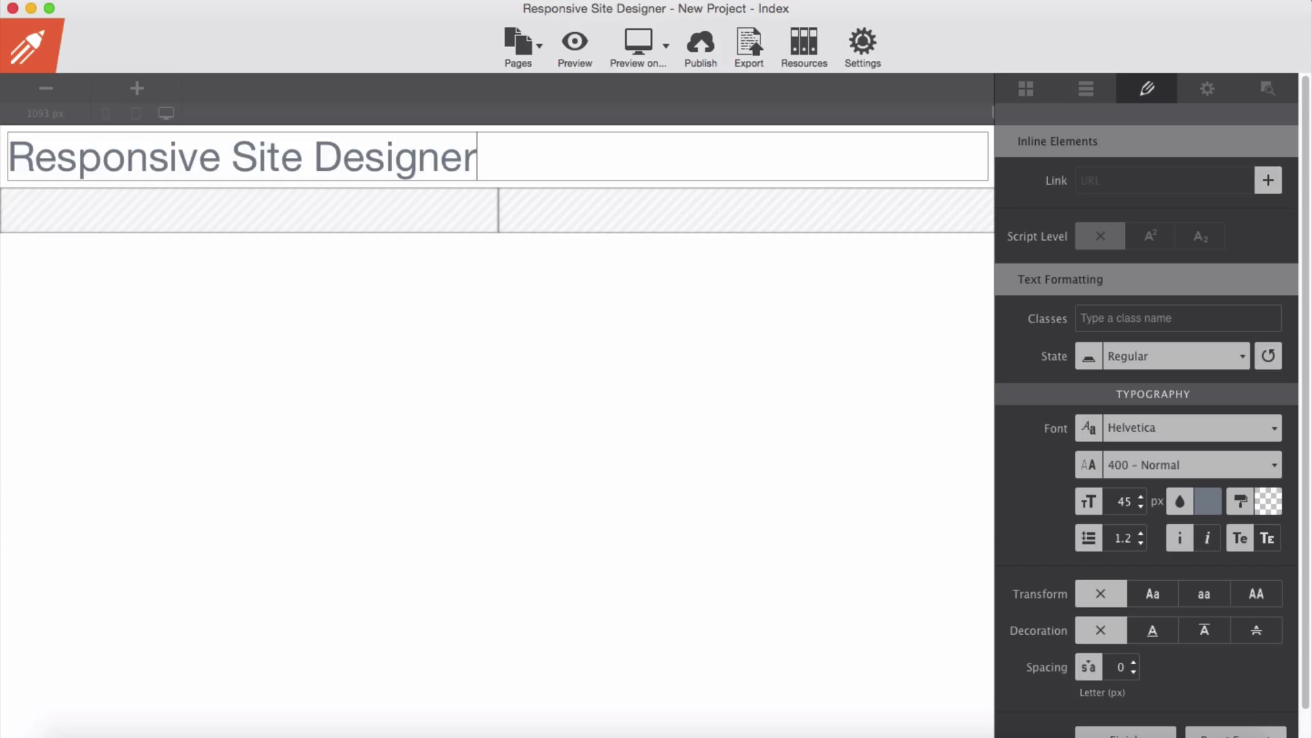
mouse_move(765, 264)
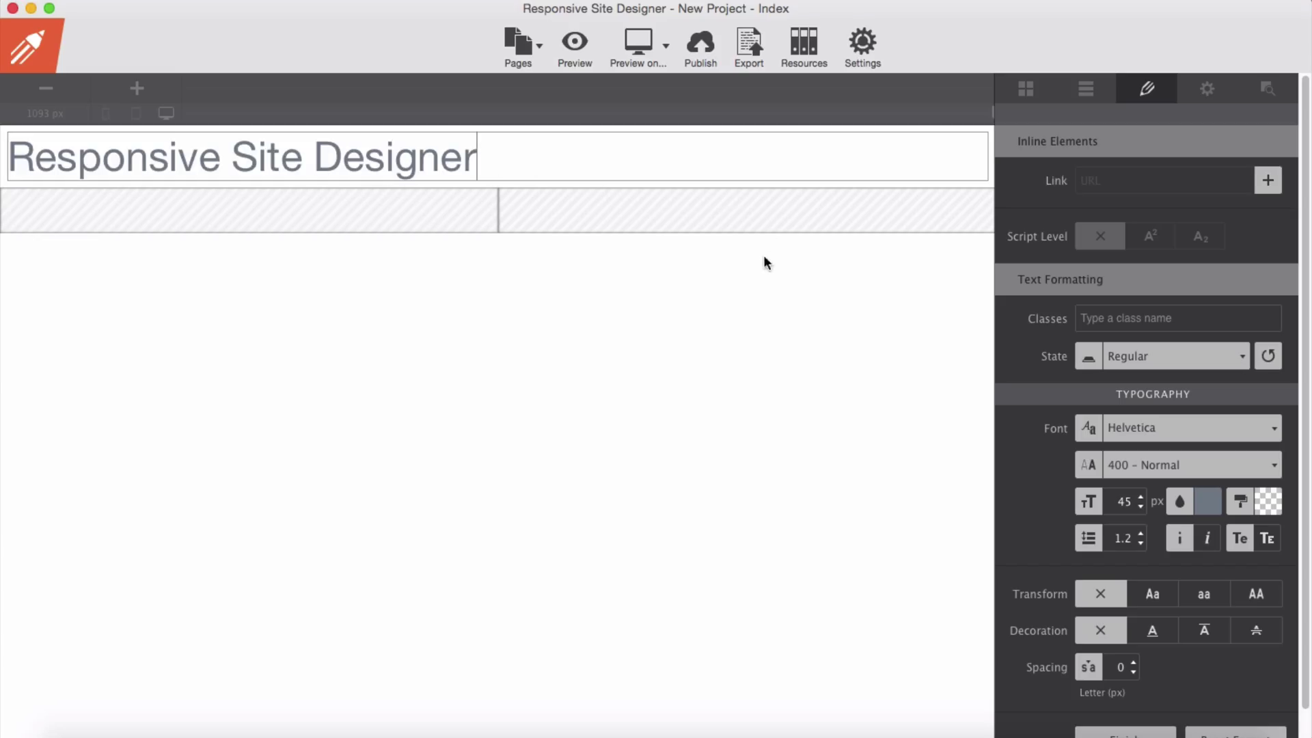
mouse_move(483, 373)
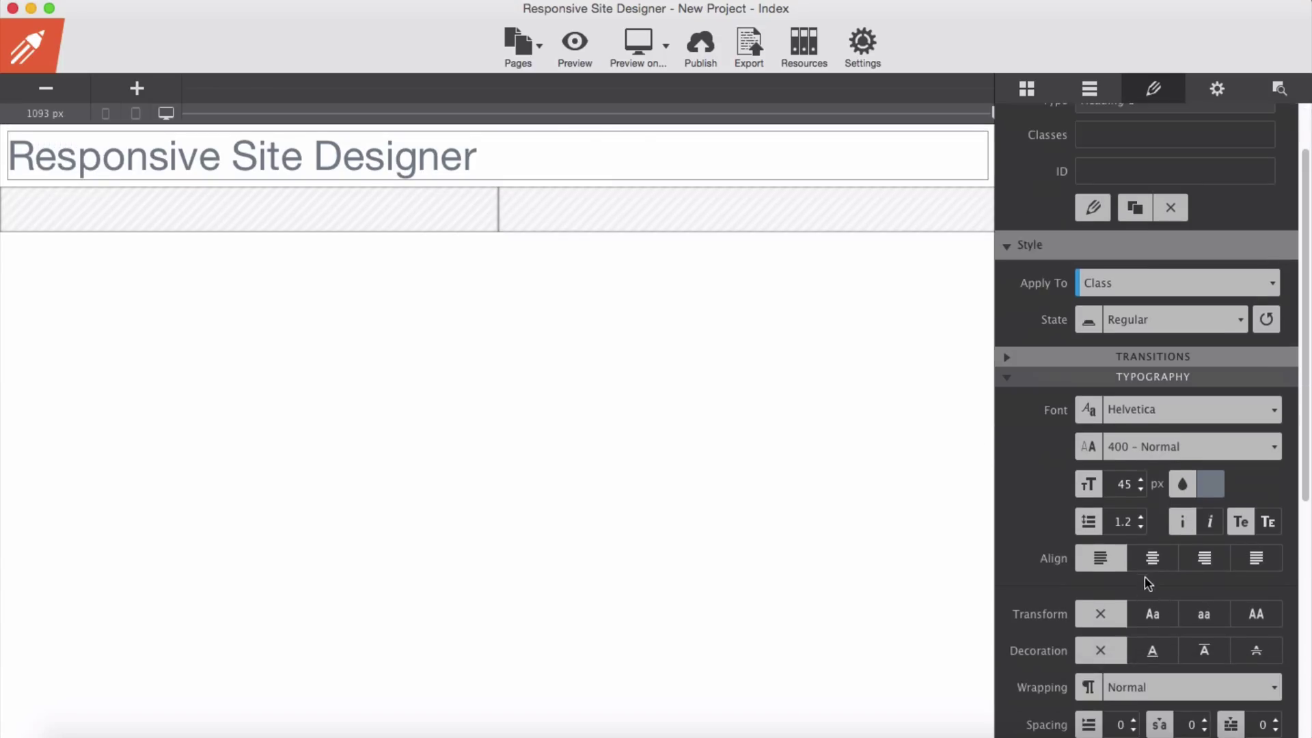
left_click(1151, 558)
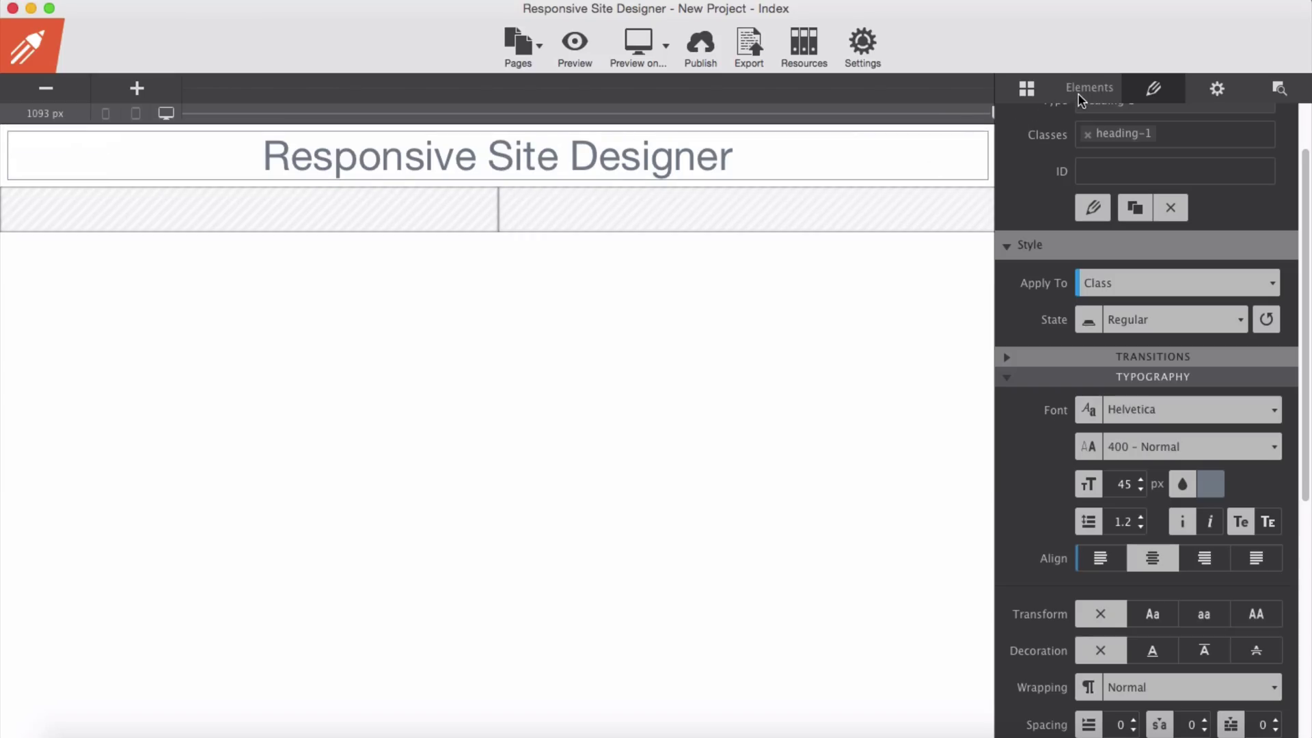
Add a Button Link to both the left and right half cells
left_click(1088, 87)
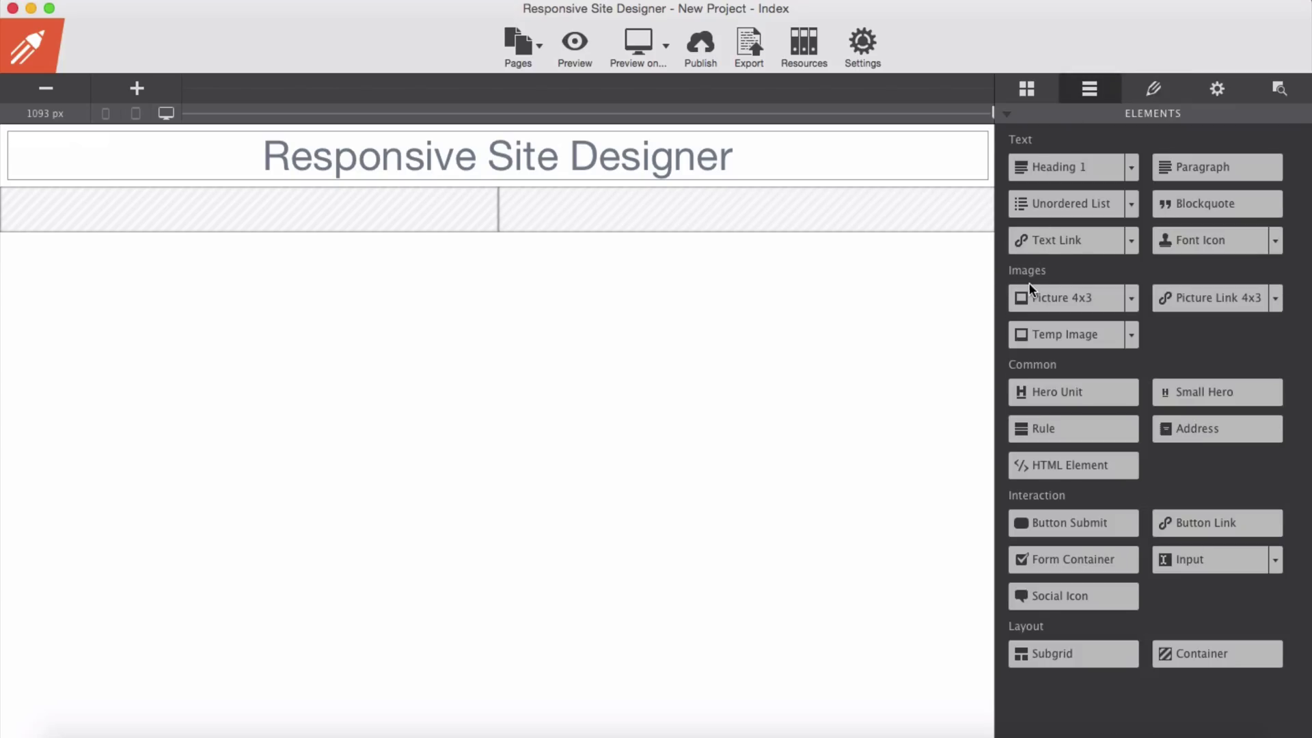
mouse_move(410, 244)
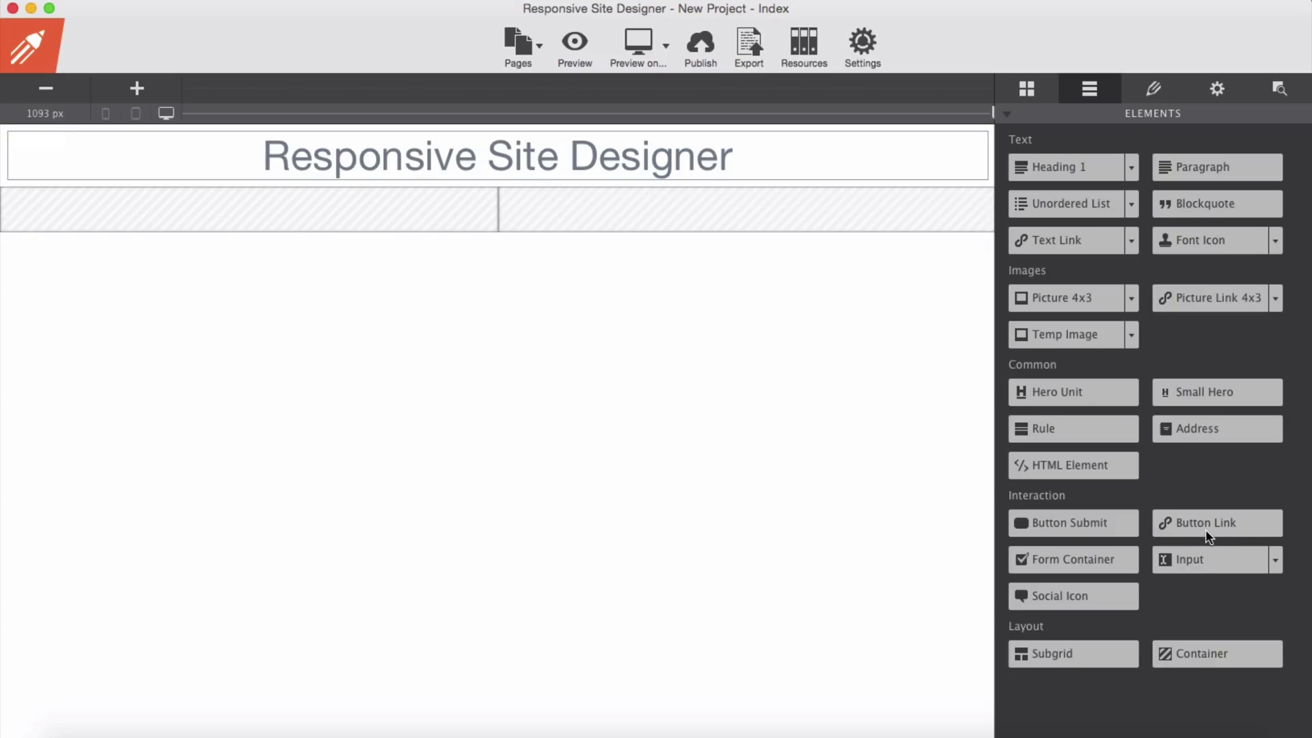
mouse_move(1215, 522)
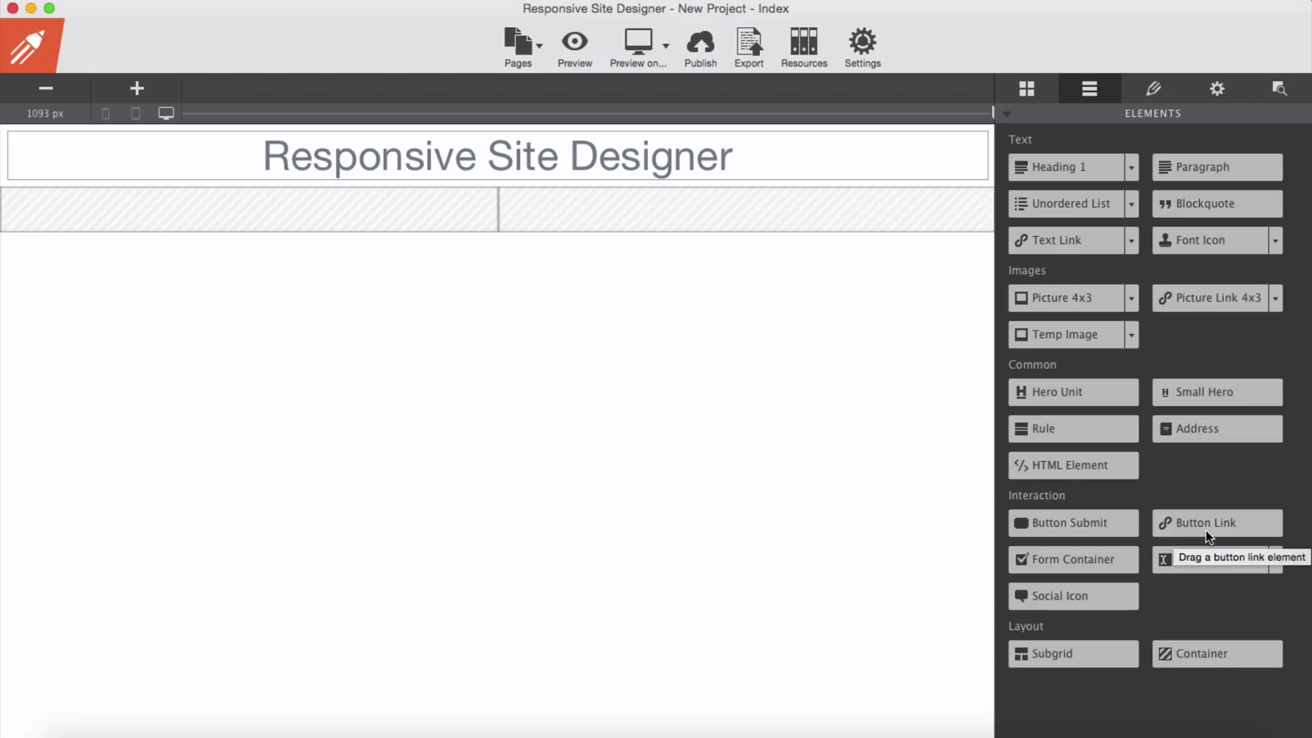
mouse_move(1211, 546)
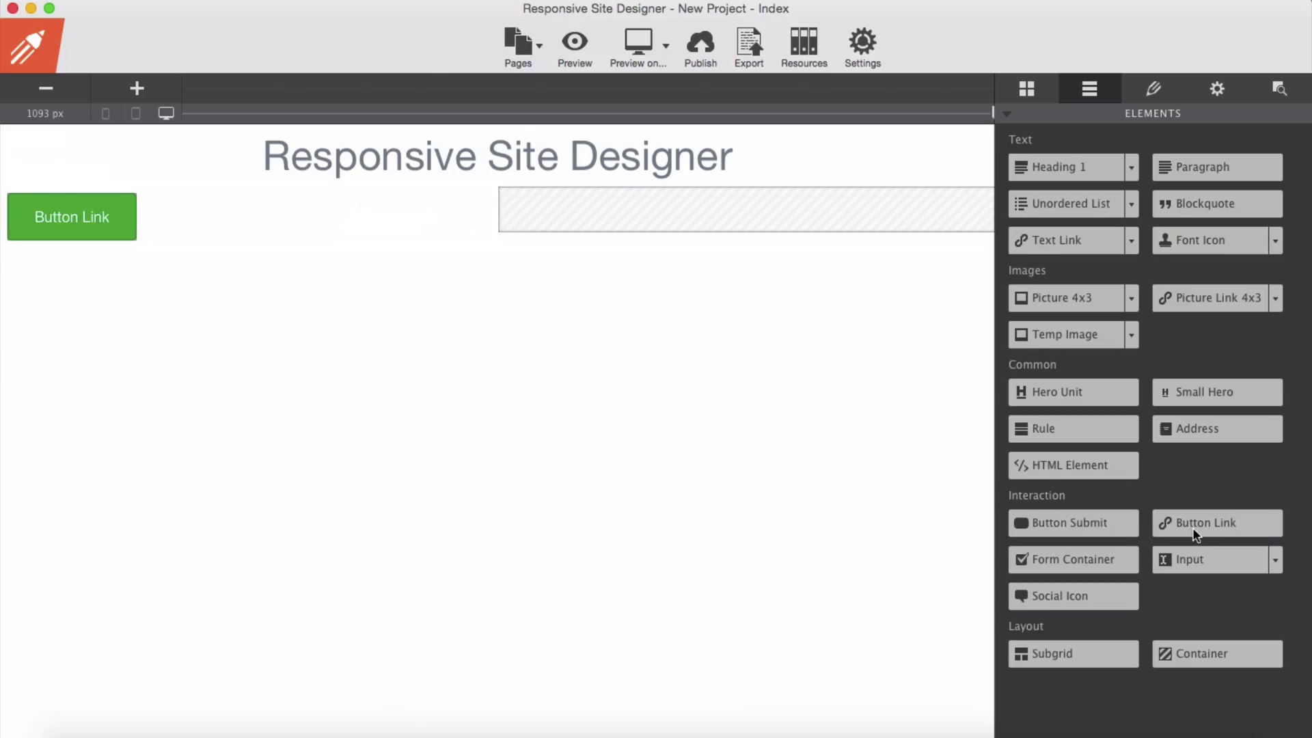
left_click_drag(1203, 522, 569, 216)
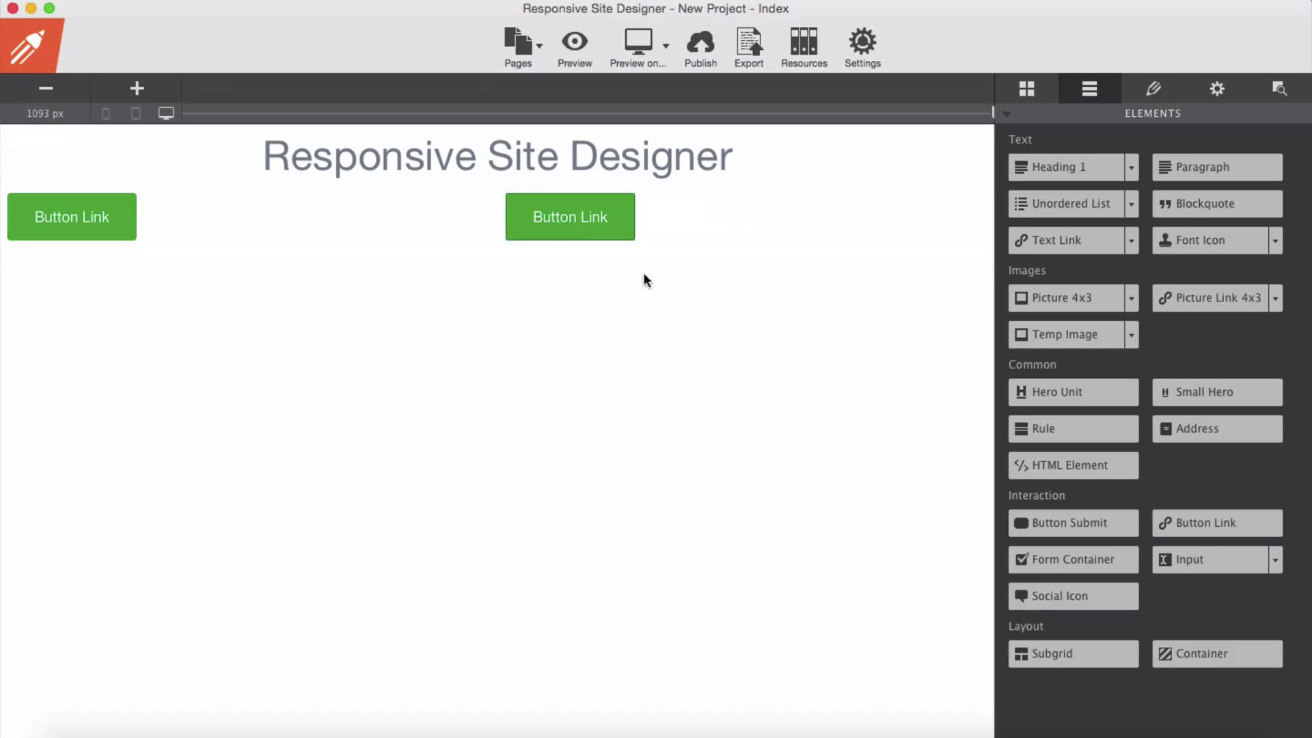
left_click(71, 217)
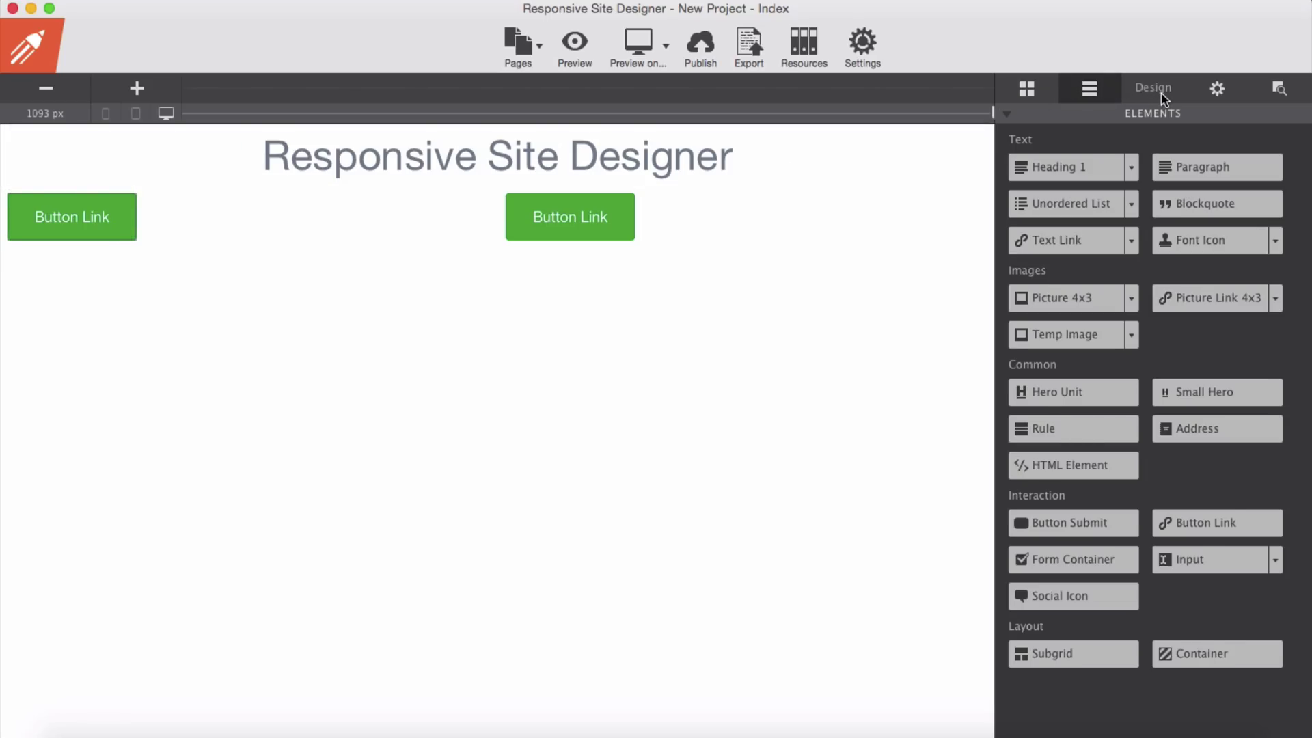
Float the left button right and apply 18/30/18/30 padding with 7 px vertical margins
left_click(1153, 88)
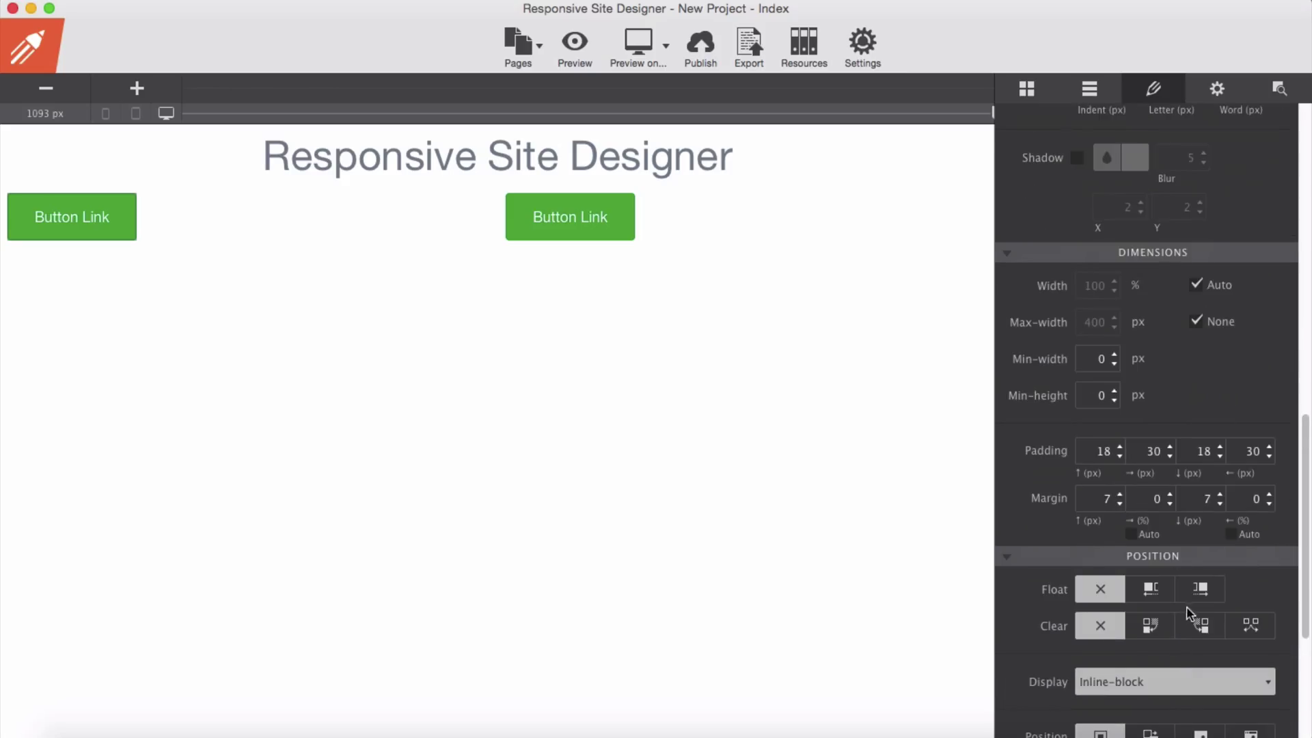
left_click(1199, 588)
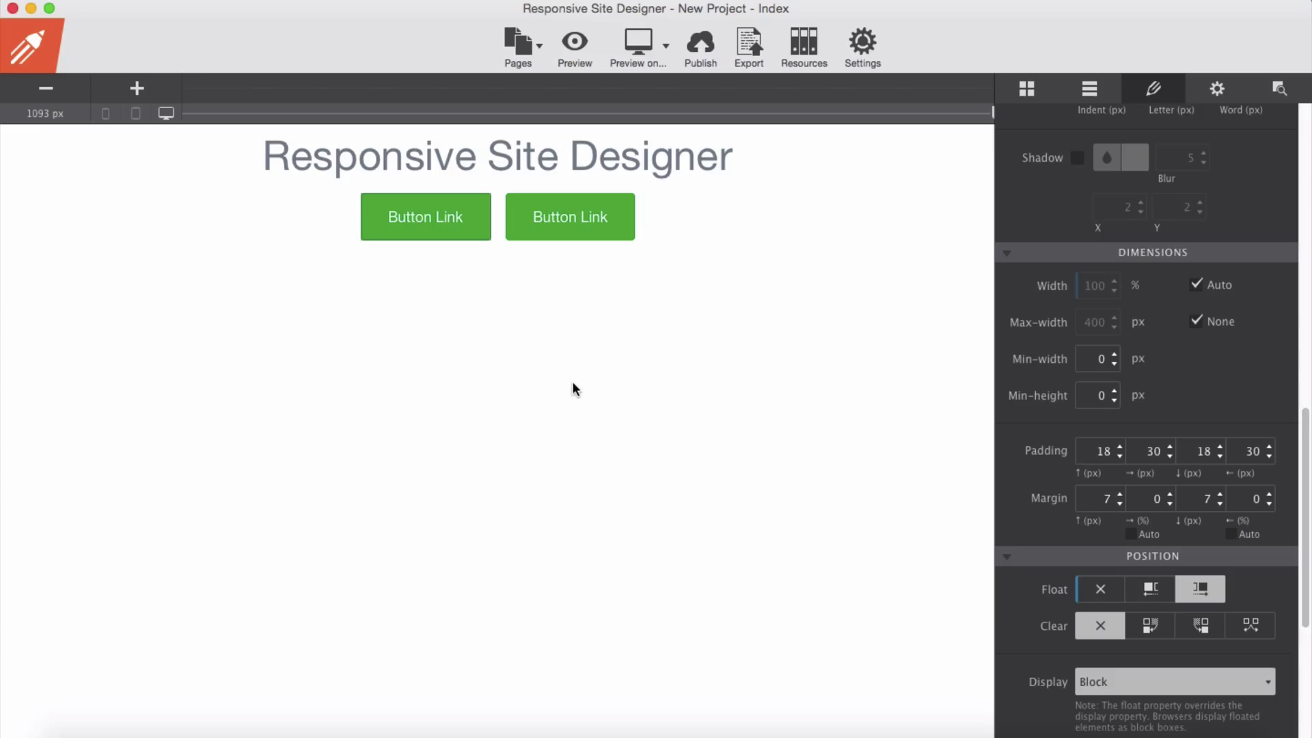
mouse_move(545, 414)
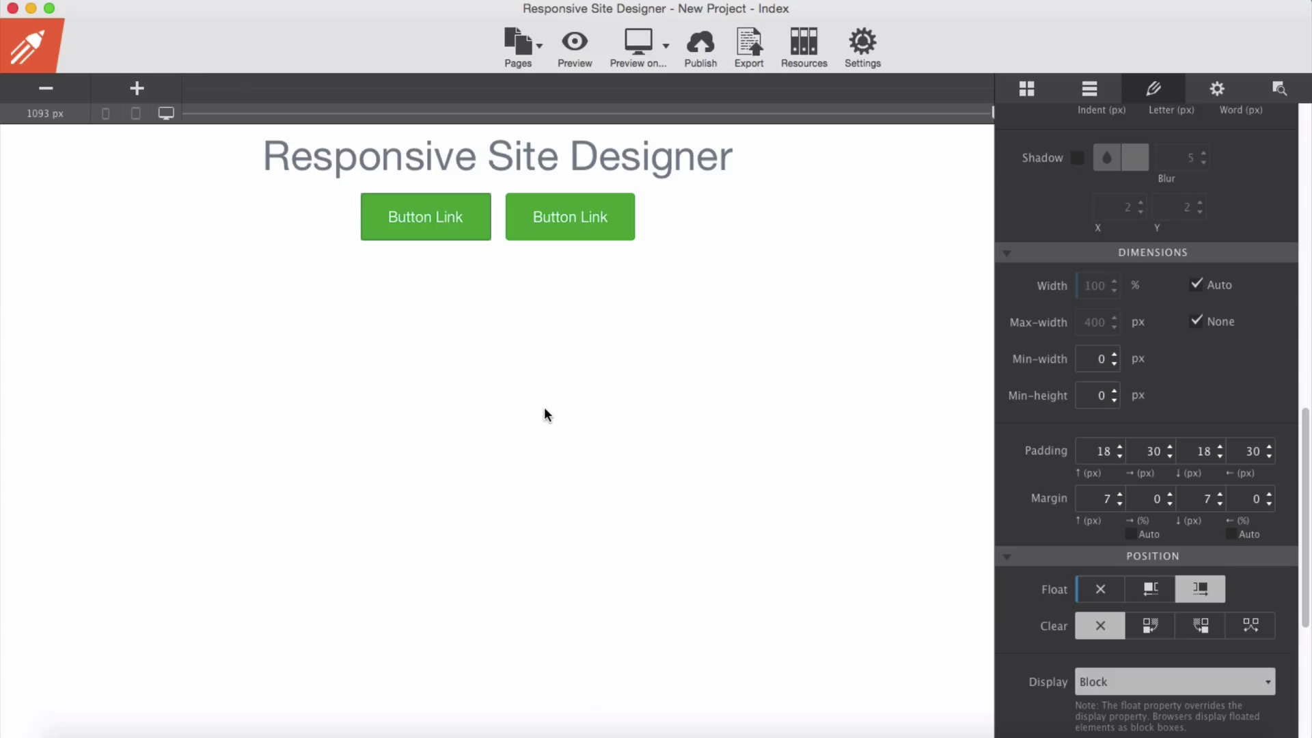
mouse_move(505, 327)
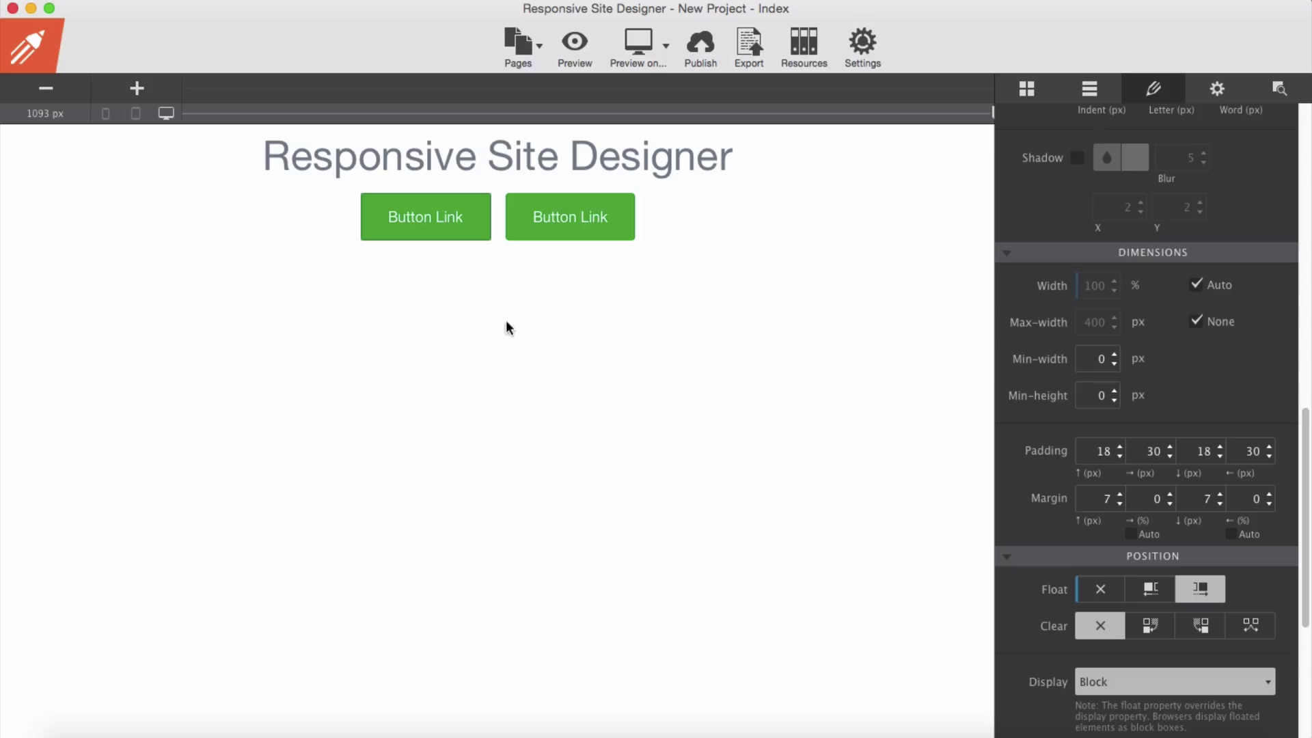
mouse_move(511, 333)
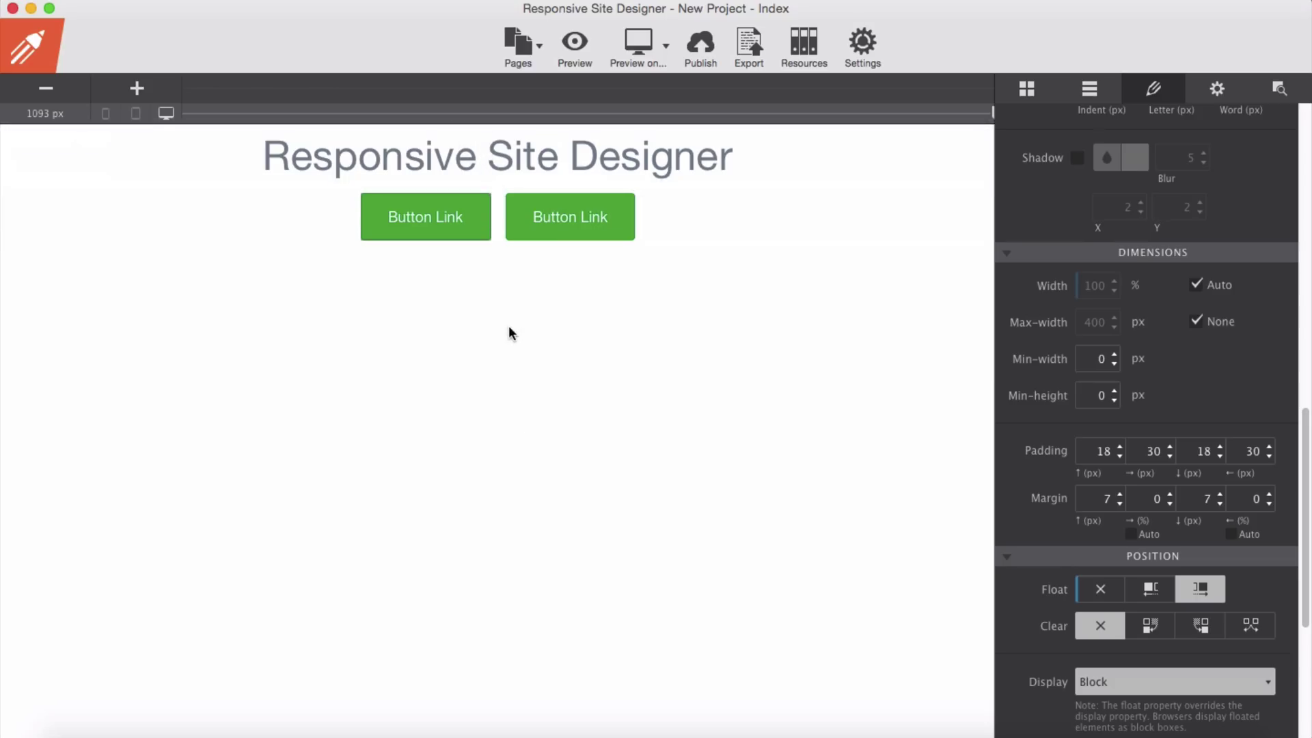
mouse_move(450, 268)
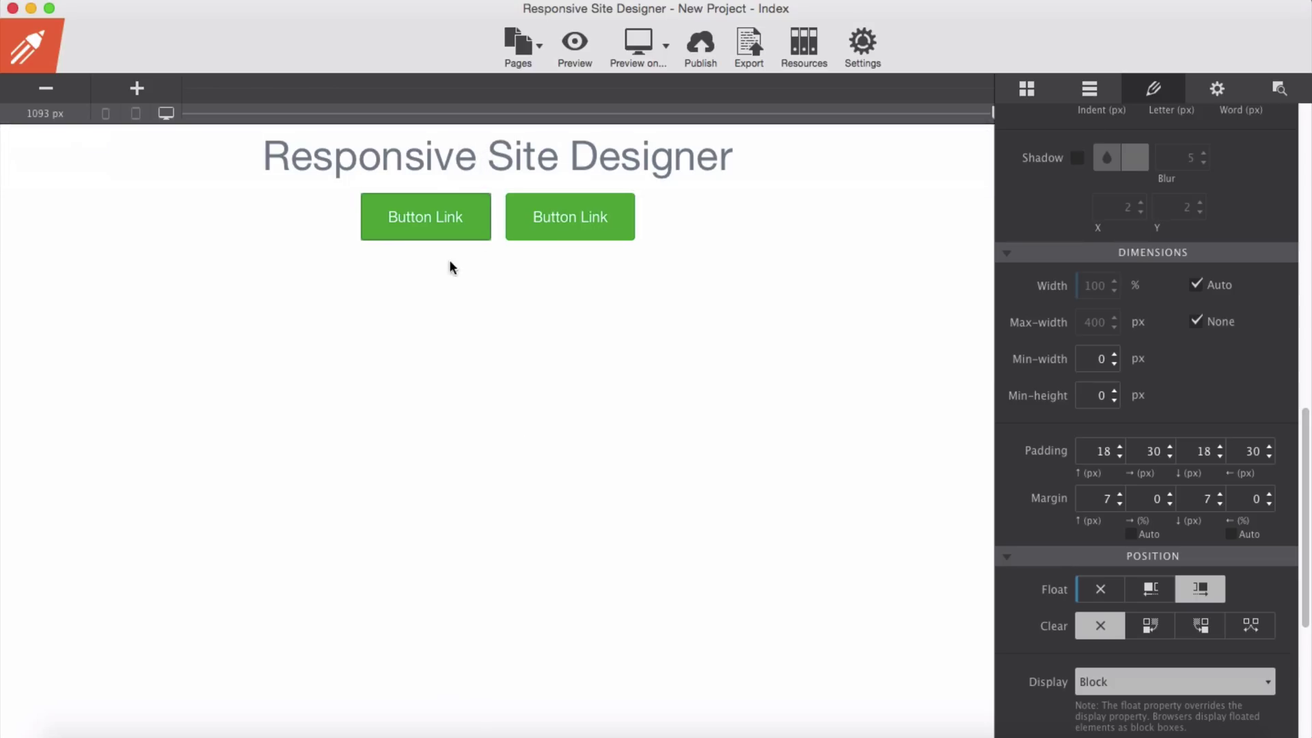
left_click(495, 246)
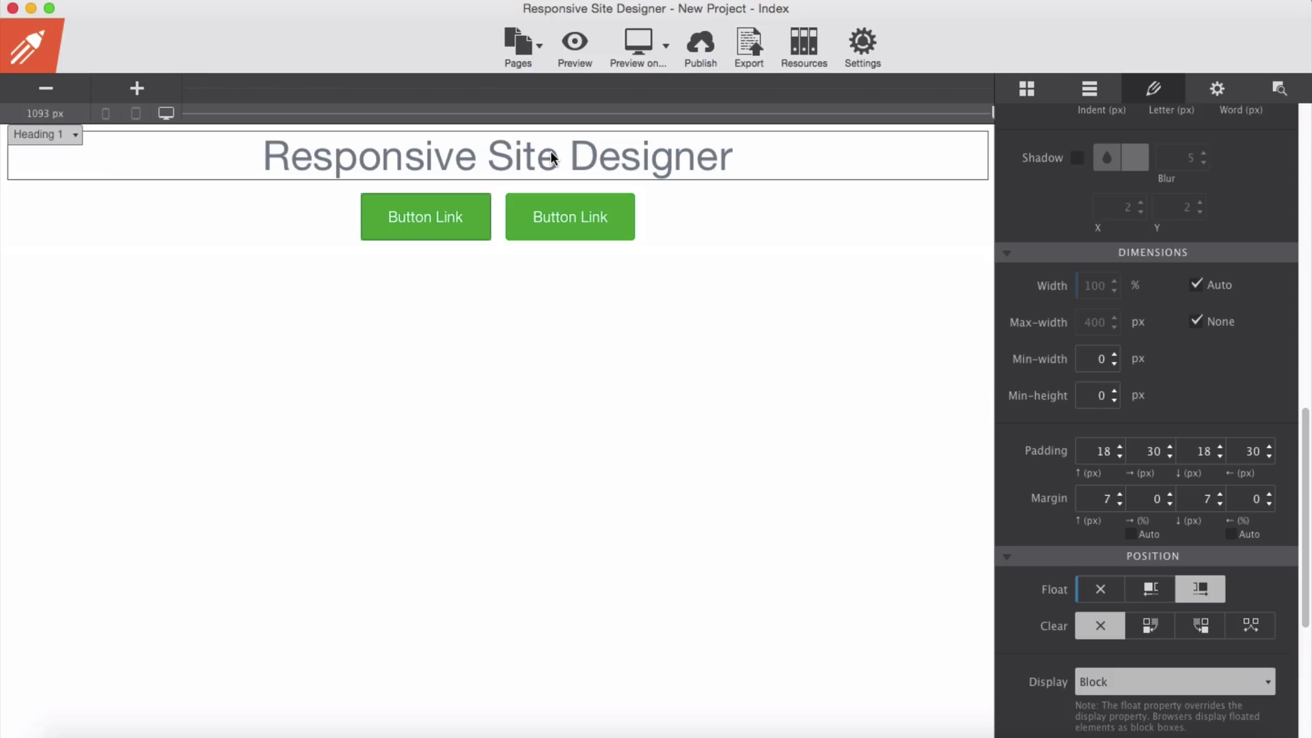
mouse_move(551, 171)
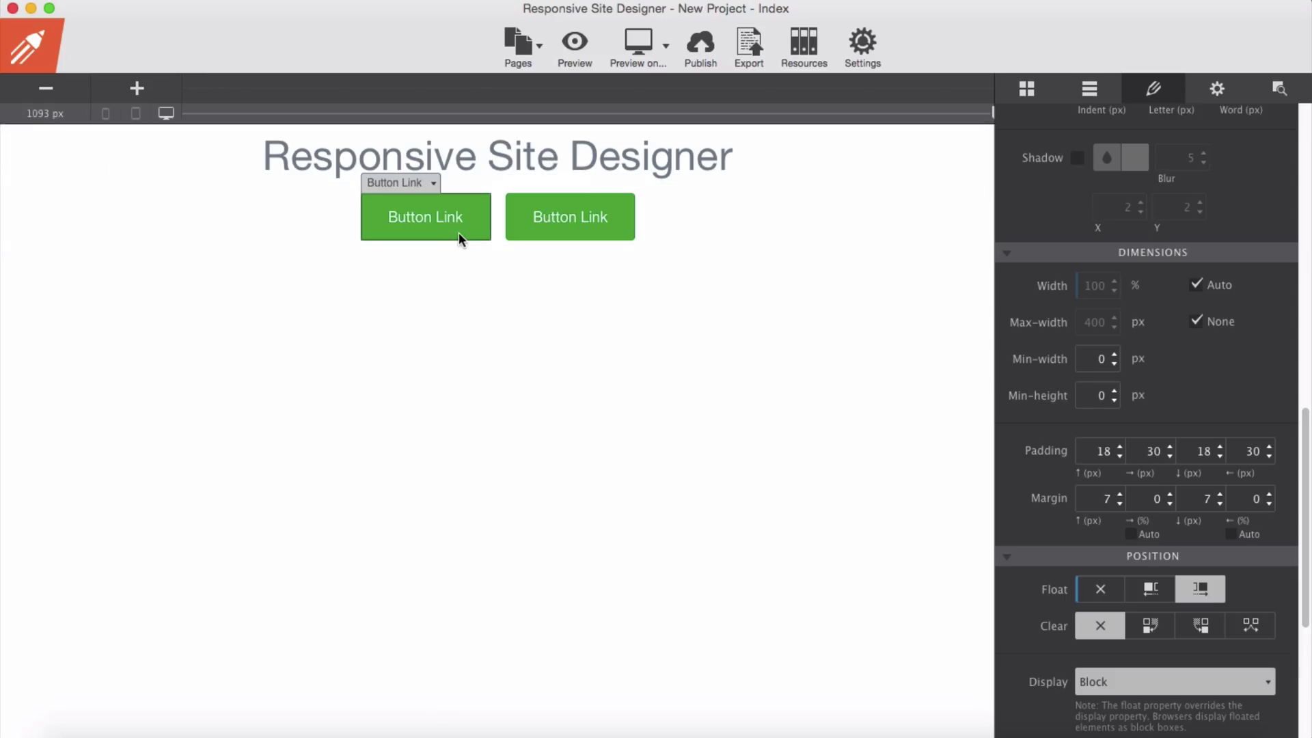
scroll("down", 3)
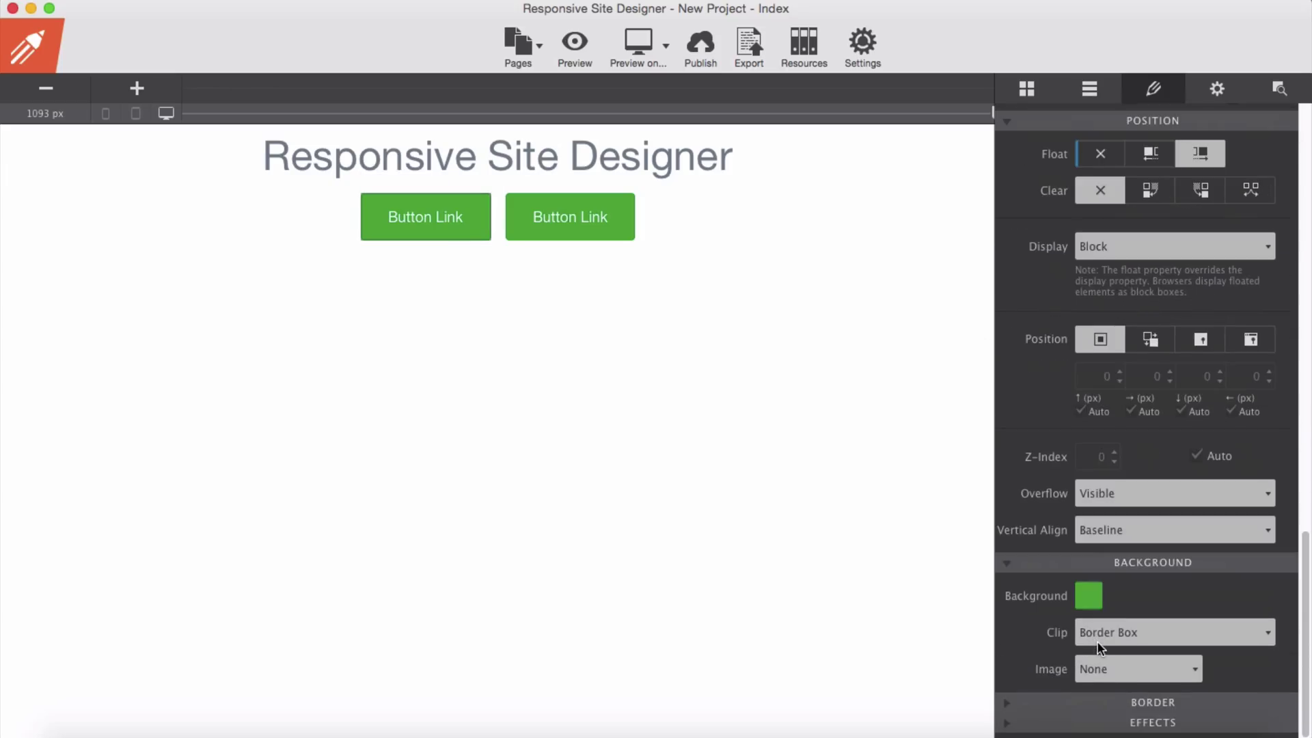
mouse_move(948, 572)
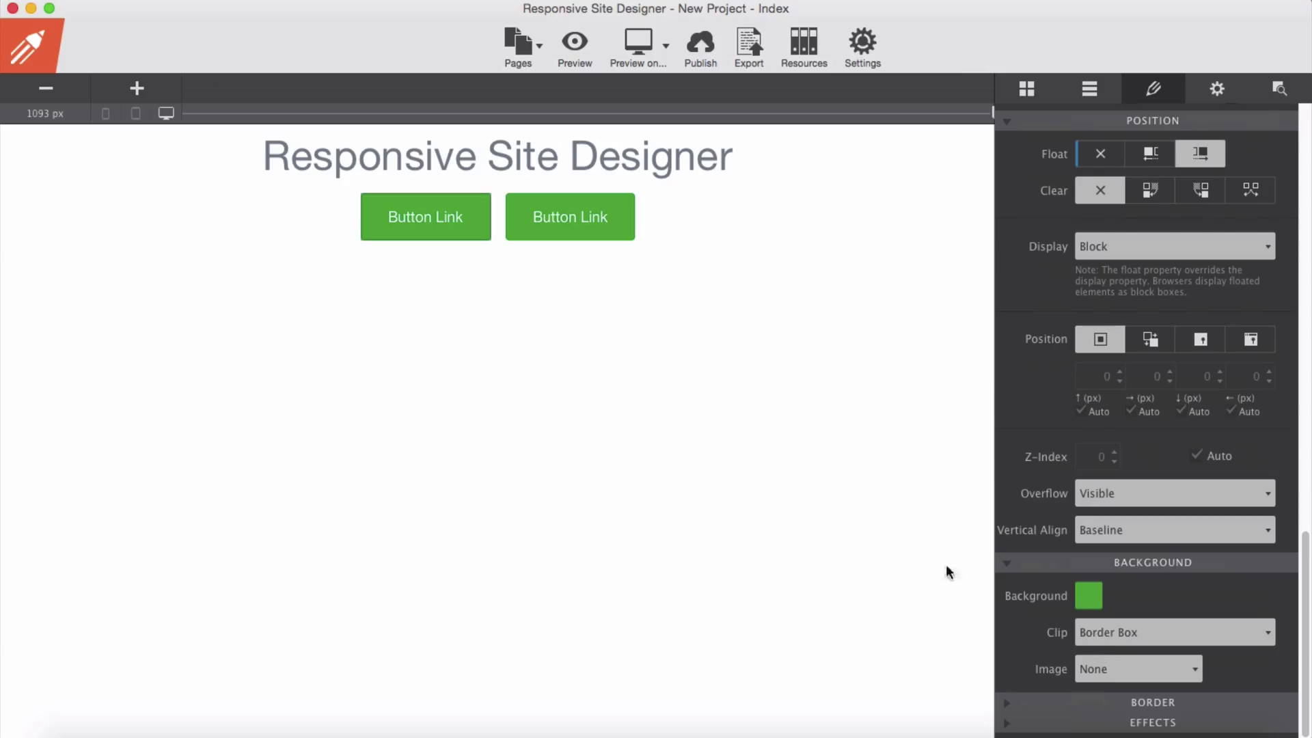
Set the right button's background colour alpha to 0
left_click(570, 216)
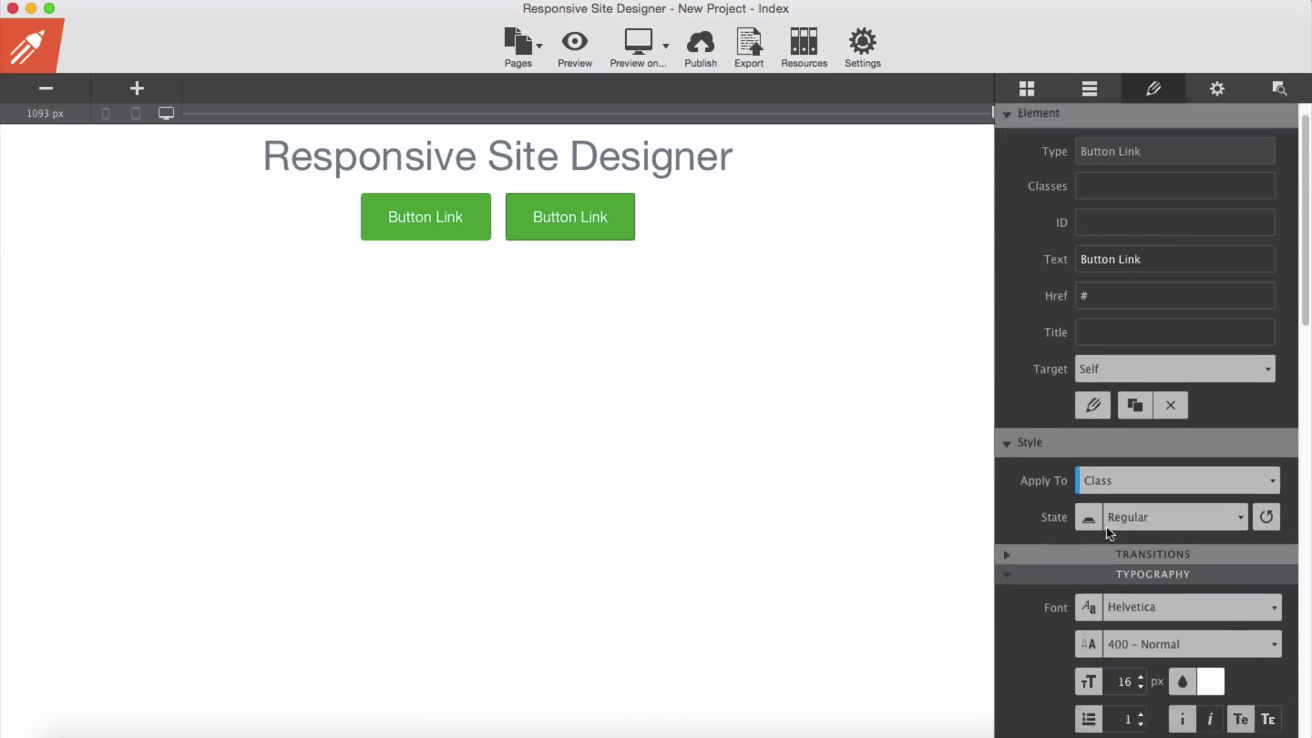
scroll("down", 3)
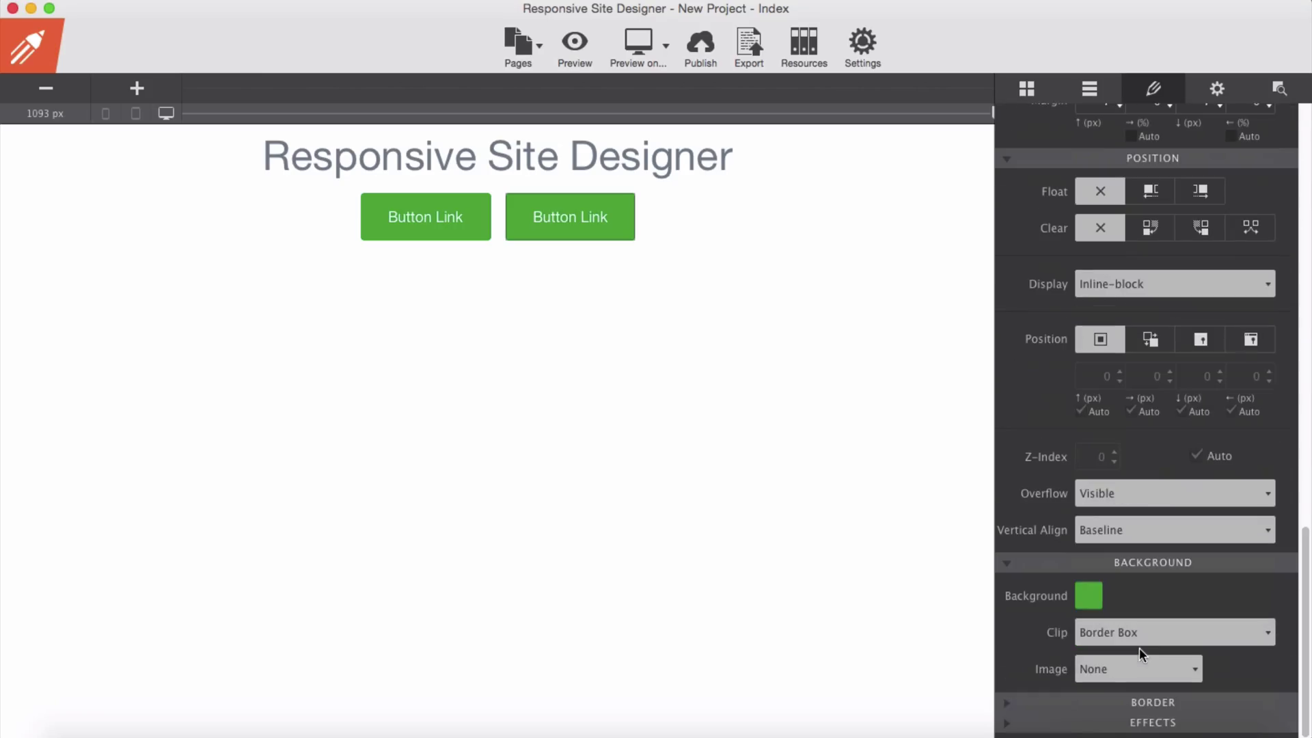
left_click(1087, 596)
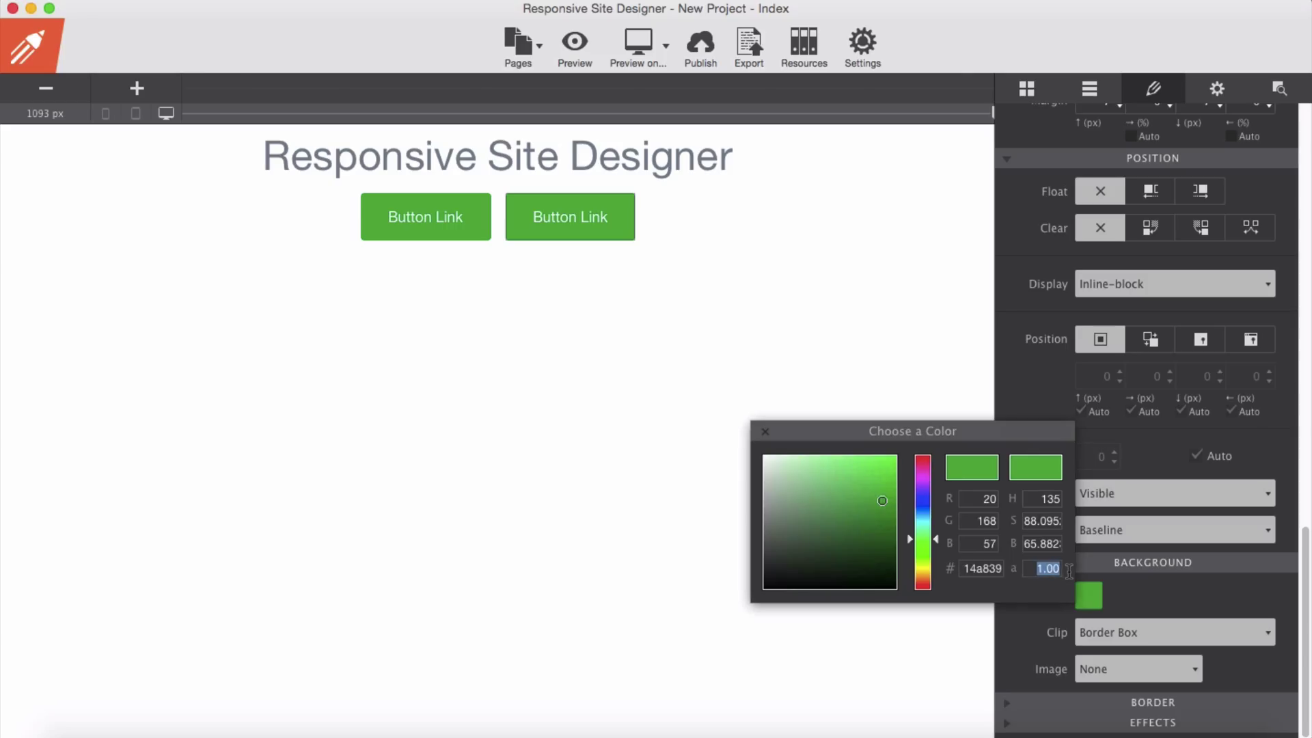
type("0")
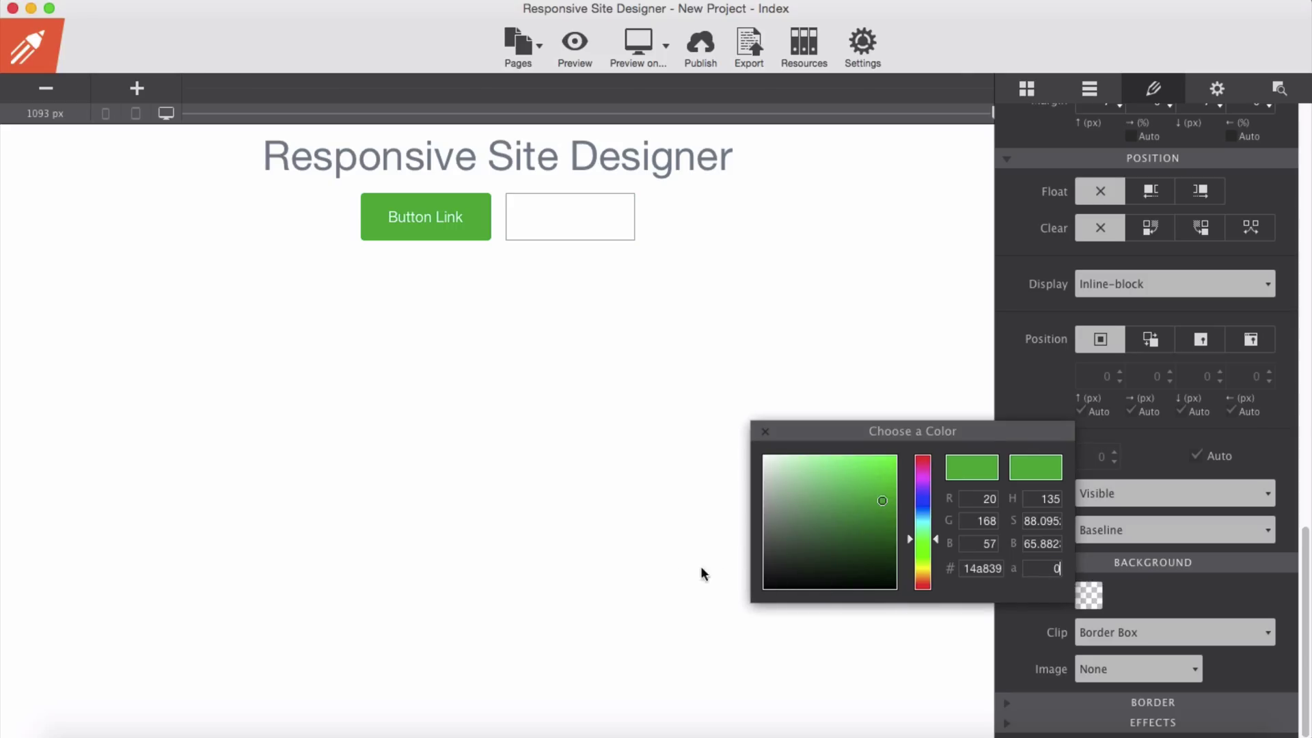
left_click(763, 431)
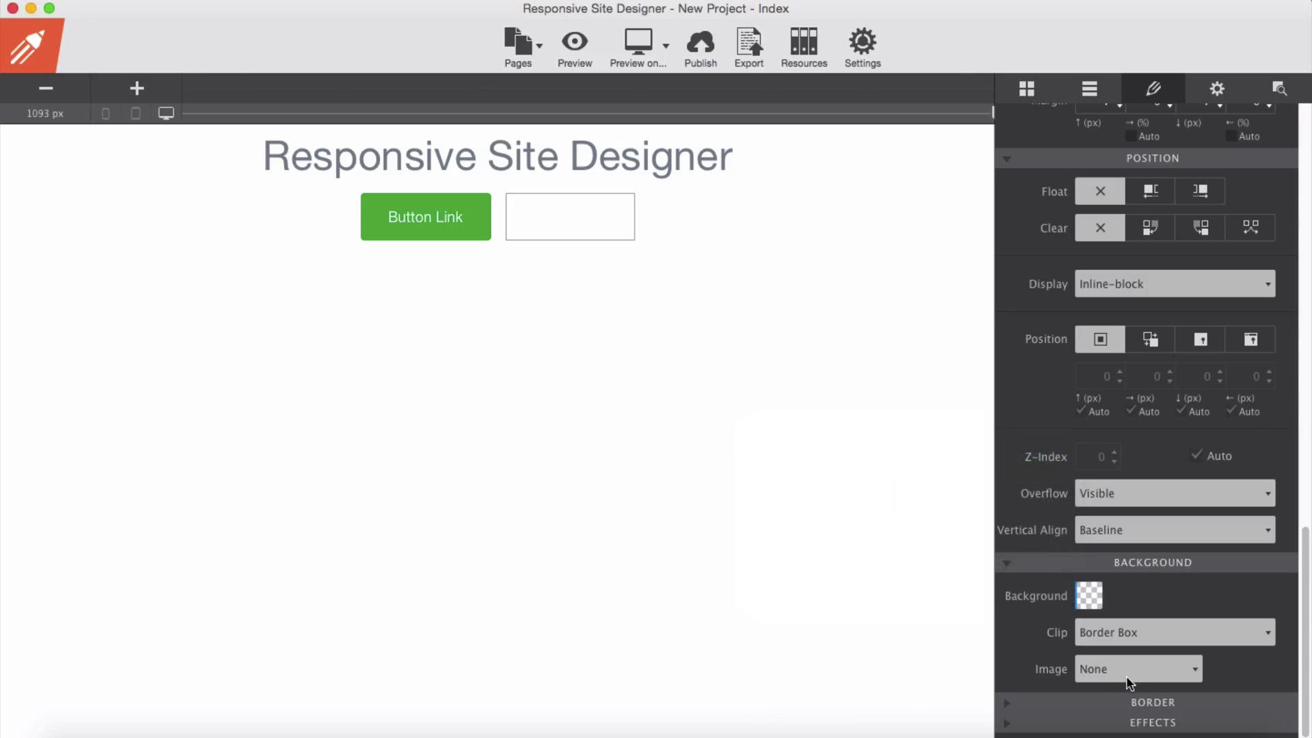
mouse_move(1126, 660)
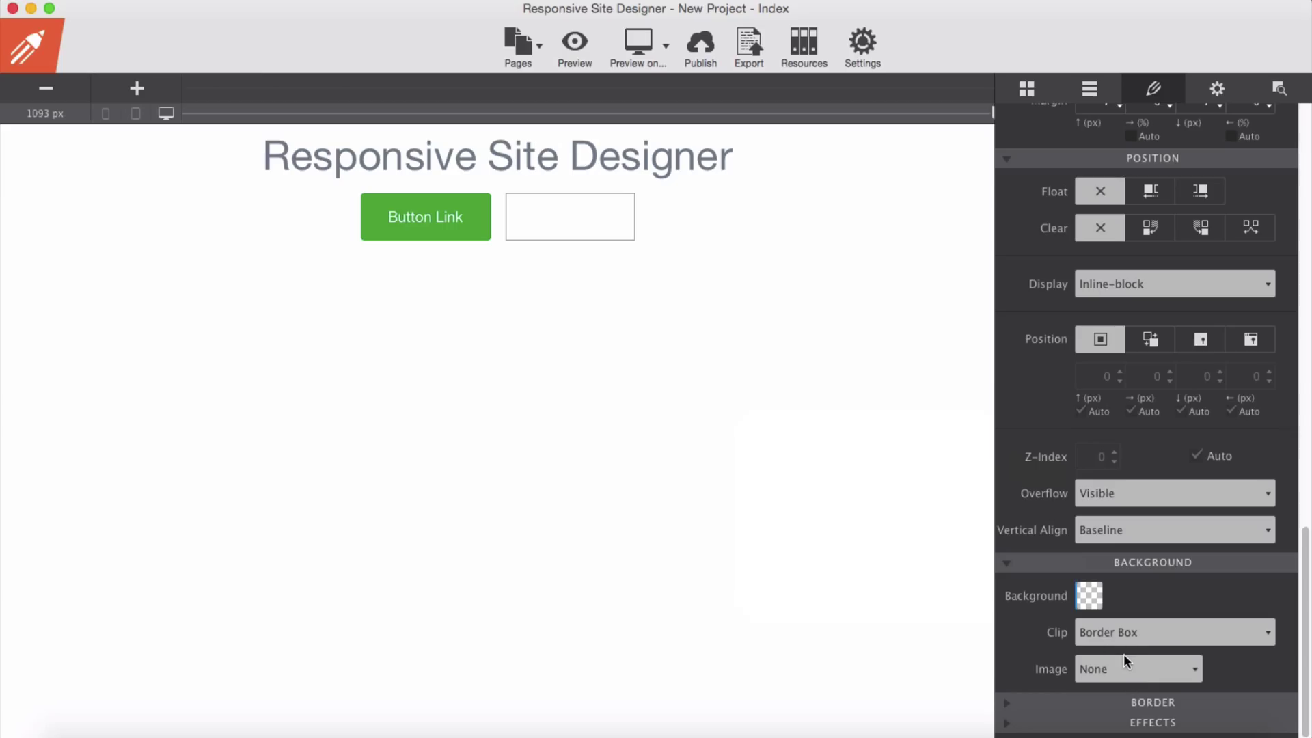
mouse_move(1111, 659)
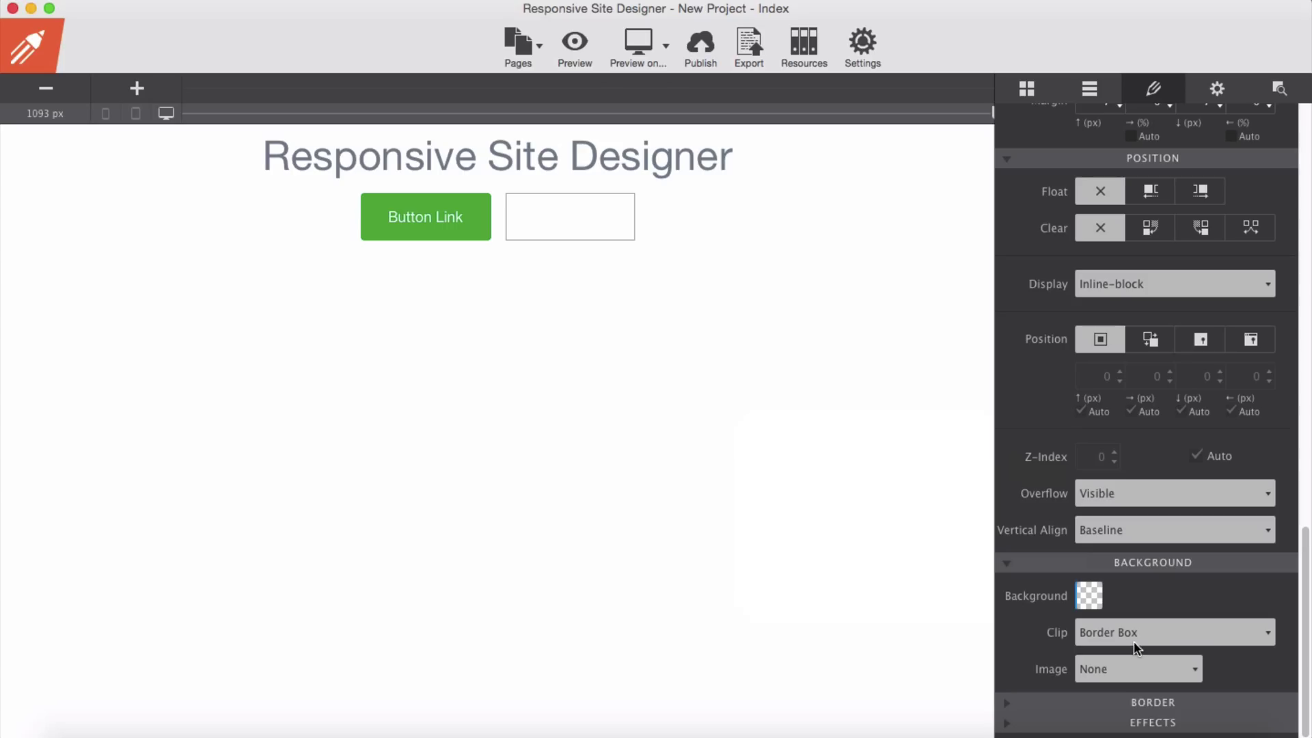
Set the right button's border width to 1 px
scroll("down", 3)
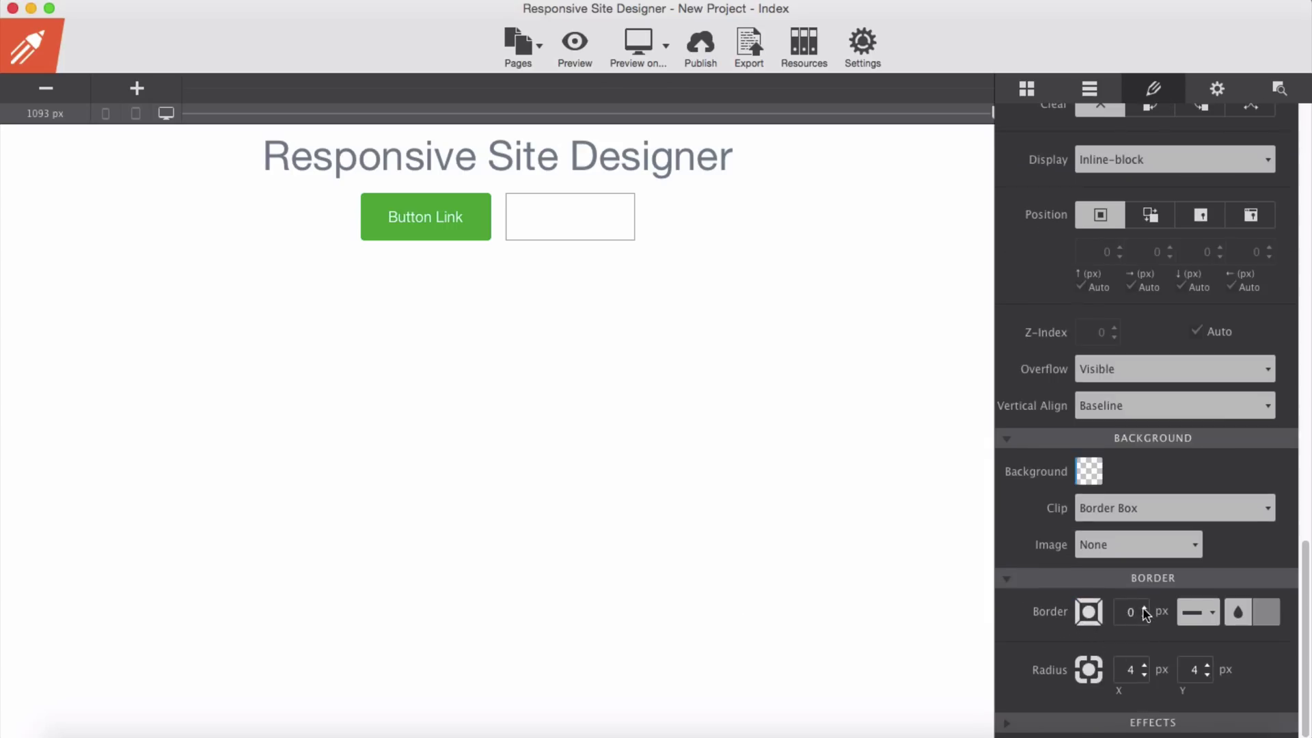
left_click(1145, 607)
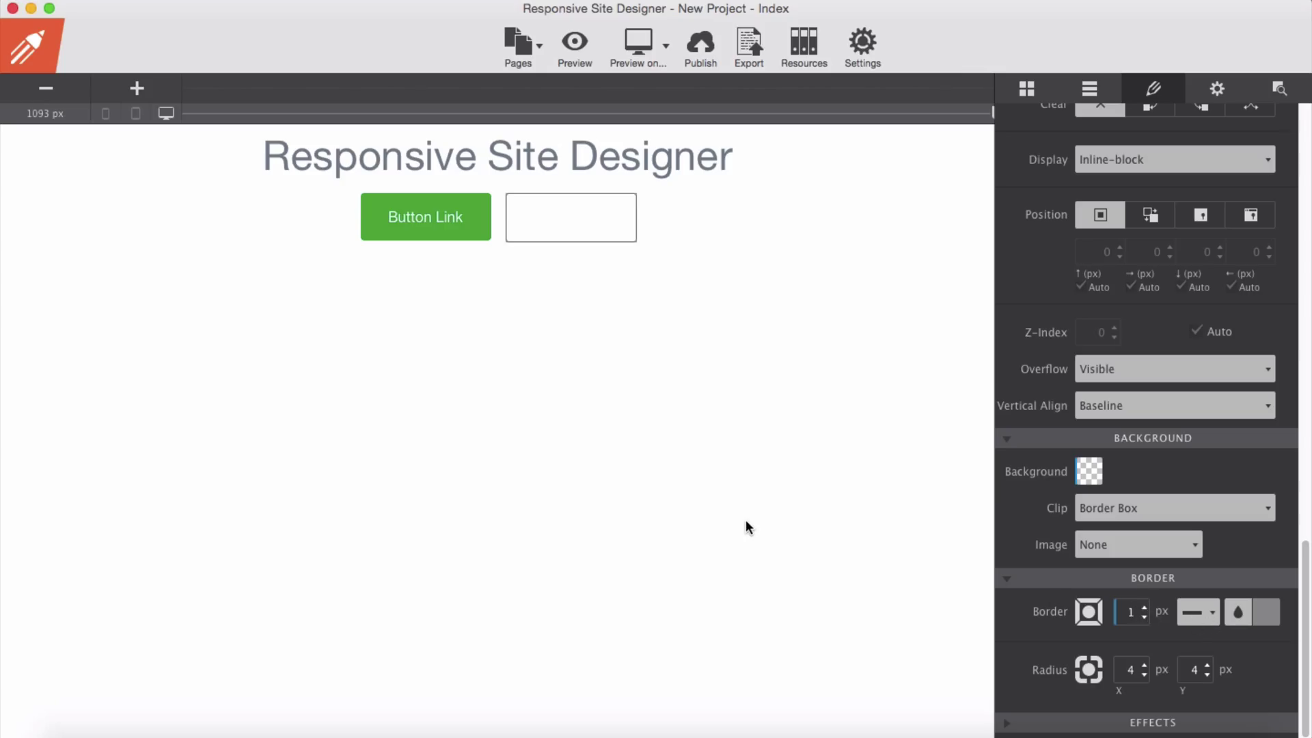
left_click(424, 216)
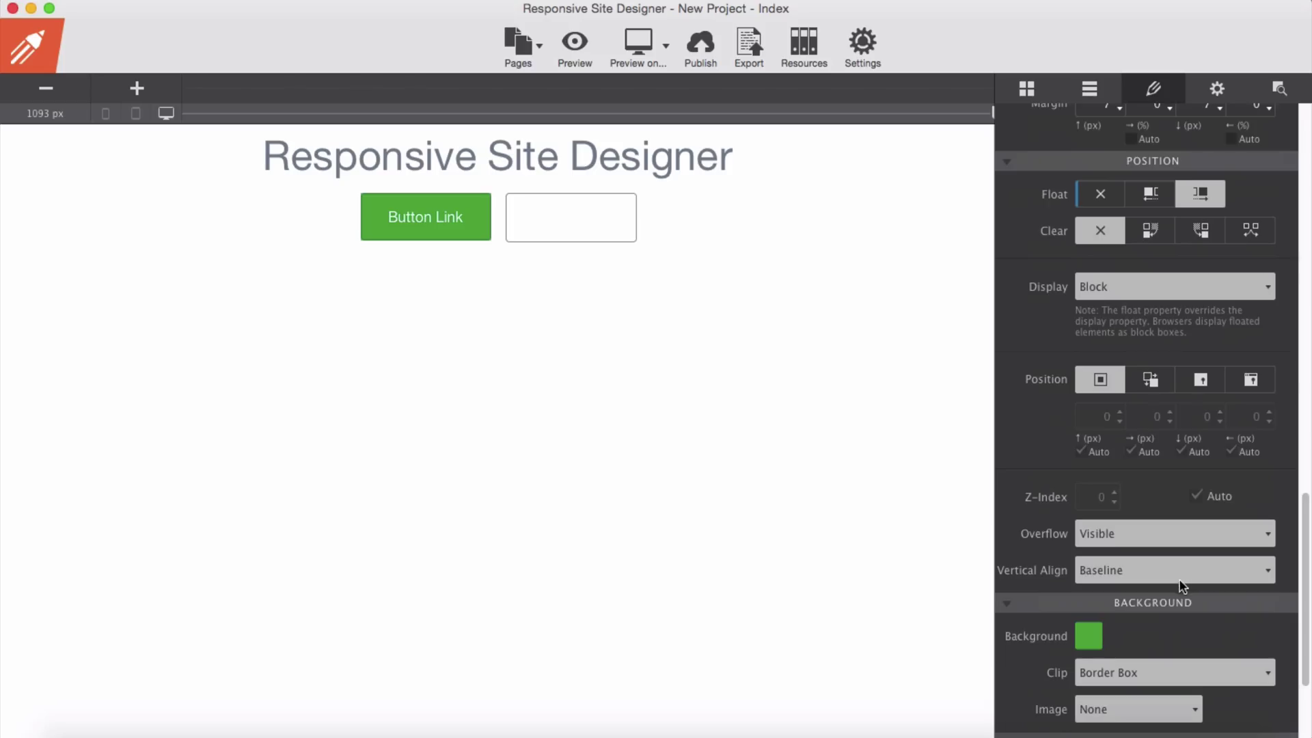
scroll("down", 3)
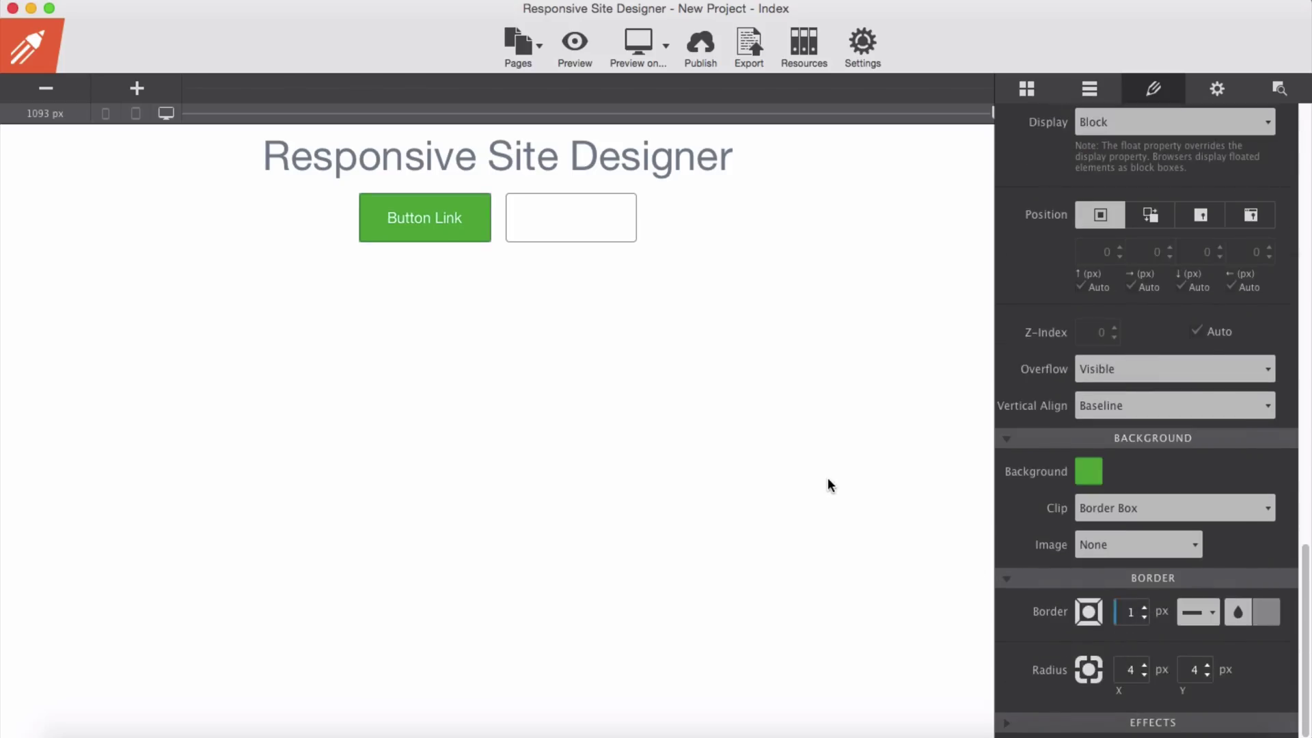
mouse_move(669, 313)
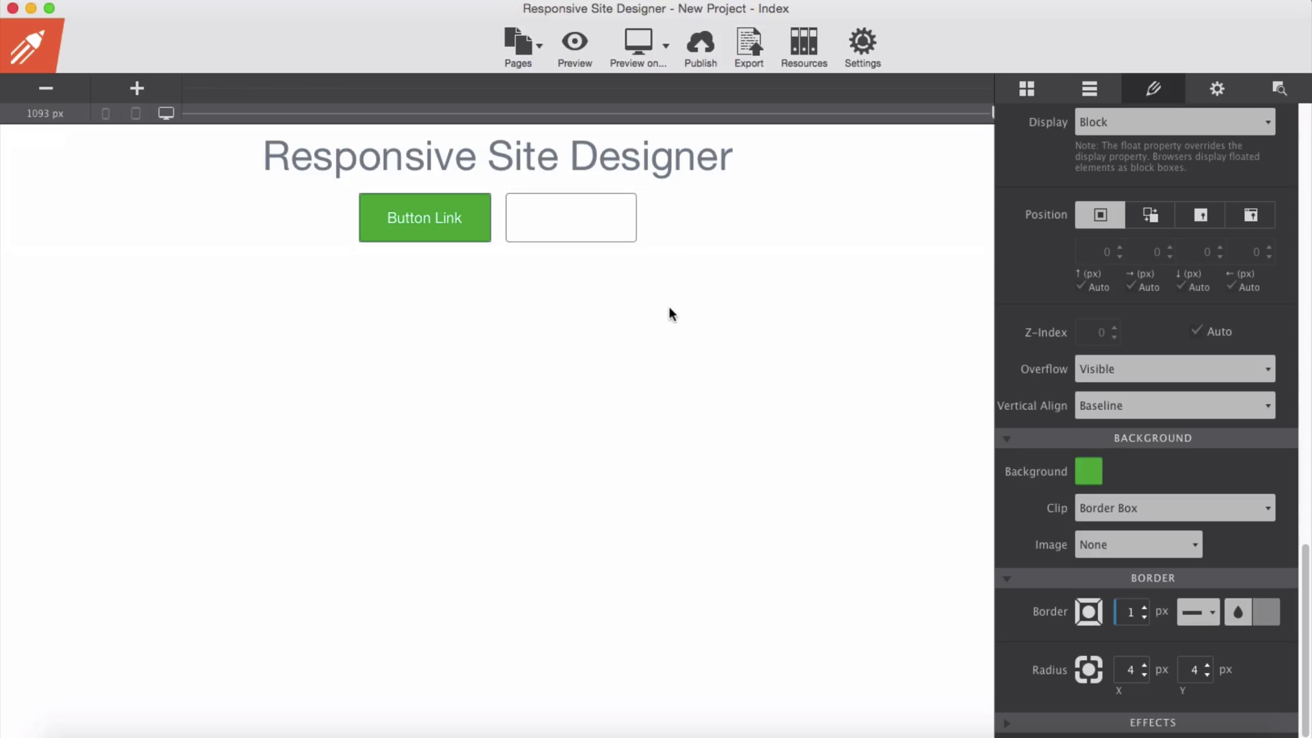
left_click(569, 216)
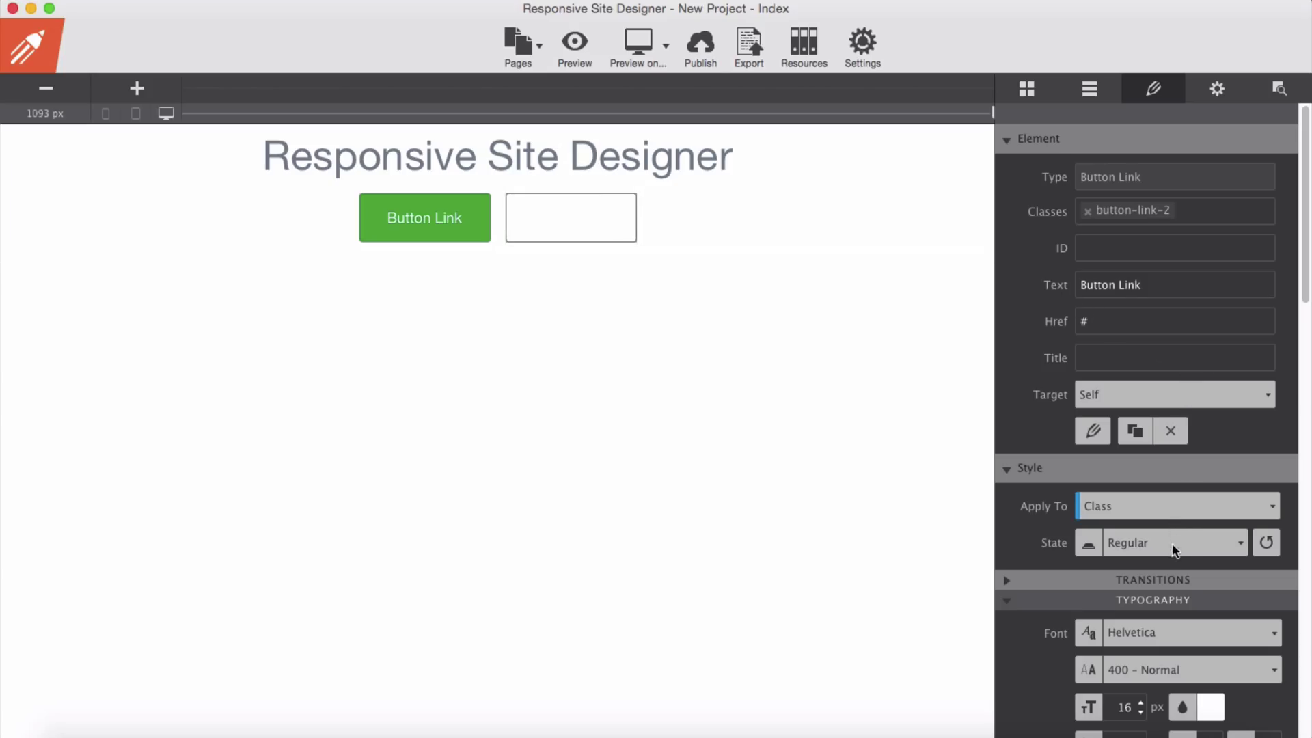
Choose a purple label text colour for the outlined right button
left_click(1211, 432)
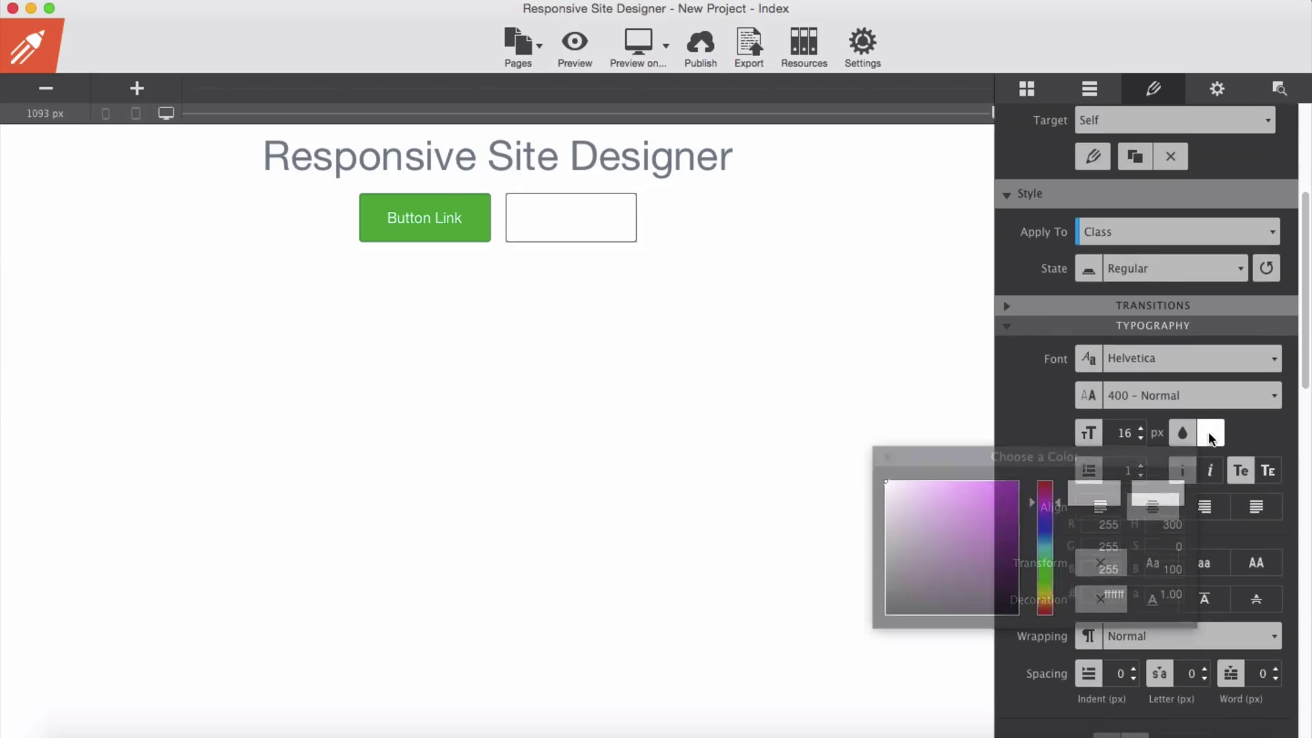
left_click(993, 556)
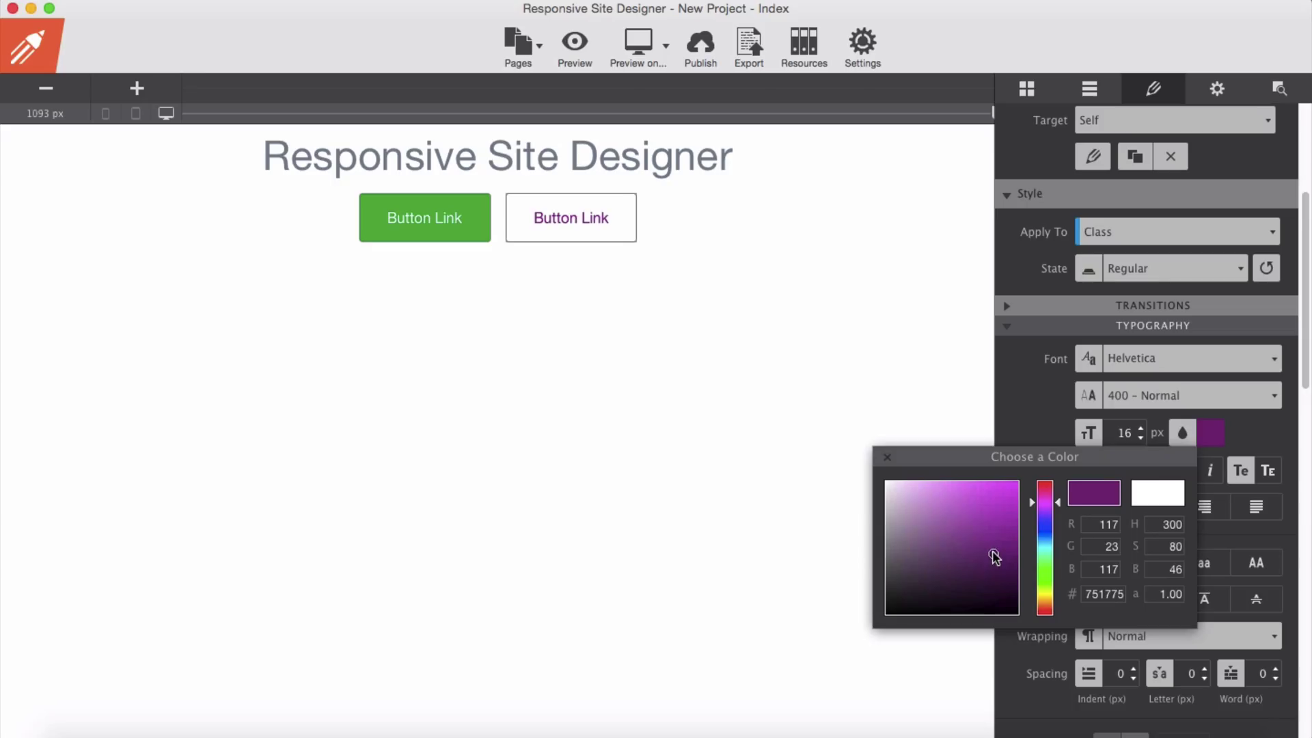
left_click(990, 559)
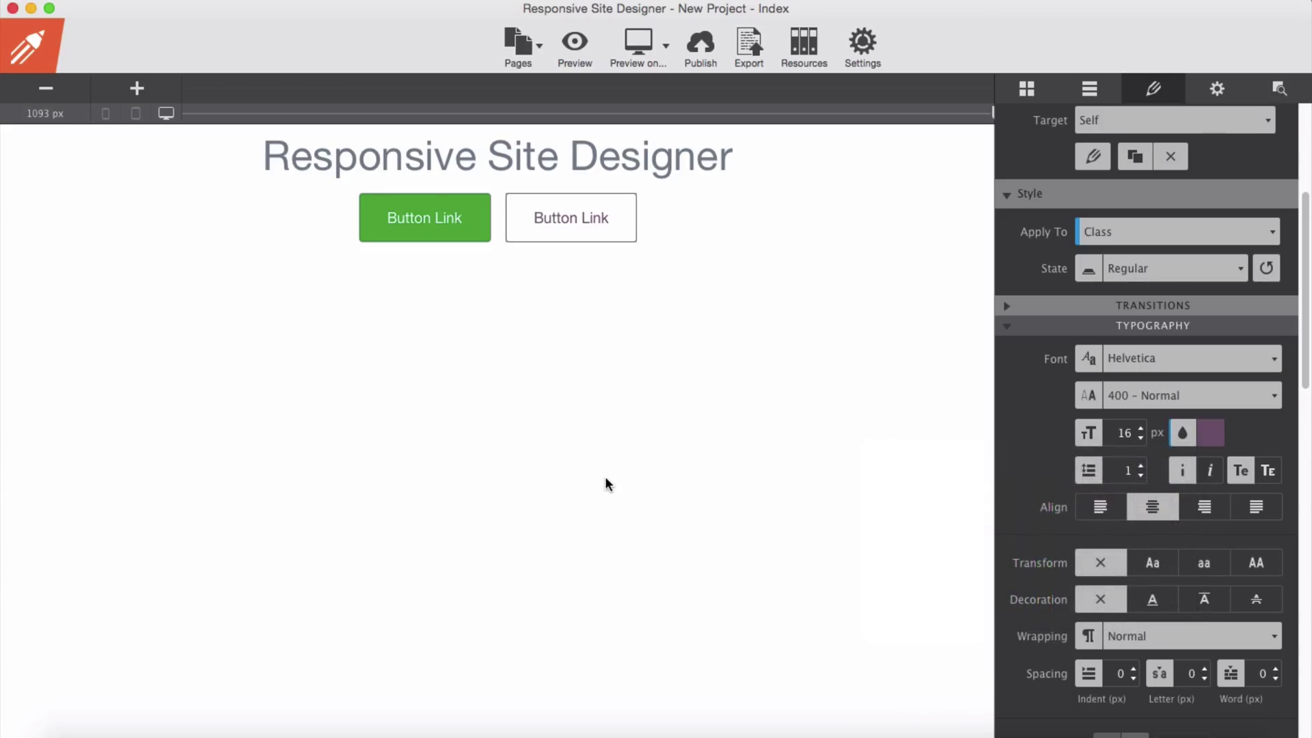
mouse_move(293, 324)
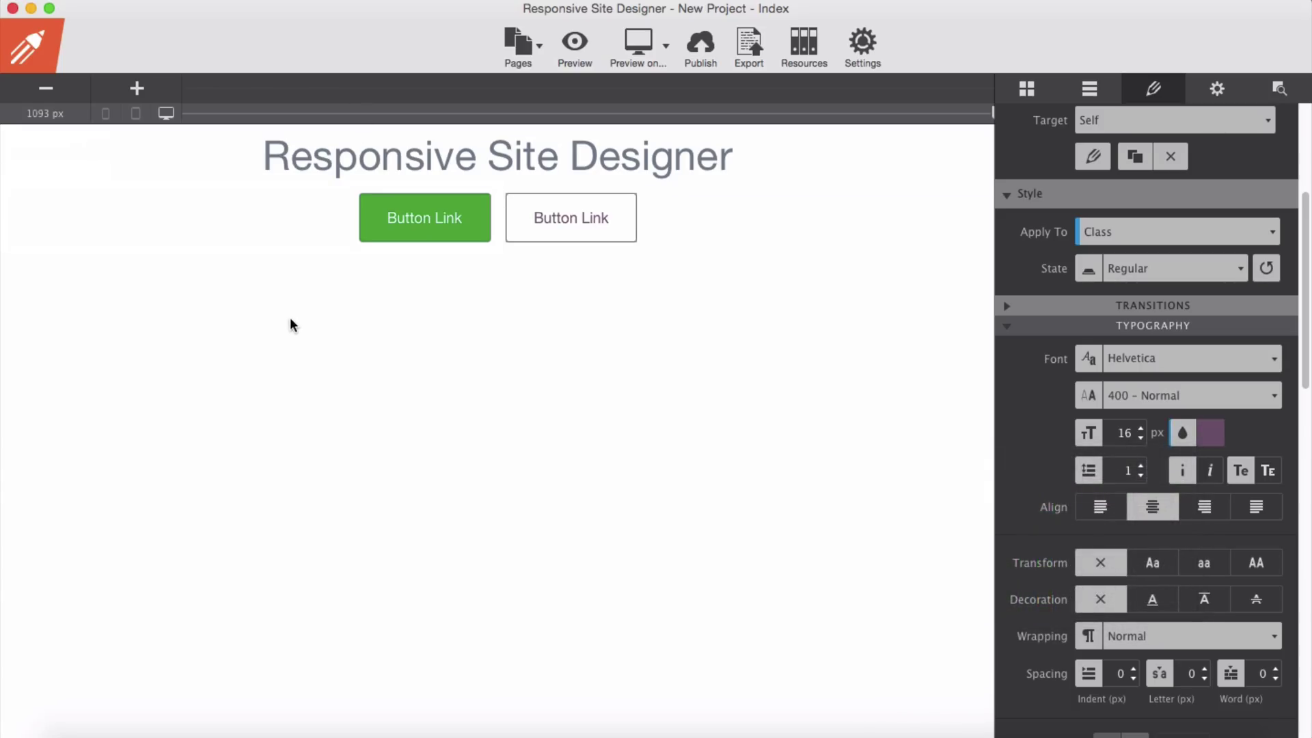
mouse_move(255, 343)
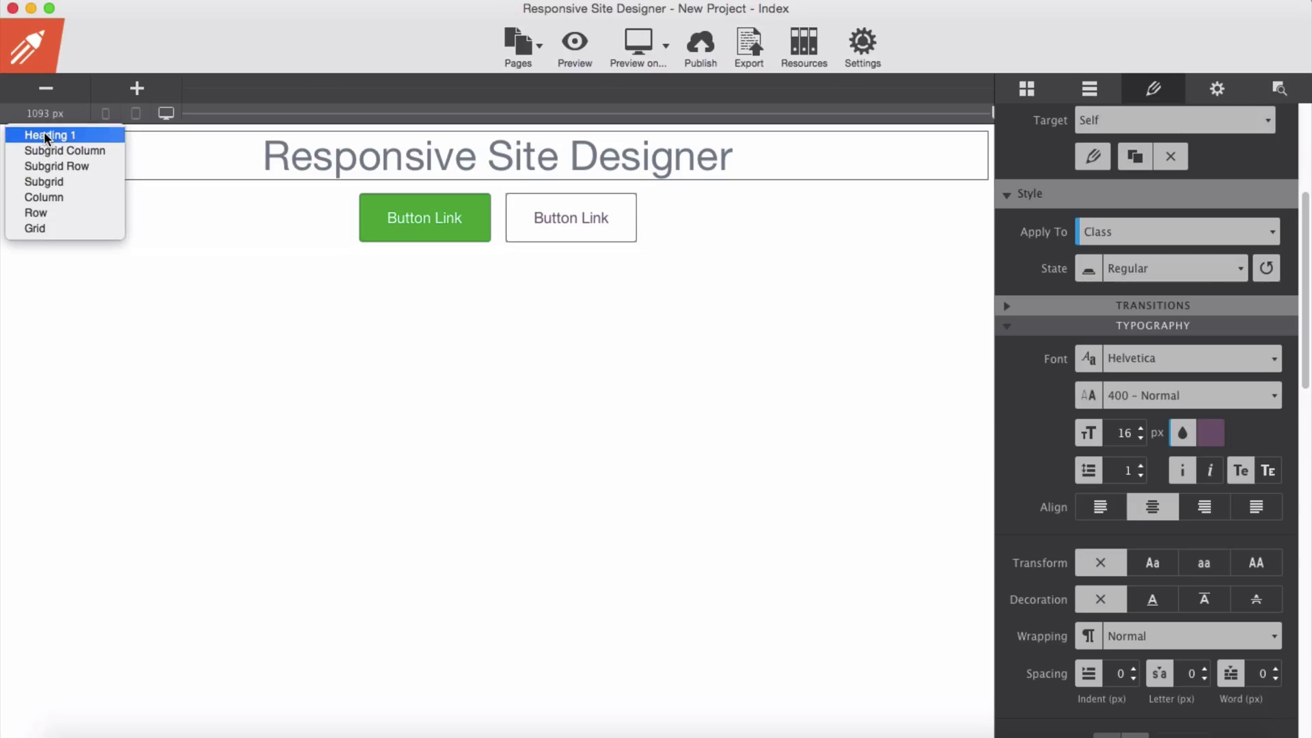
mouse_move(82, 194)
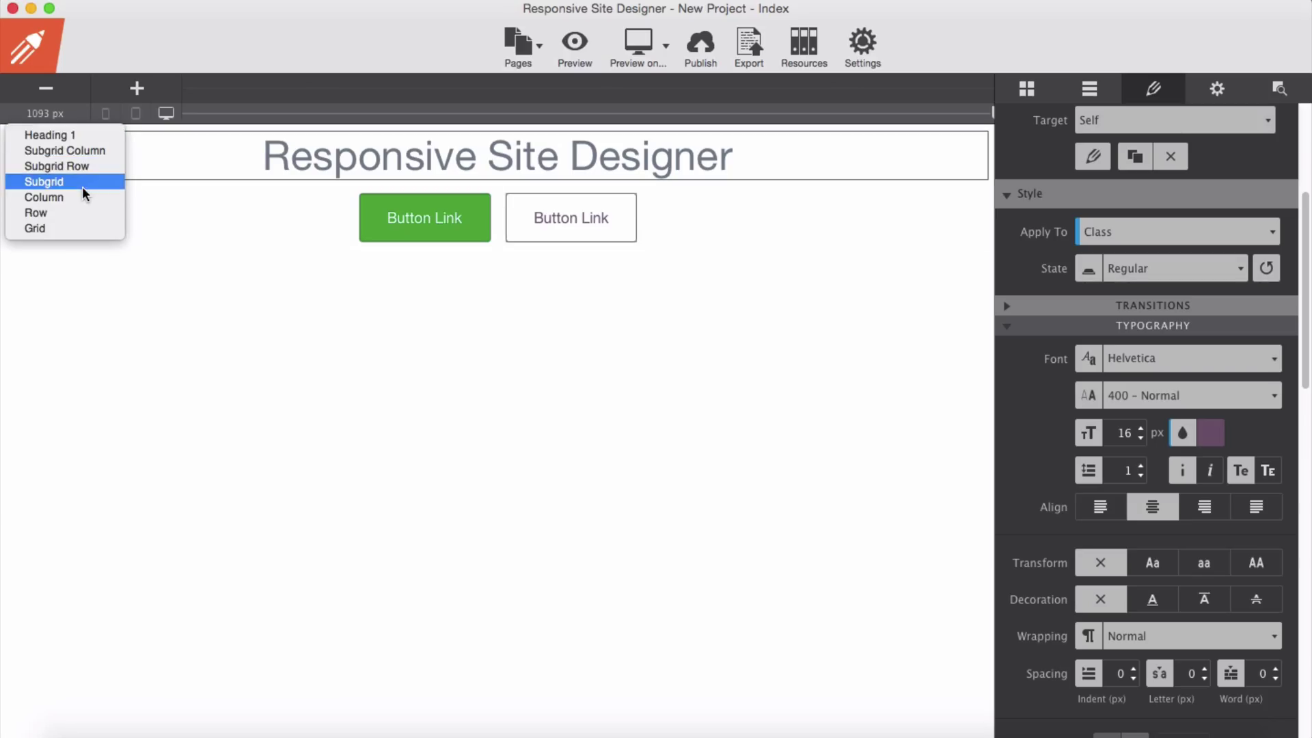
mouse_move(44, 196)
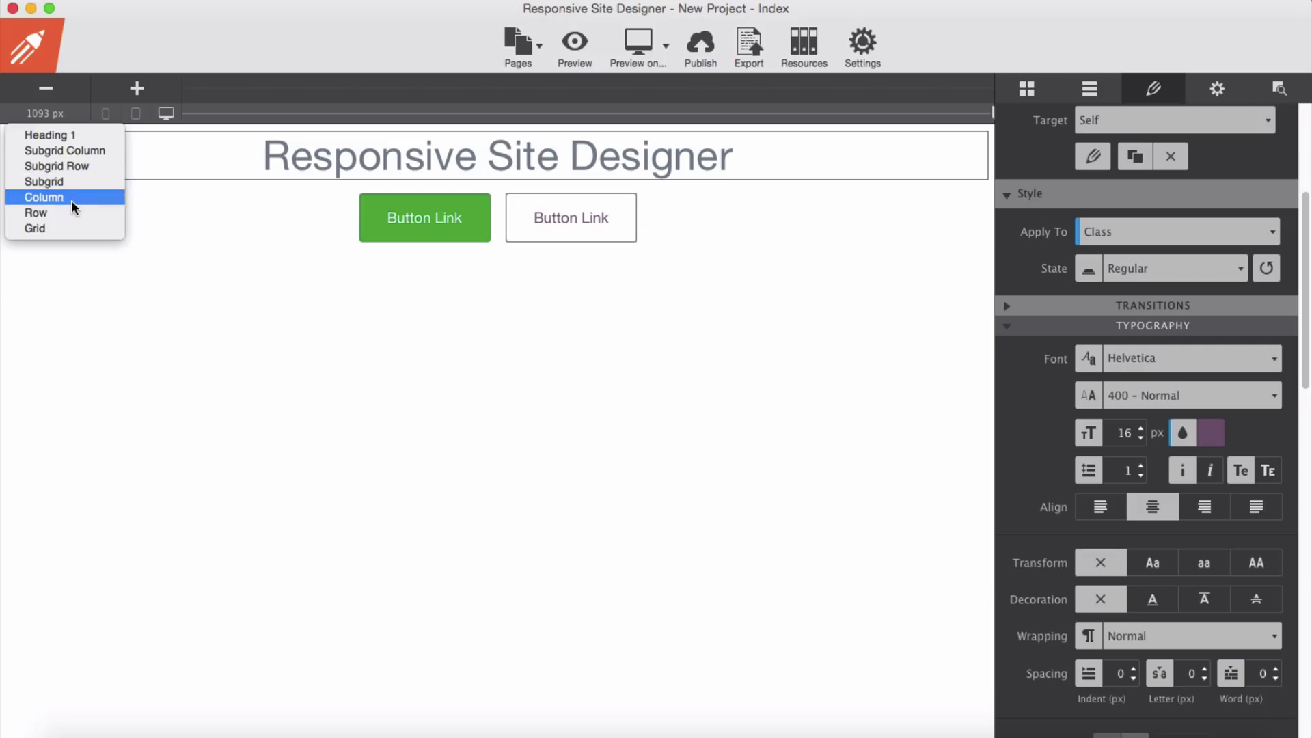
Select the heading's parent column and set its background to a muted dark purple
left_click(45, 198)
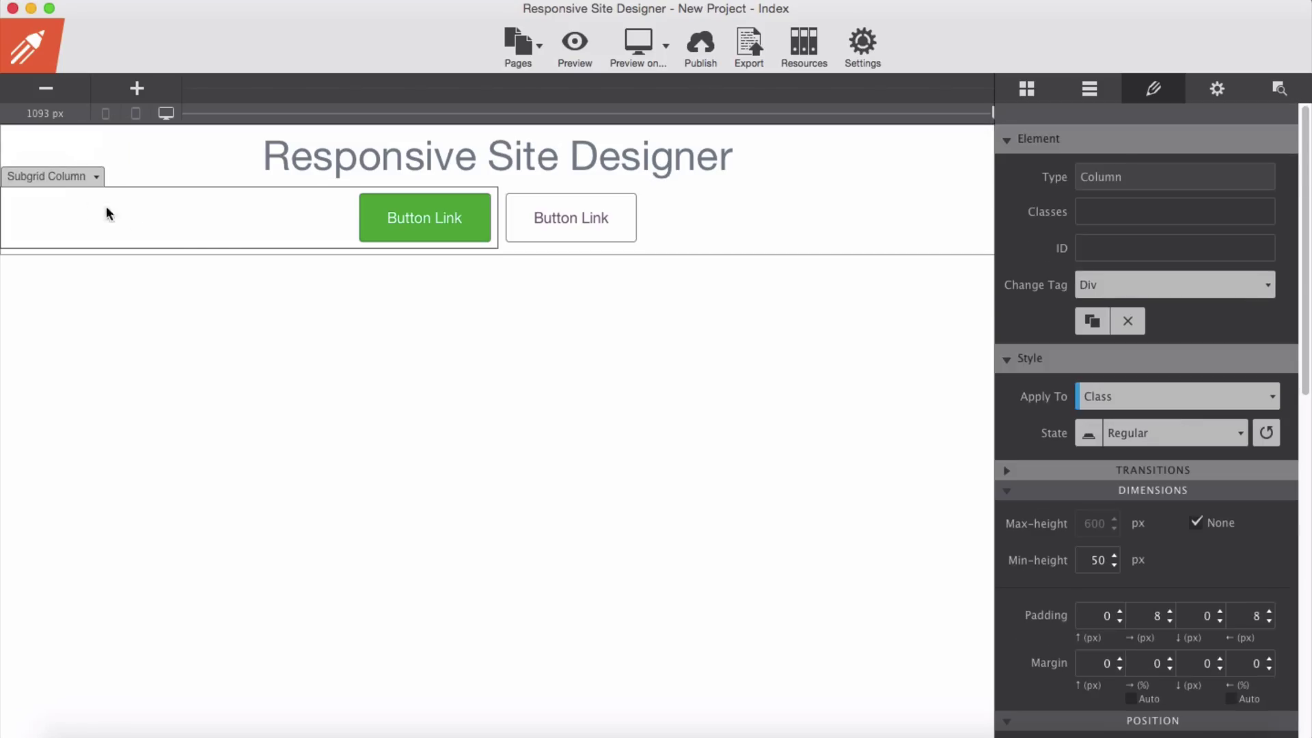
scroll("down", 3)
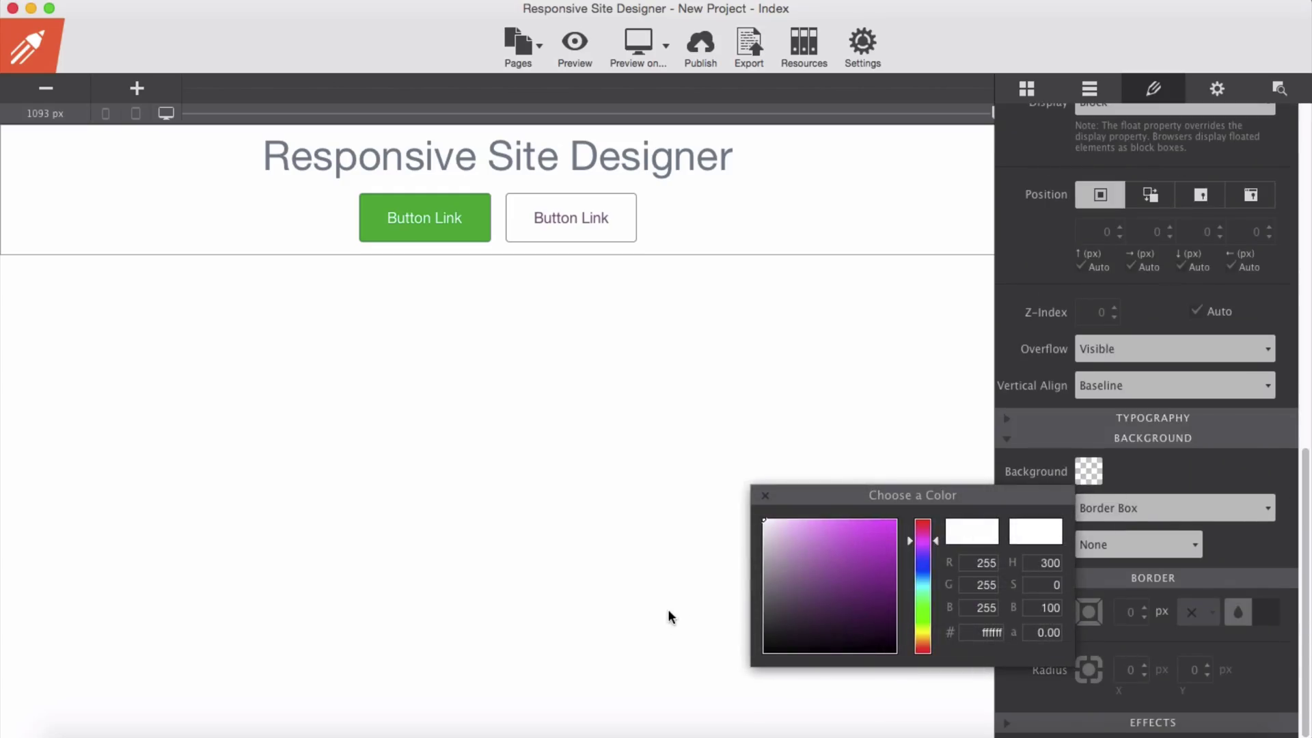
left_click(828, 604)
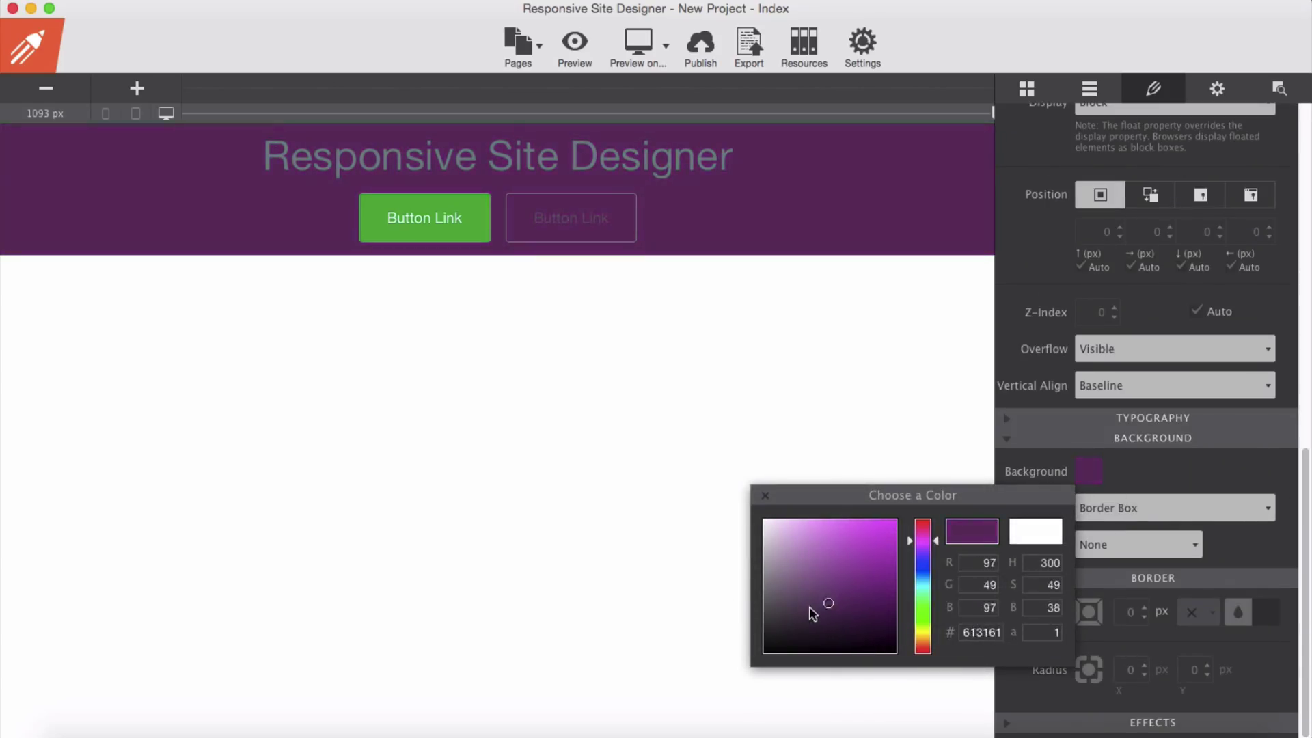
left_click(841, 596)
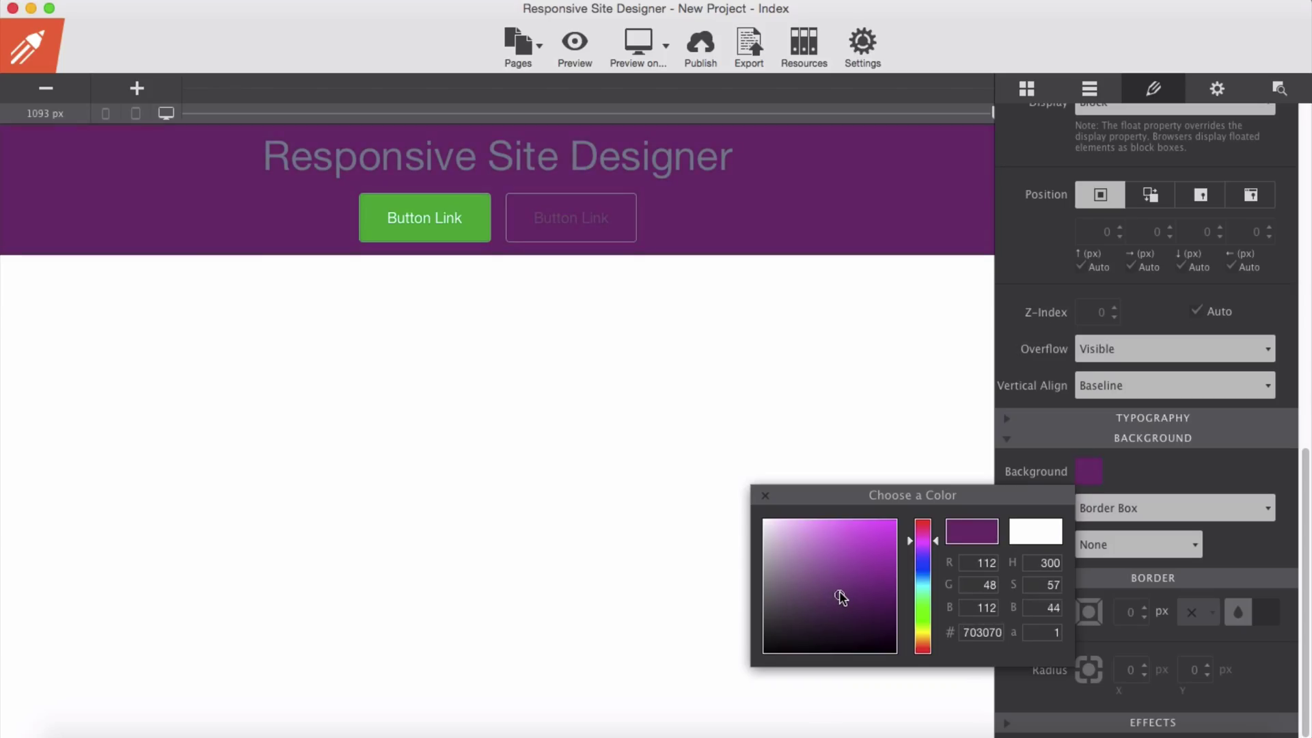
left_click(828, 603)
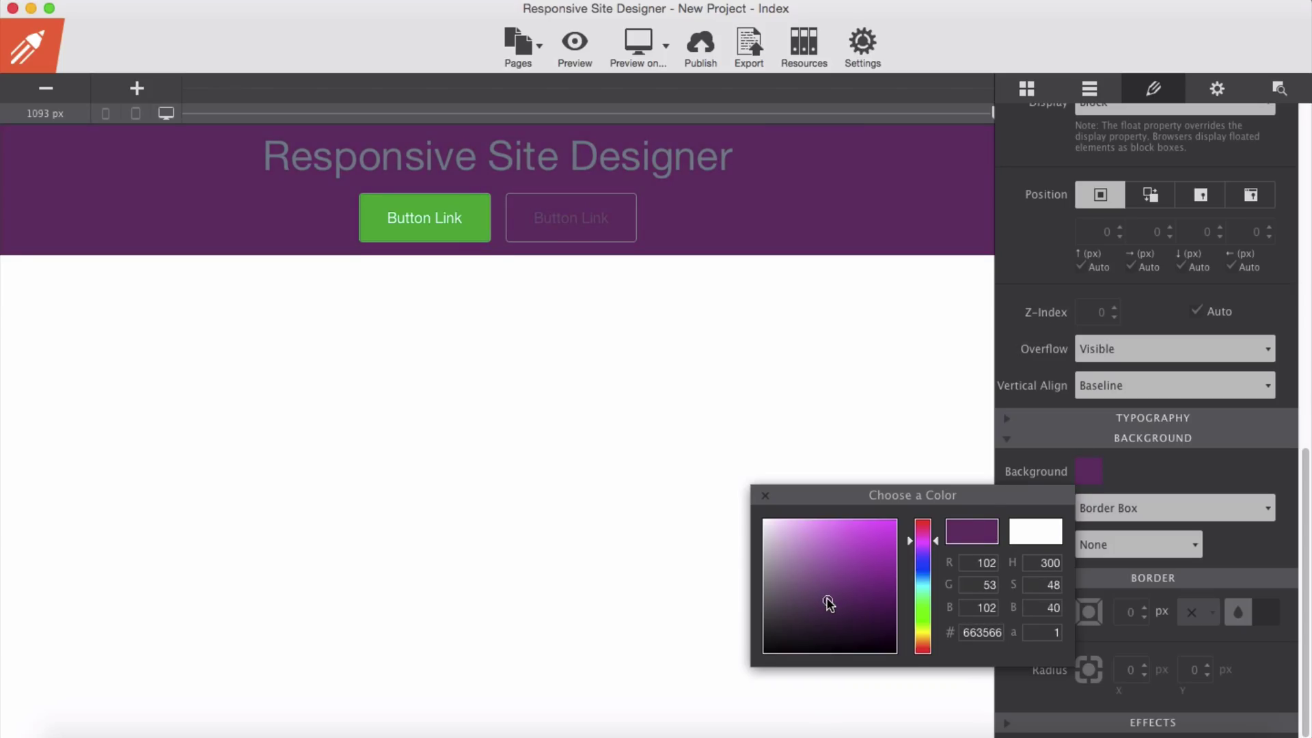
left_click(763, 494)
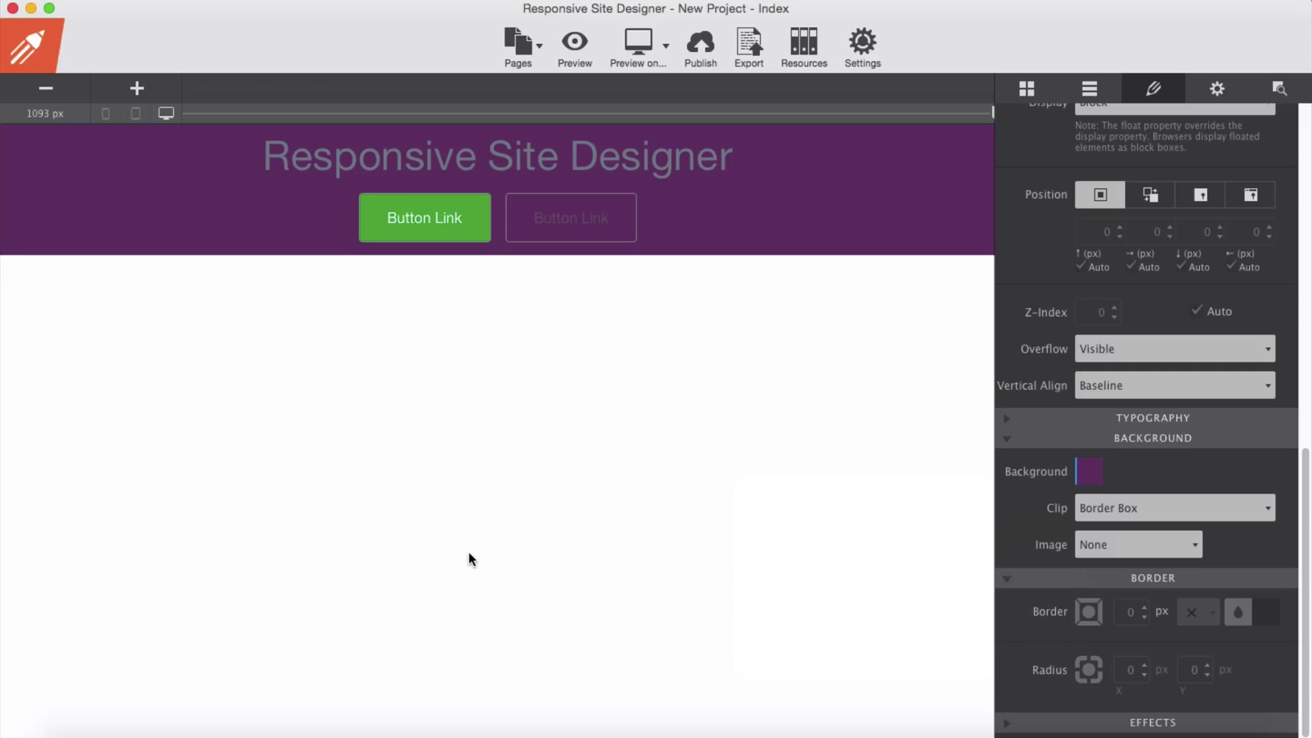
left_click(496, 156)
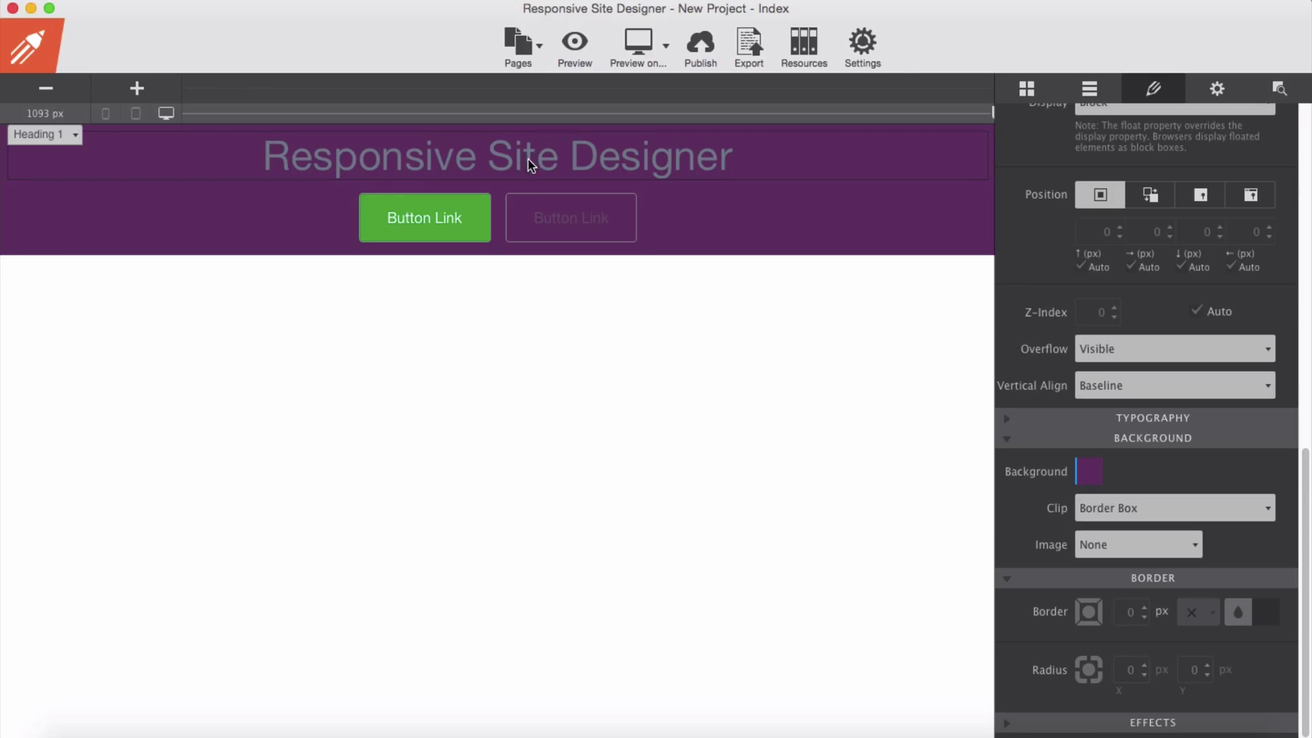
mouse_move(526, 154)
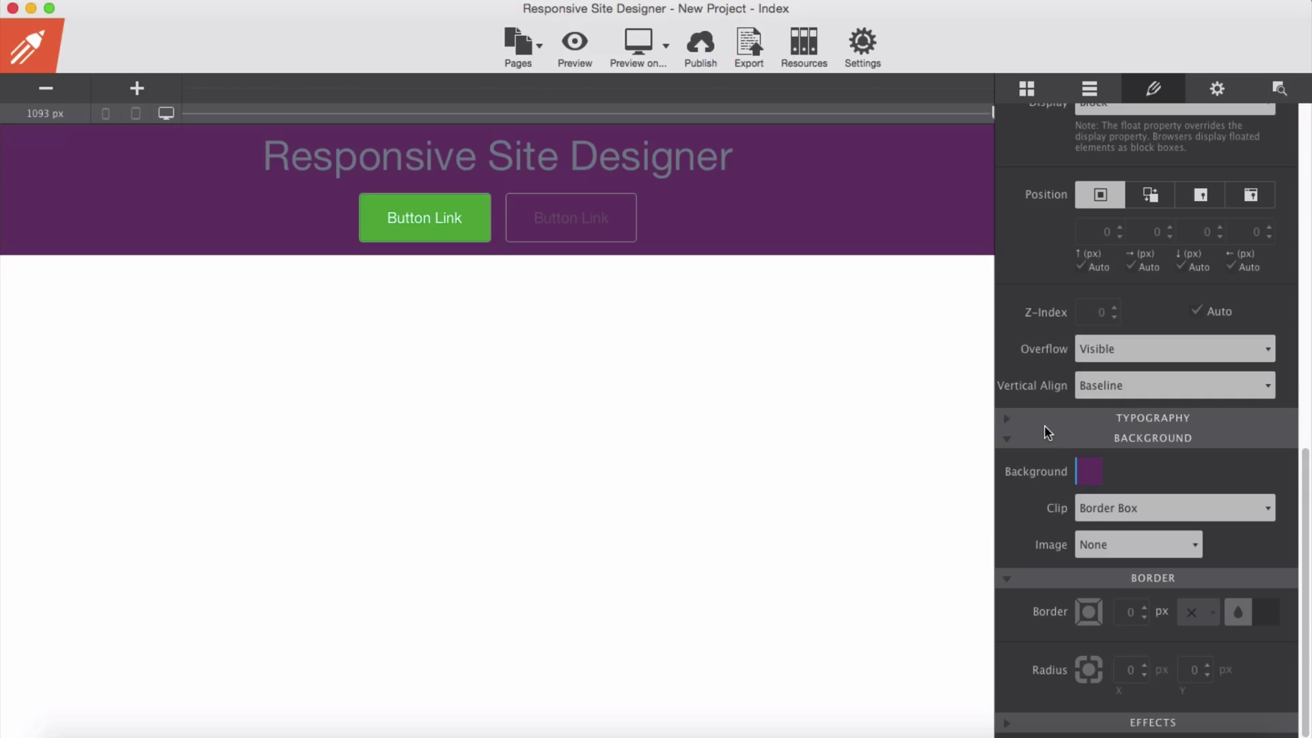
Set the heading's top margin to 157 px
left_click(497, 156)
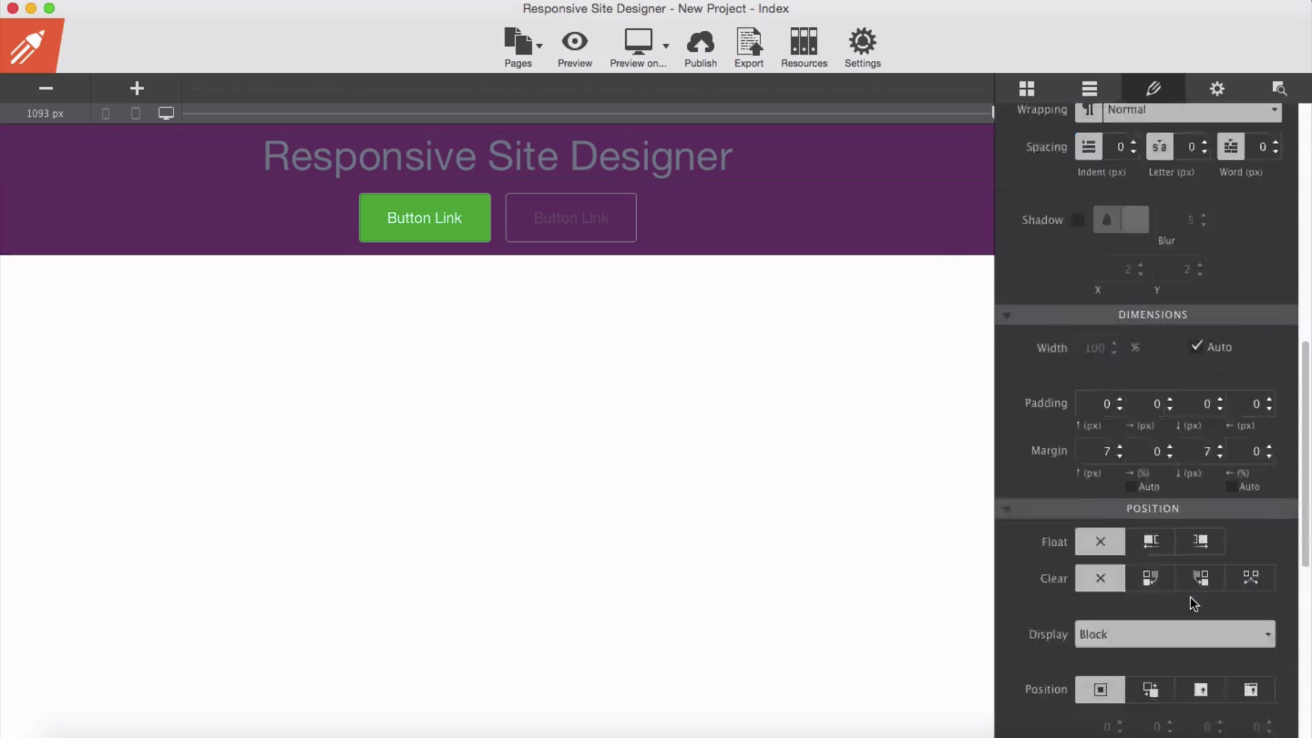
scroll("down", 3)
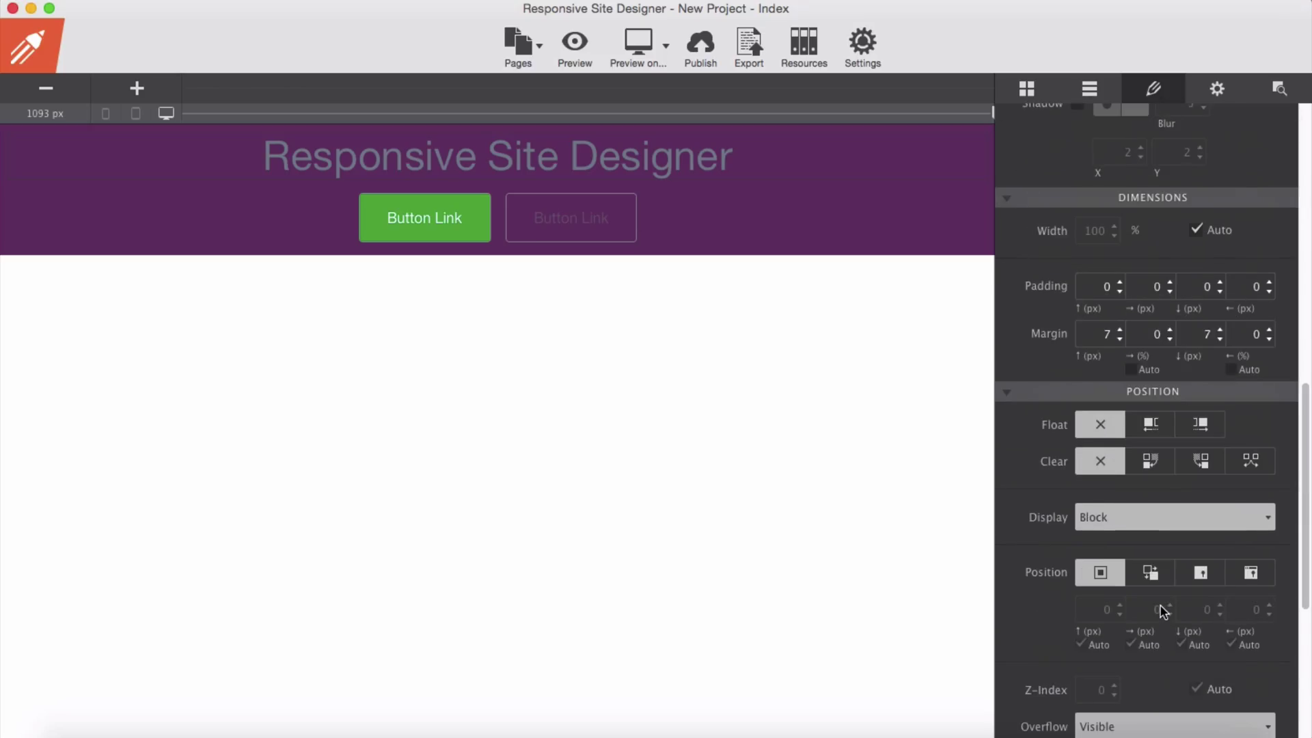
left_click(1095, 334)
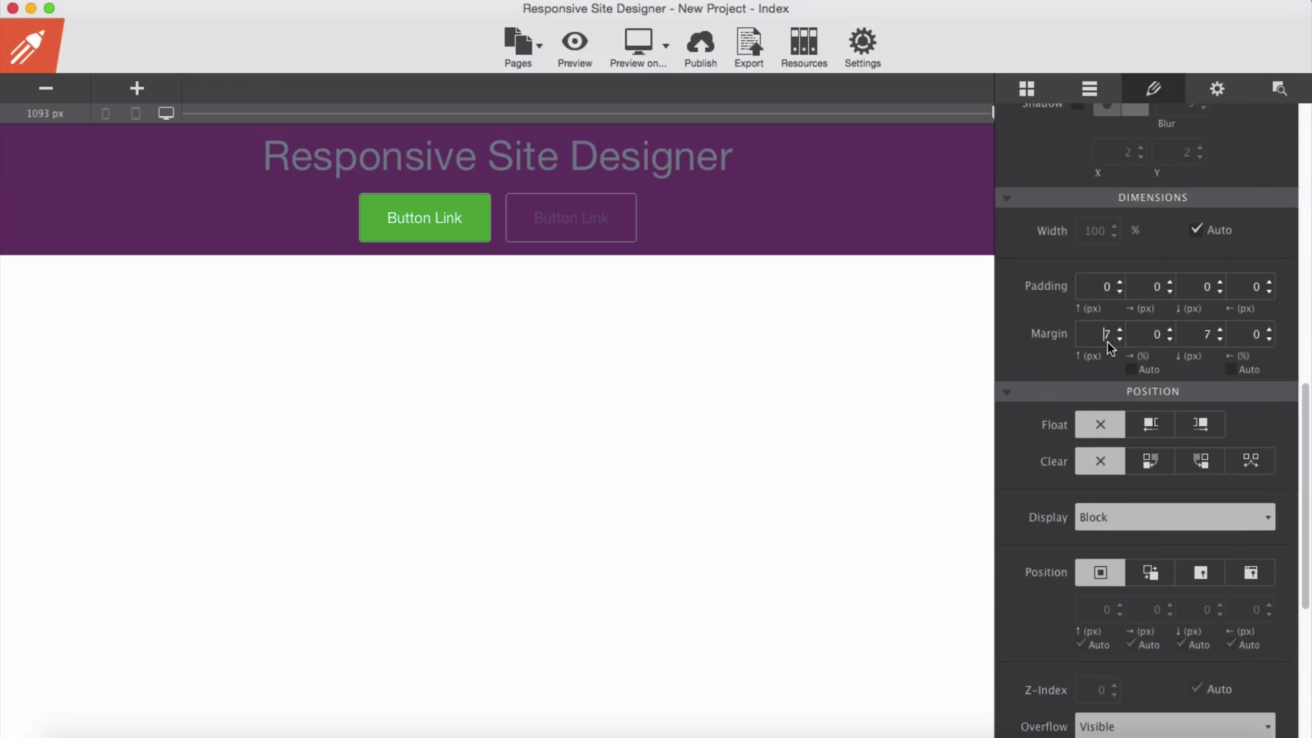
type("17")
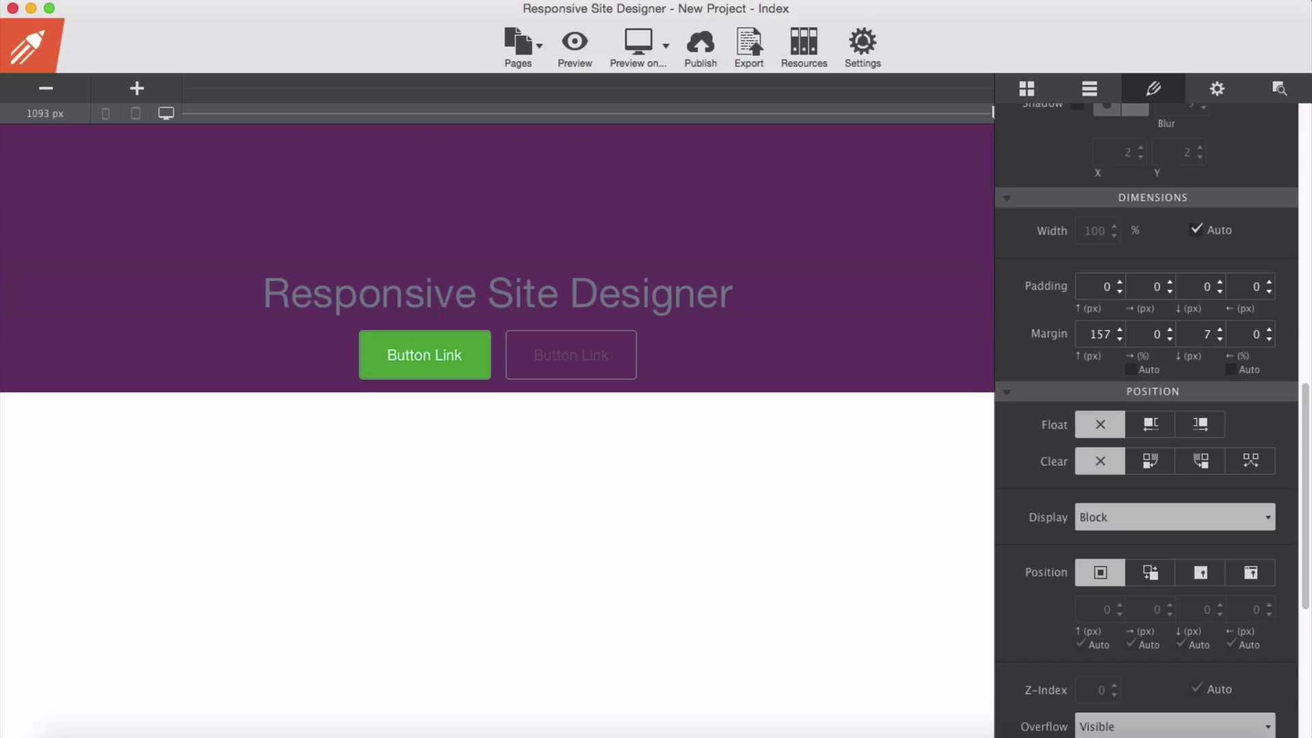
mouse_move(843, 387)
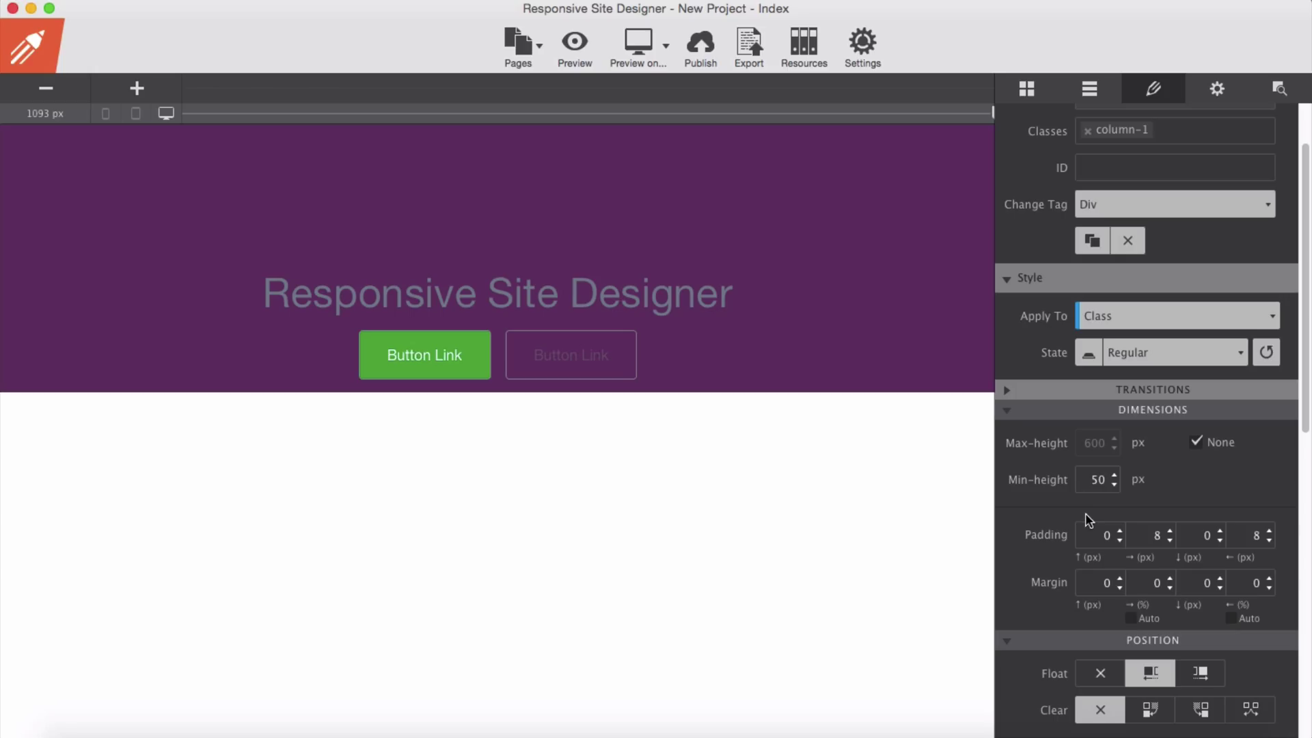
Raise the column's Min-height, trying 350 and 50 before settling on 550 px
scroll("down", 3)
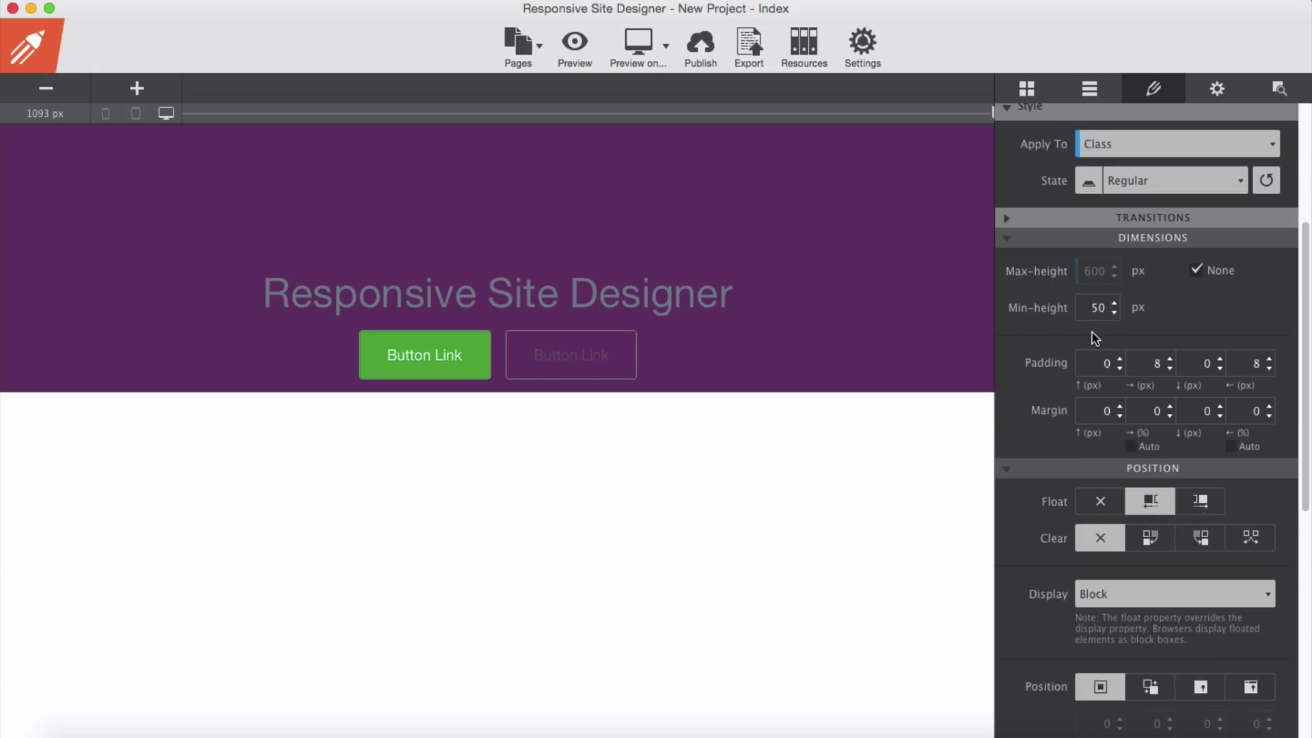
type("350")
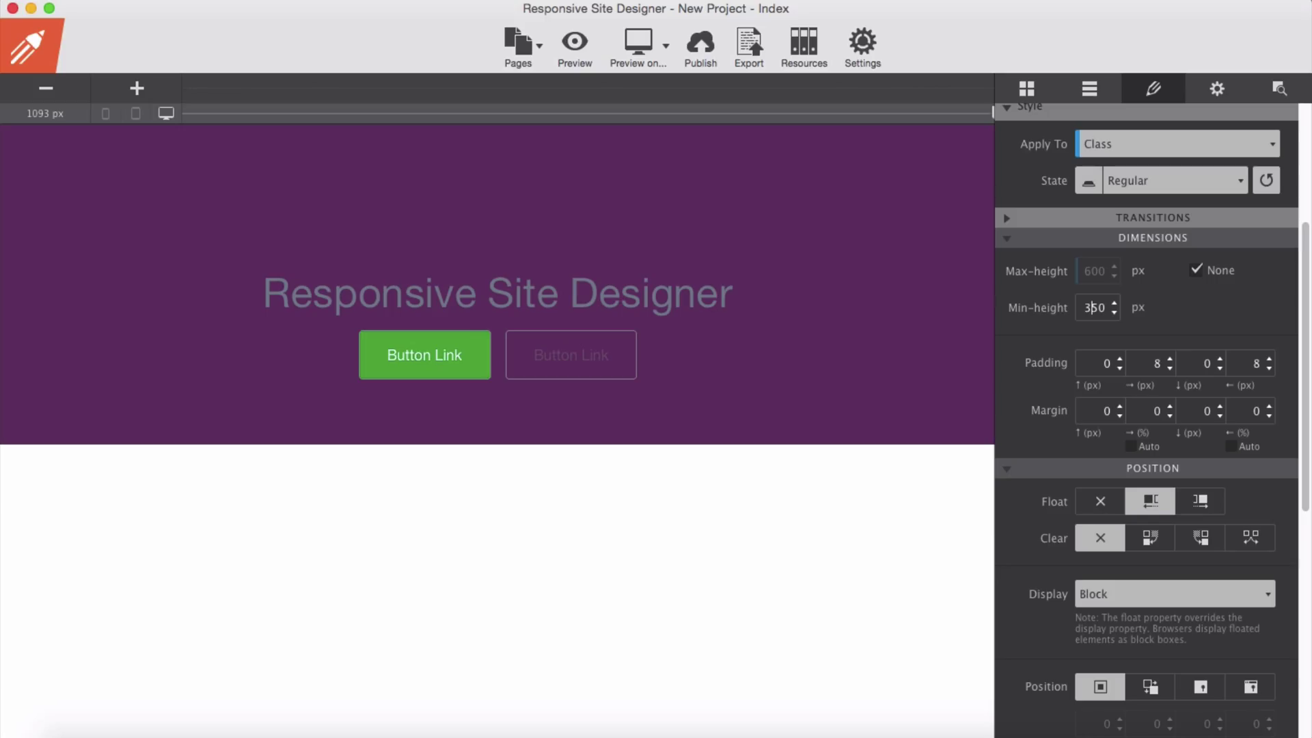
type("50")
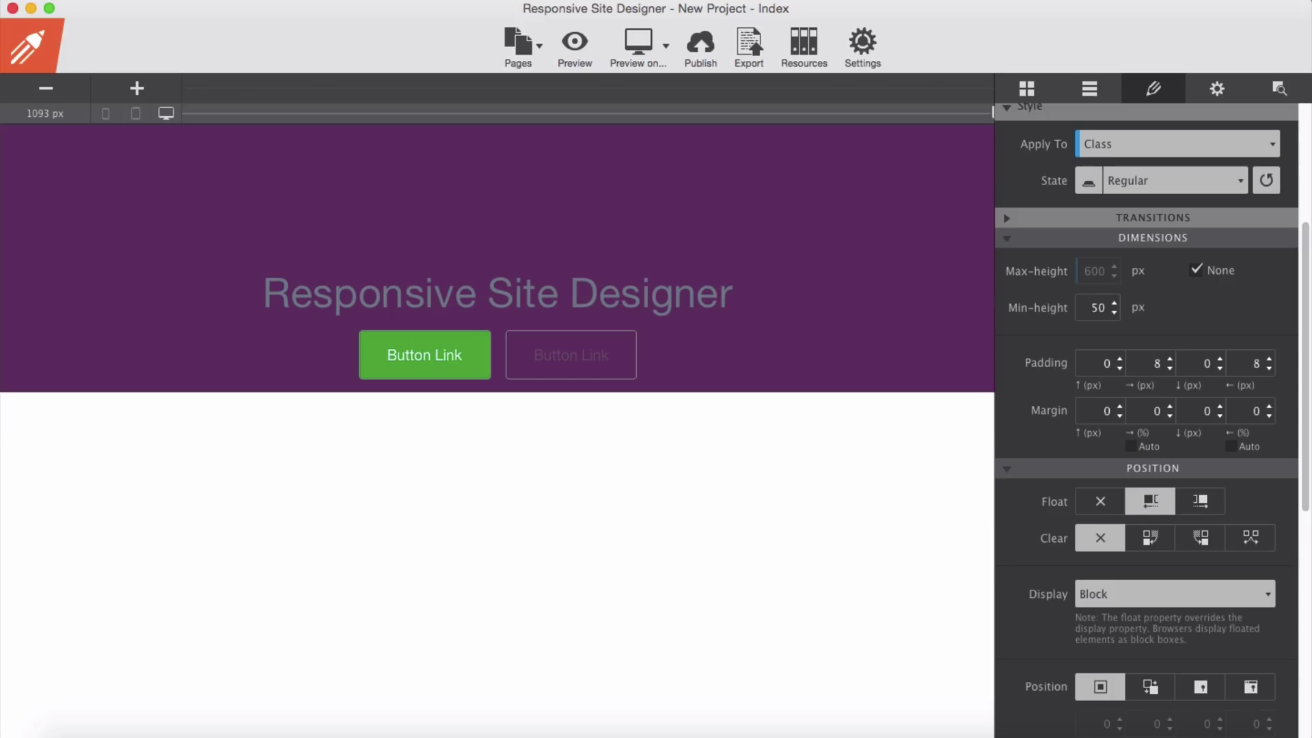
type("550")
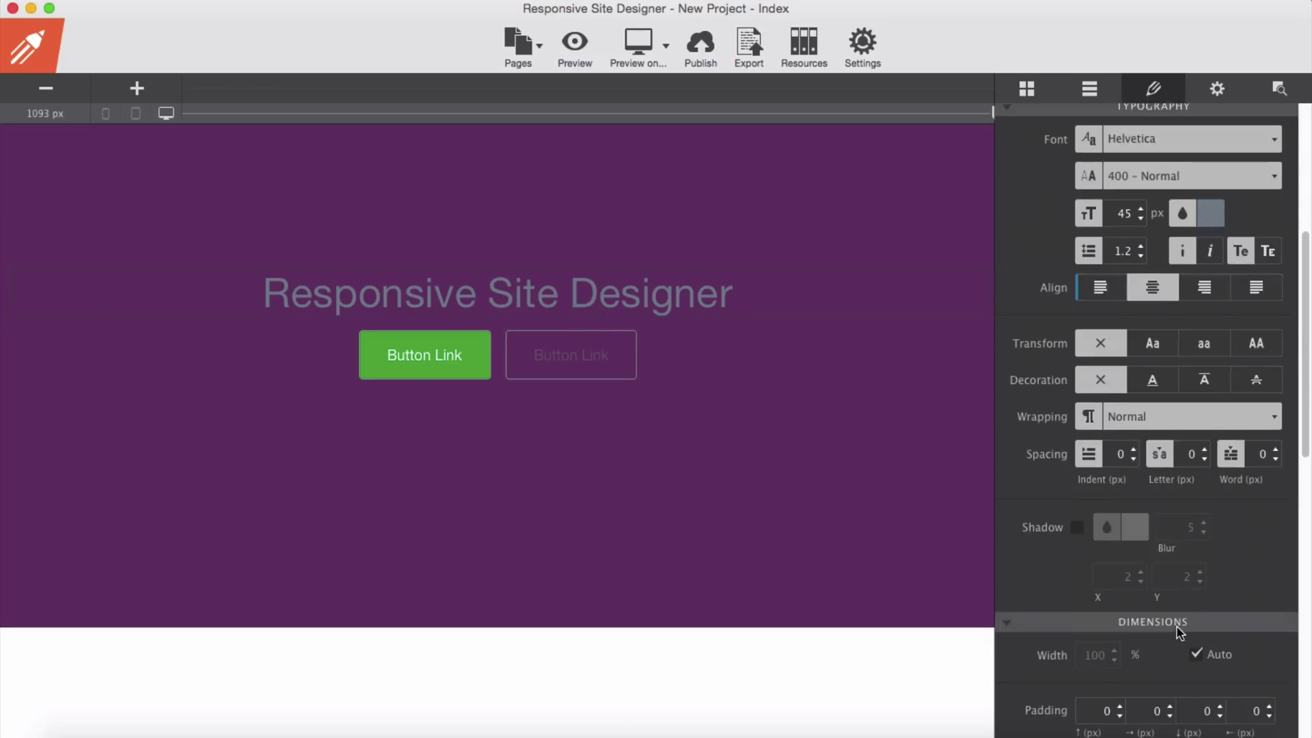
Give the heading a 57 px bottom margin
scroll("down", 3)
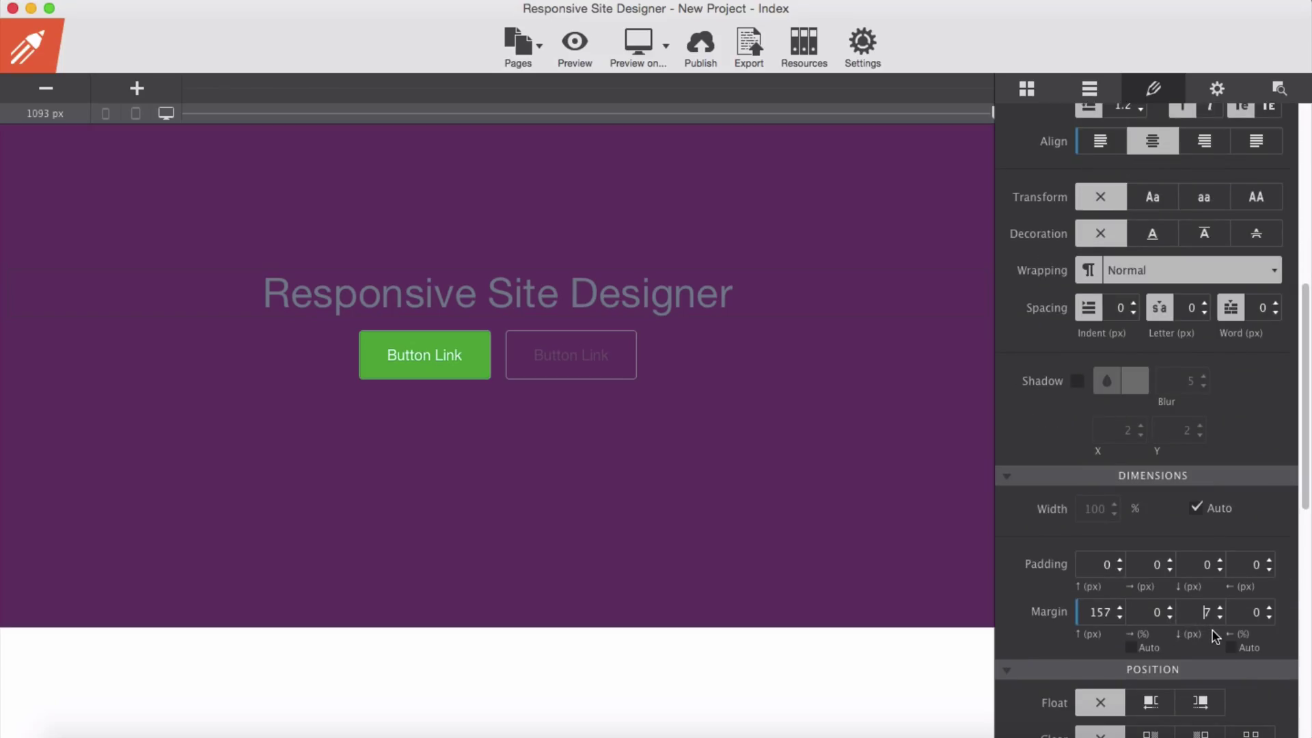
type("57")
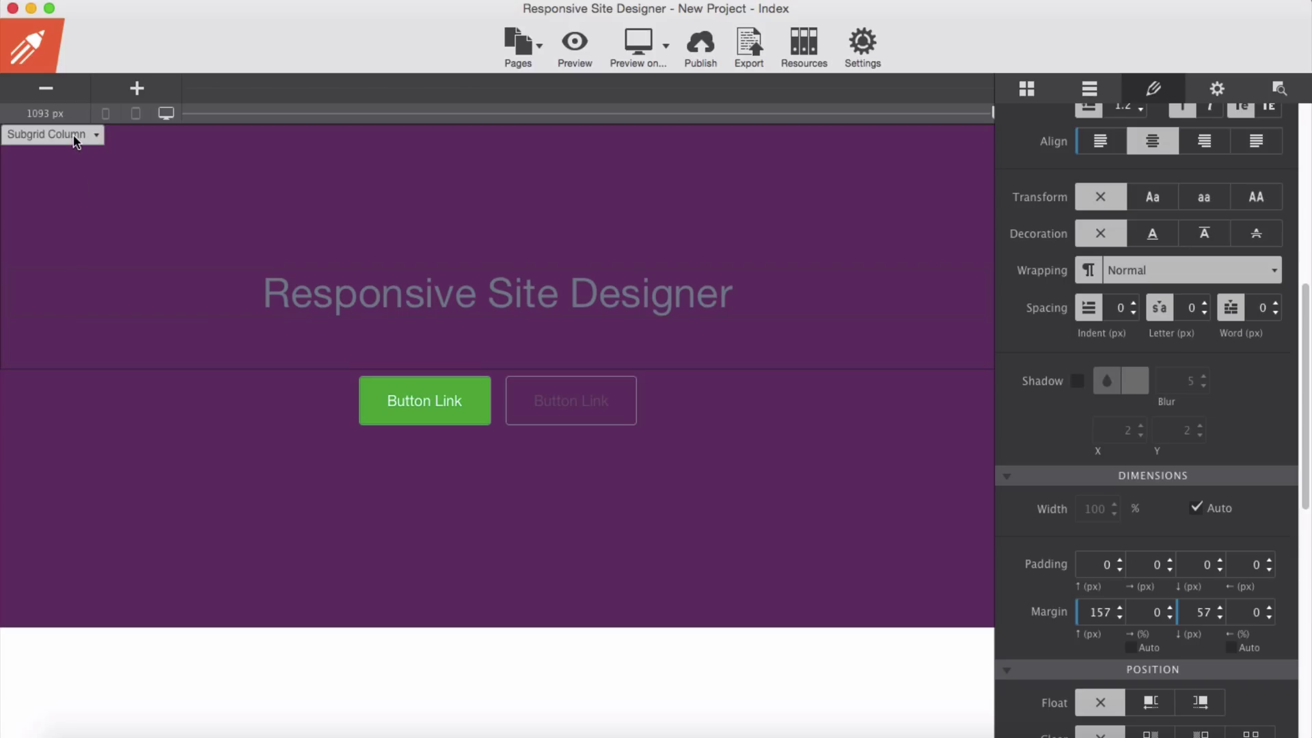
Select the enclosing Row via the breadcrumb and add the class hero-bg
left_click(52, 134)
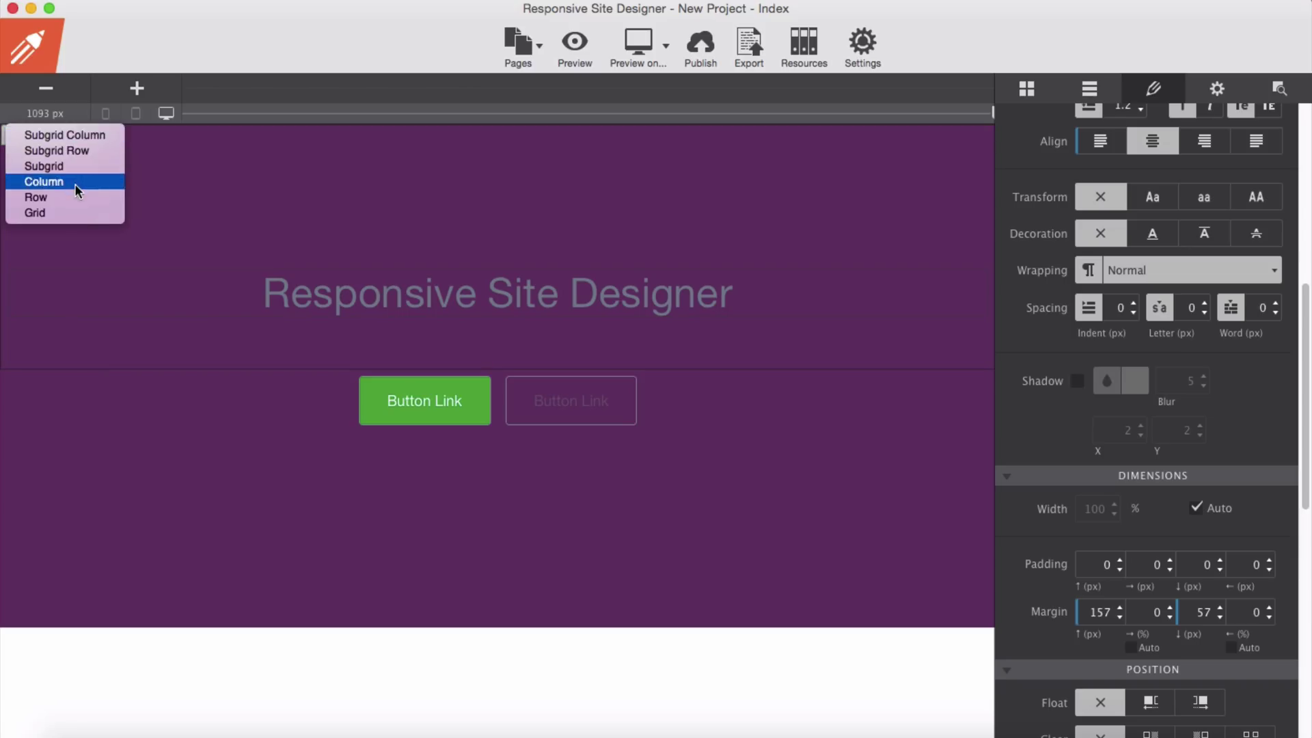
mouse_move(36, 198)
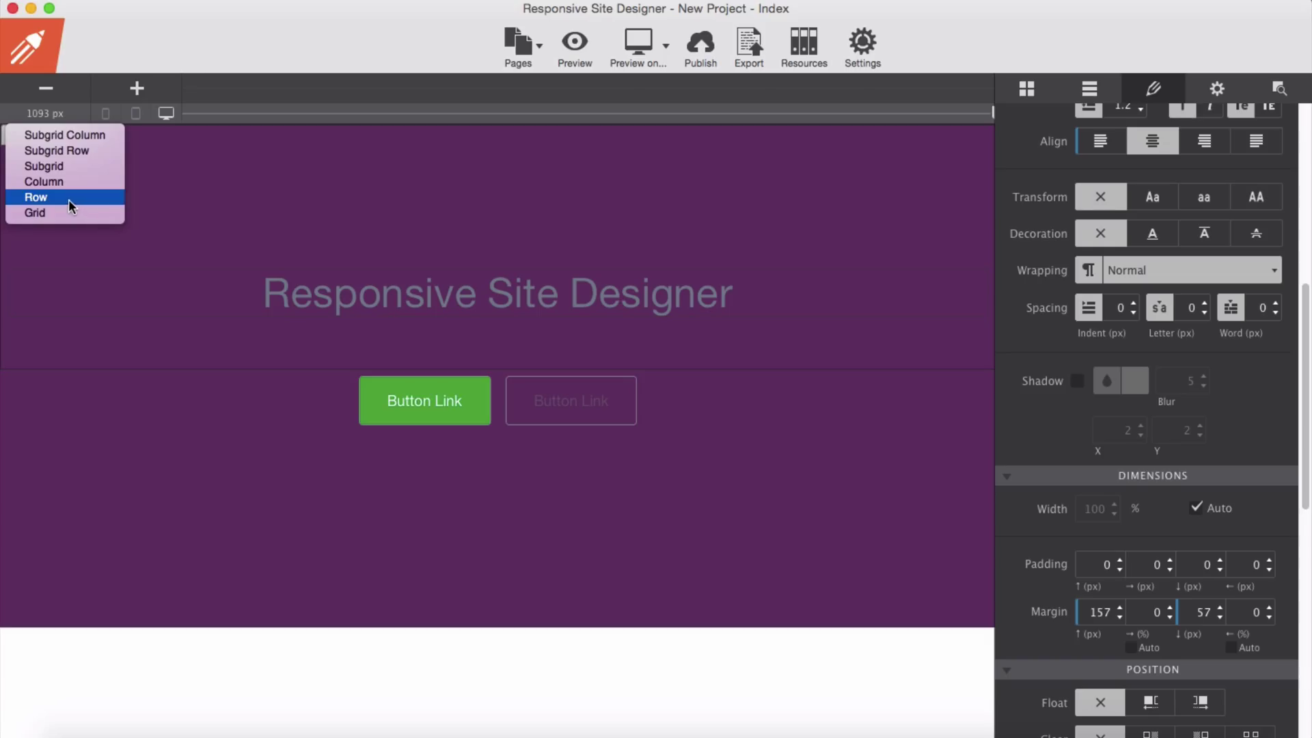
left_click(35, 196)
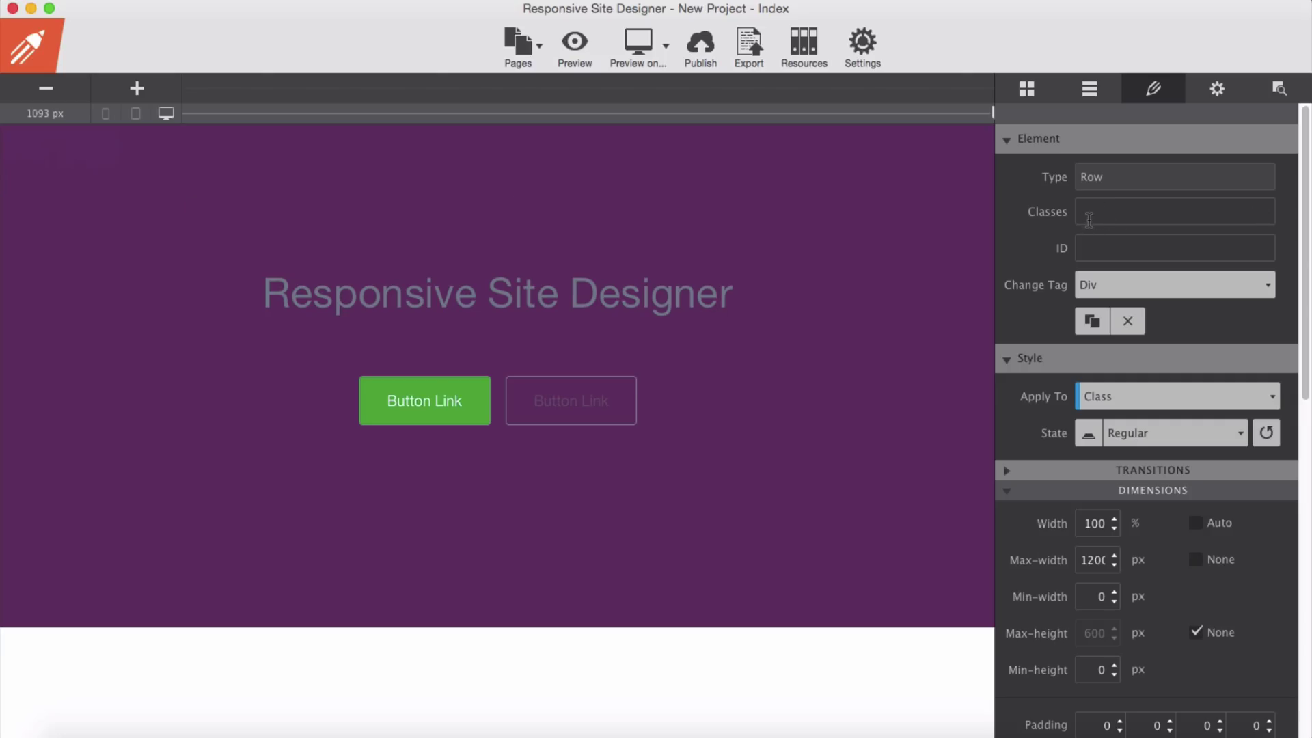
mouse_move(1092, 219)
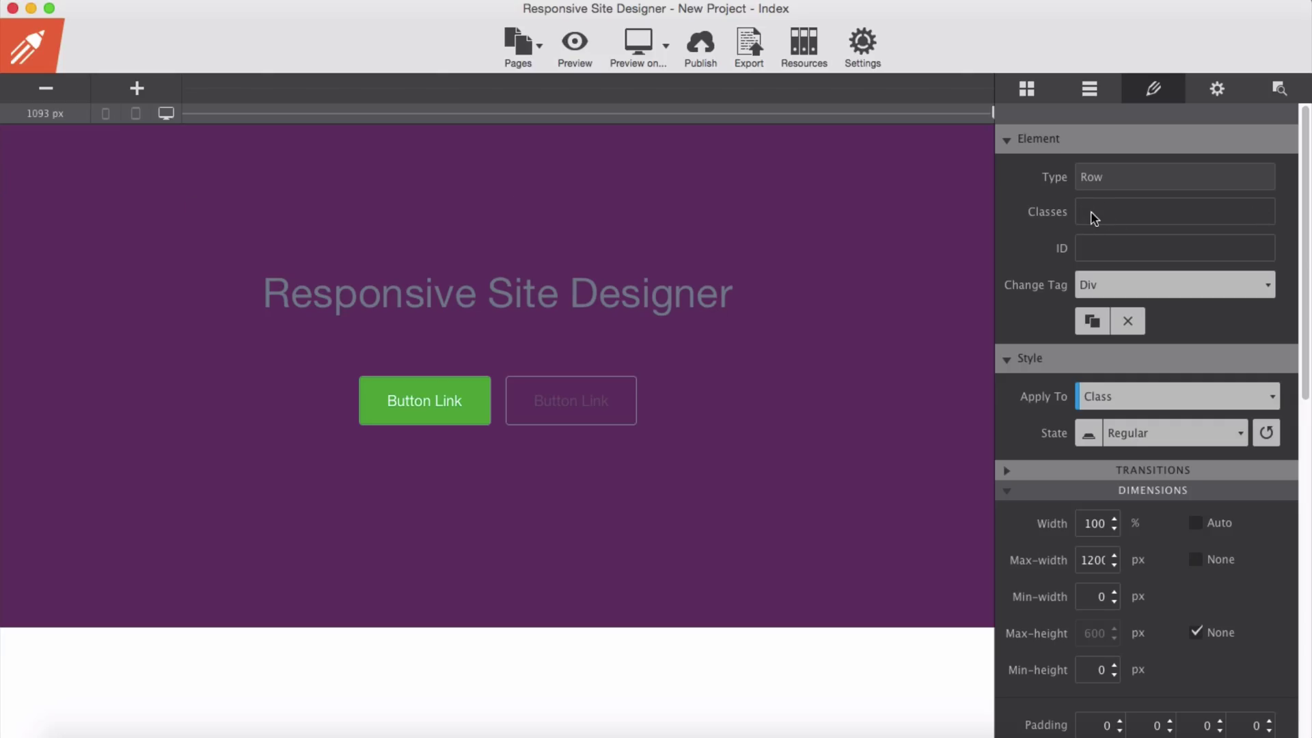
type("hero-bg")
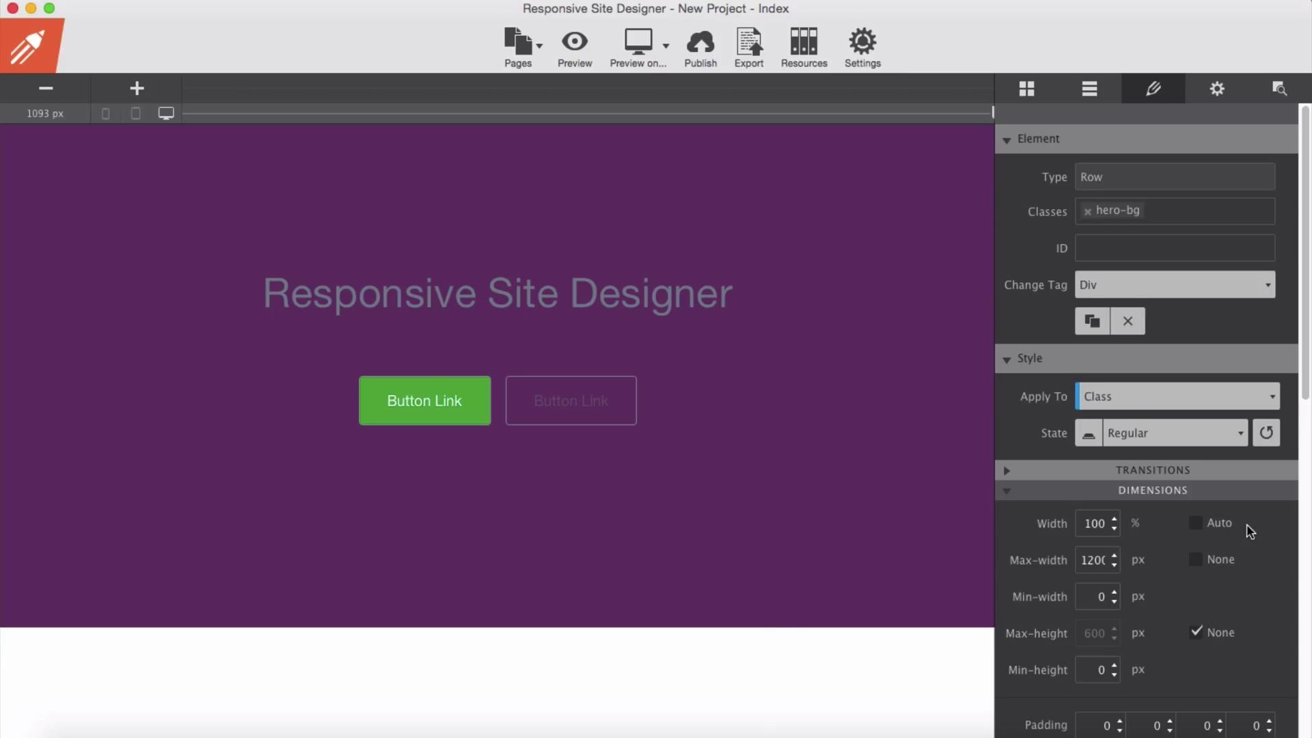
Import Screen.png as a resource, past the size warning, and apply it as background
scroll("down", 3)
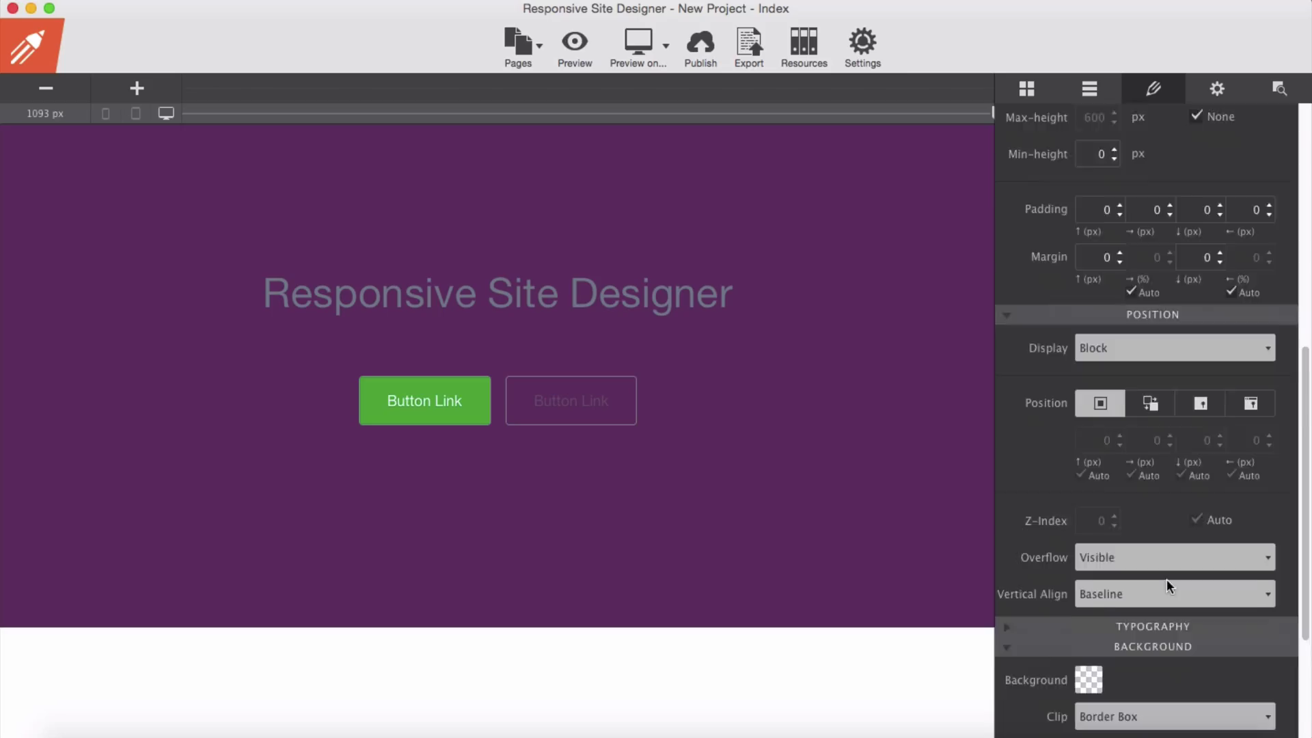
scroll("down", 3)
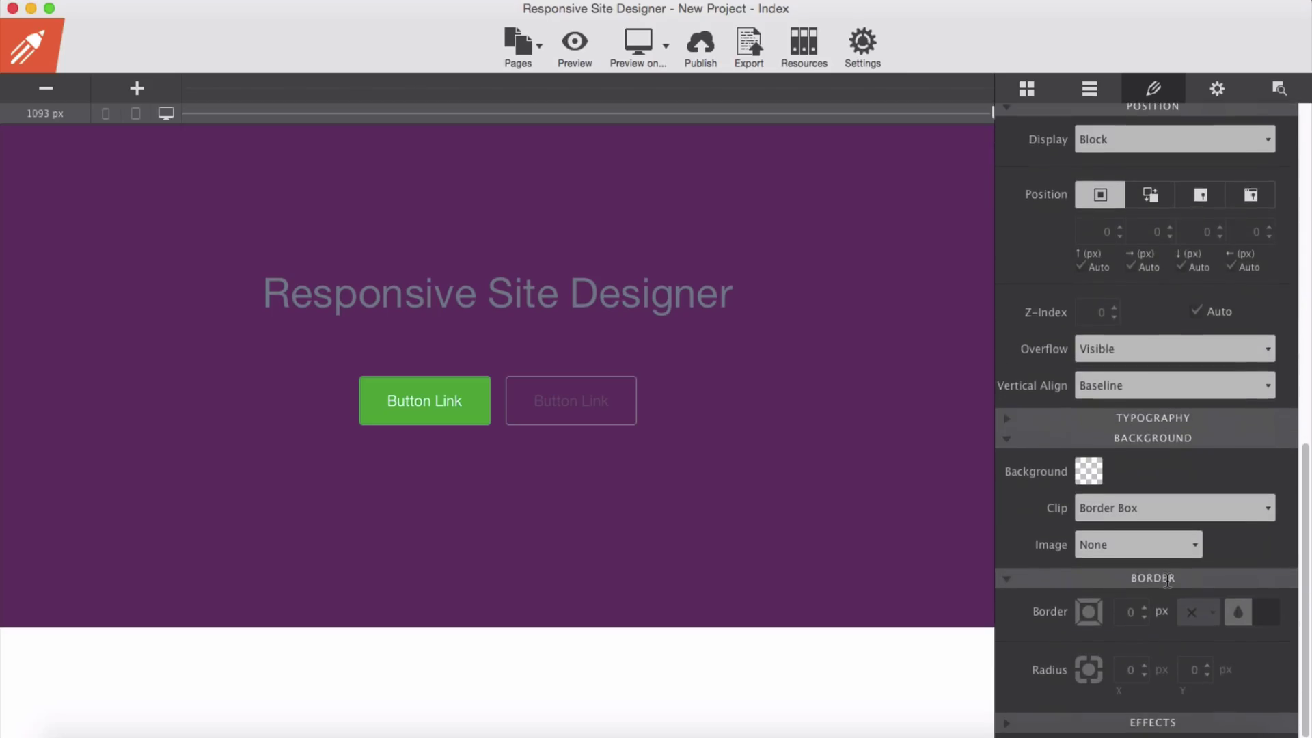
left_click(1137, 544)
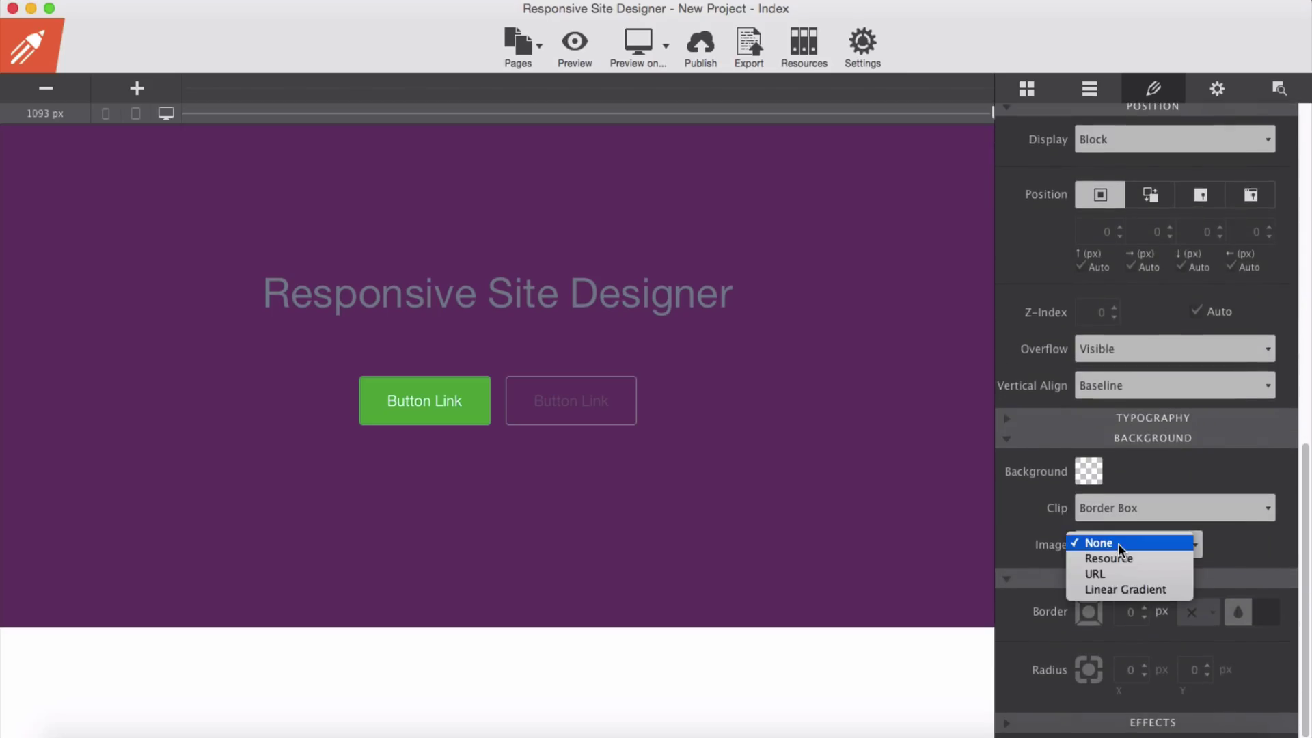
left_click(1107, 558)
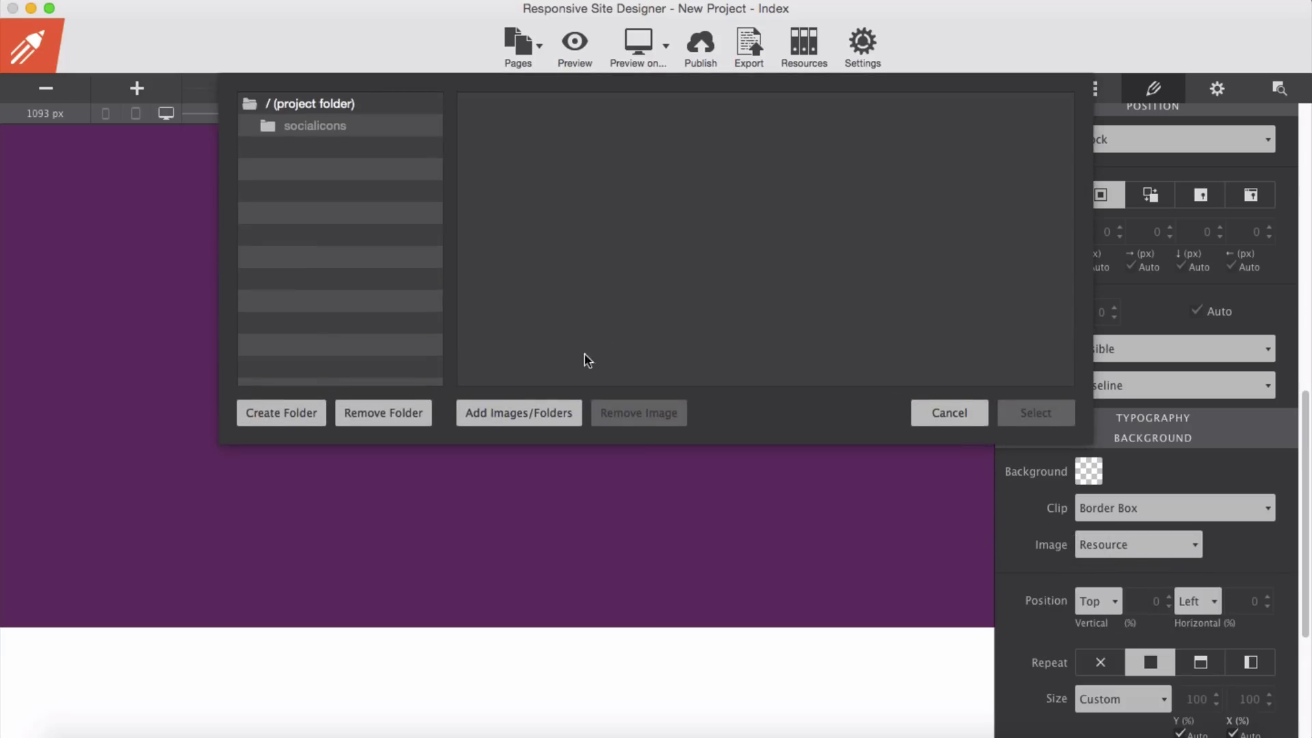
left_click(517, 413)
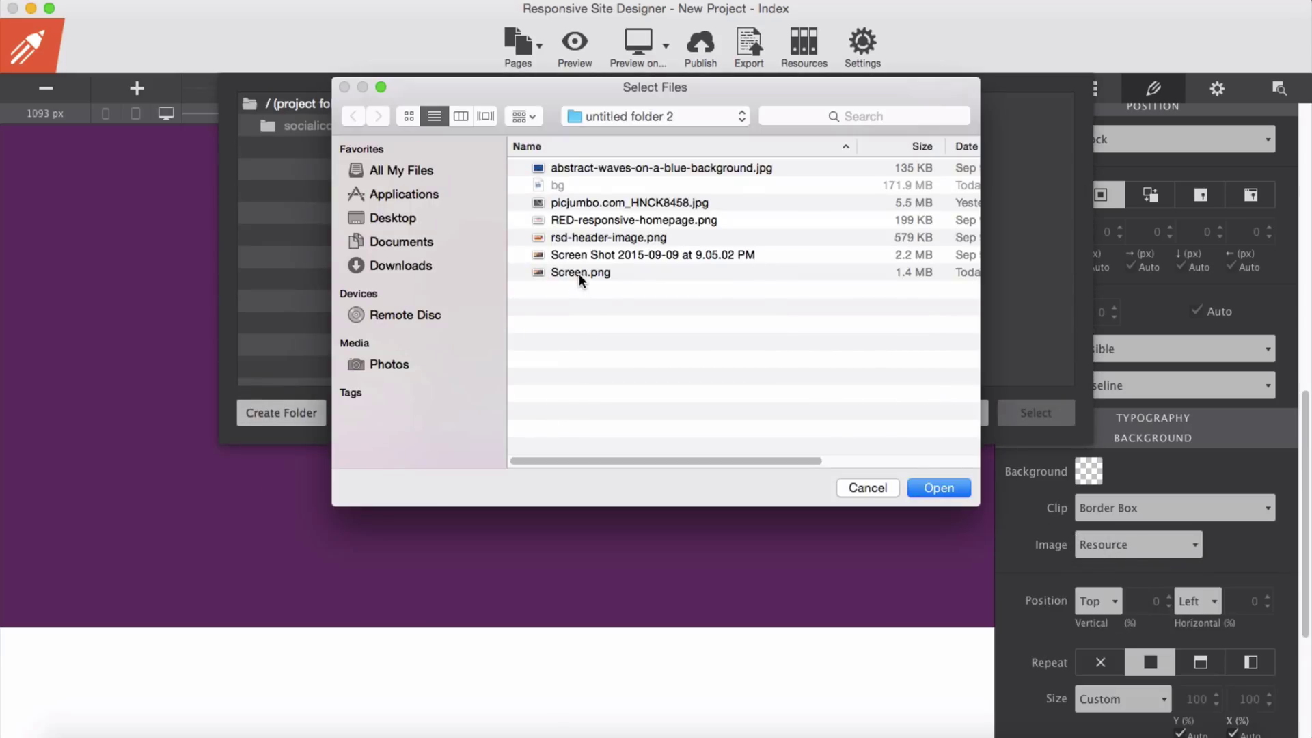
left_click(581, 272)
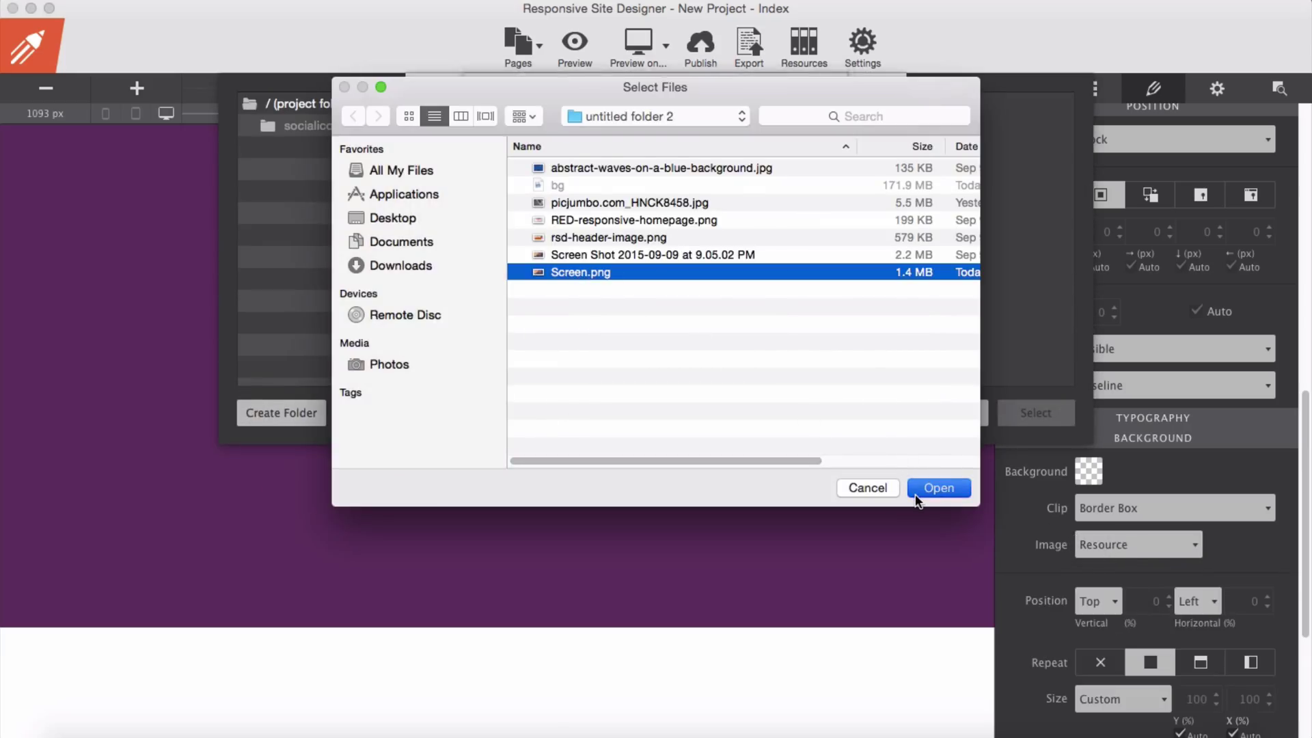
left_click(938, 487)
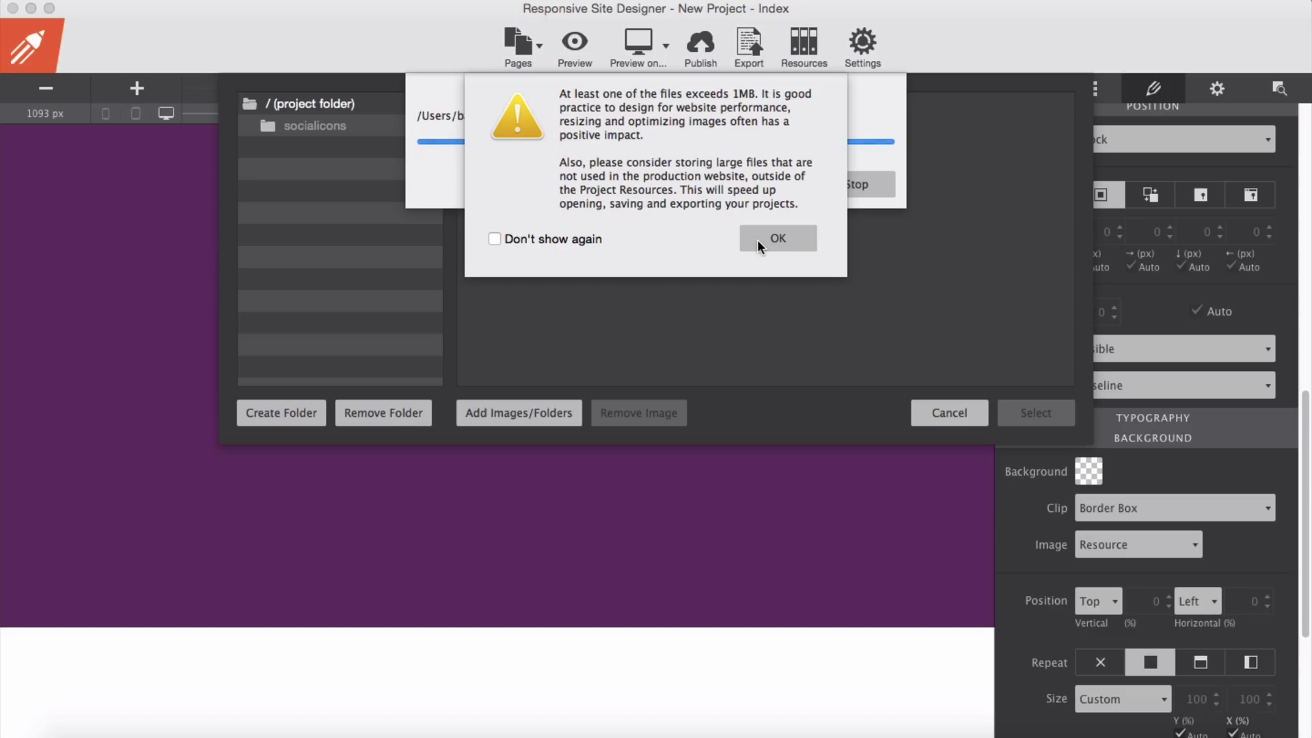
left_click(776, 239)
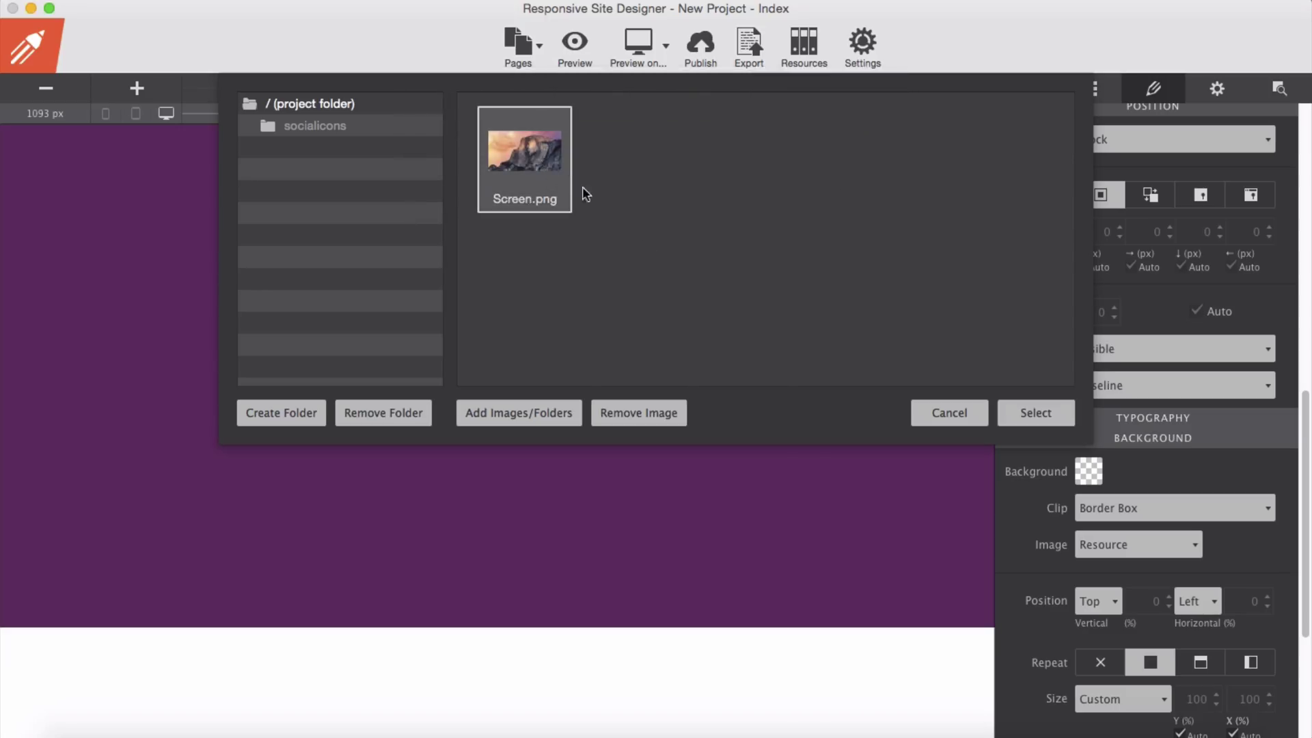
left_click(1033, 412)
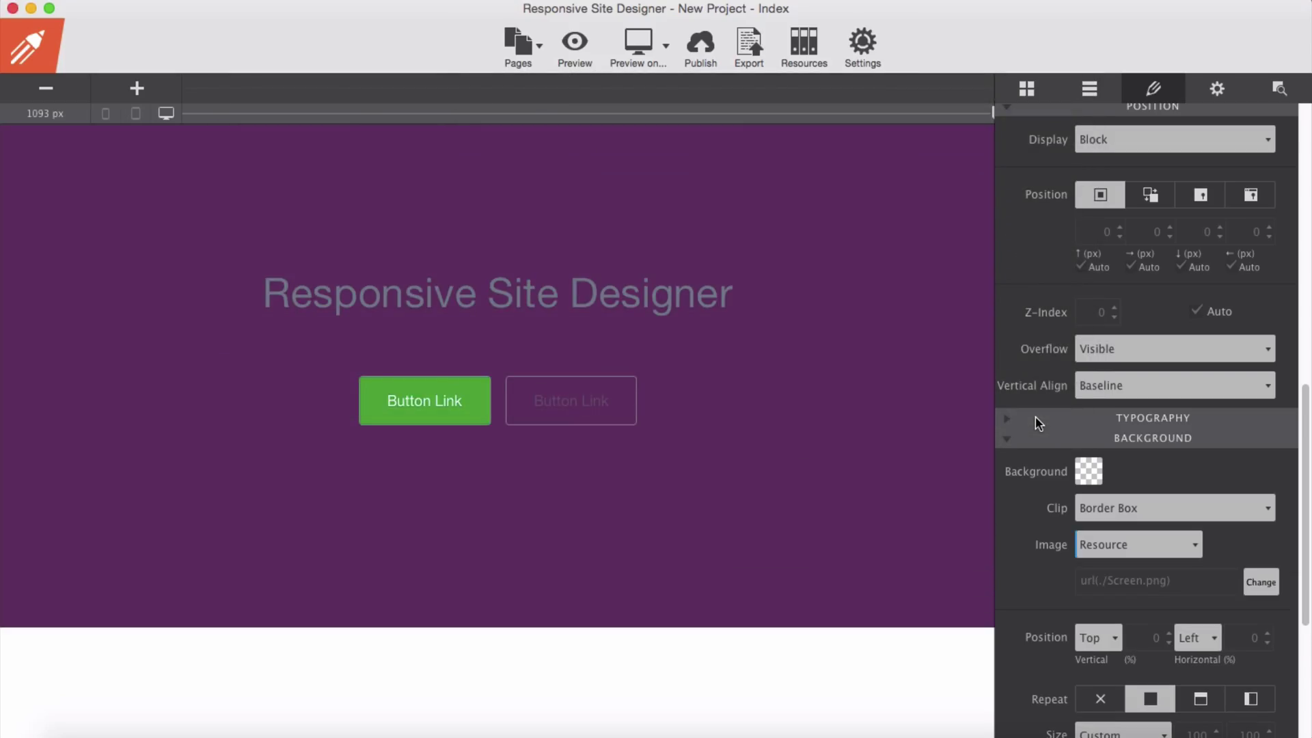
mouse_move(998, 442)
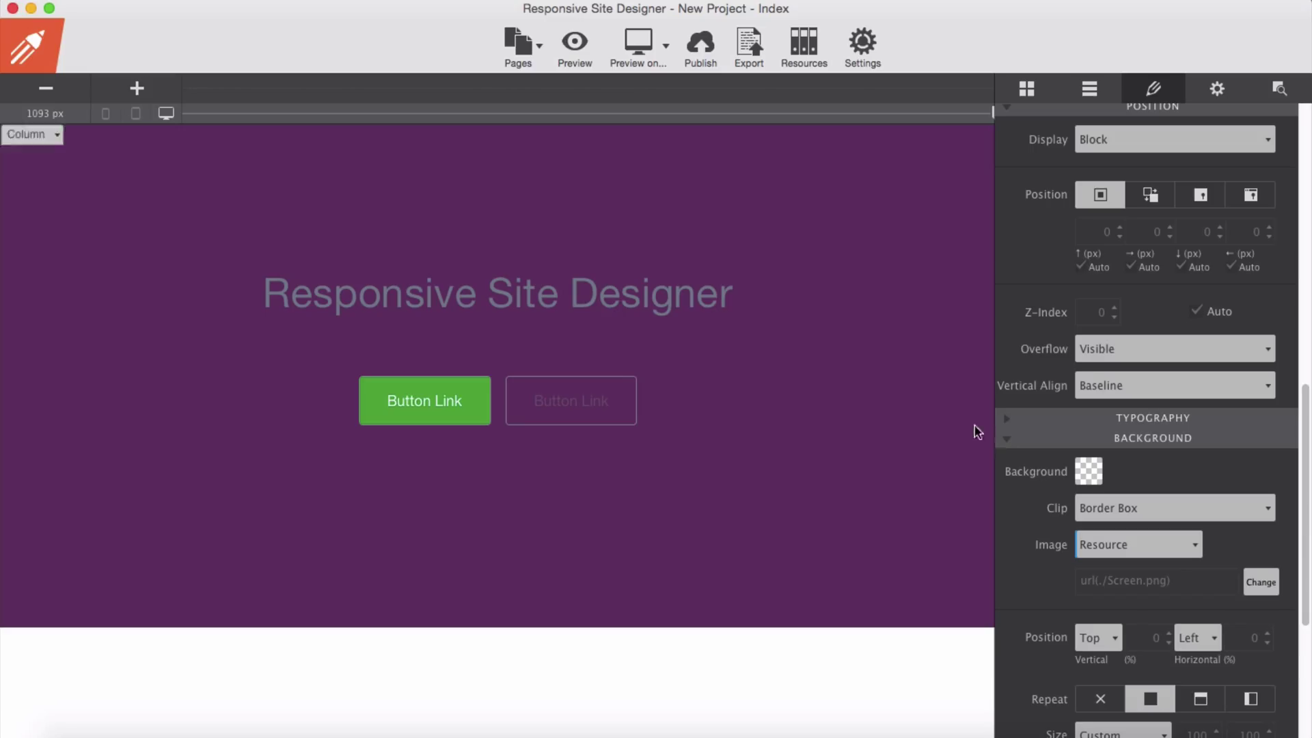
mouse_move(1147, 629)
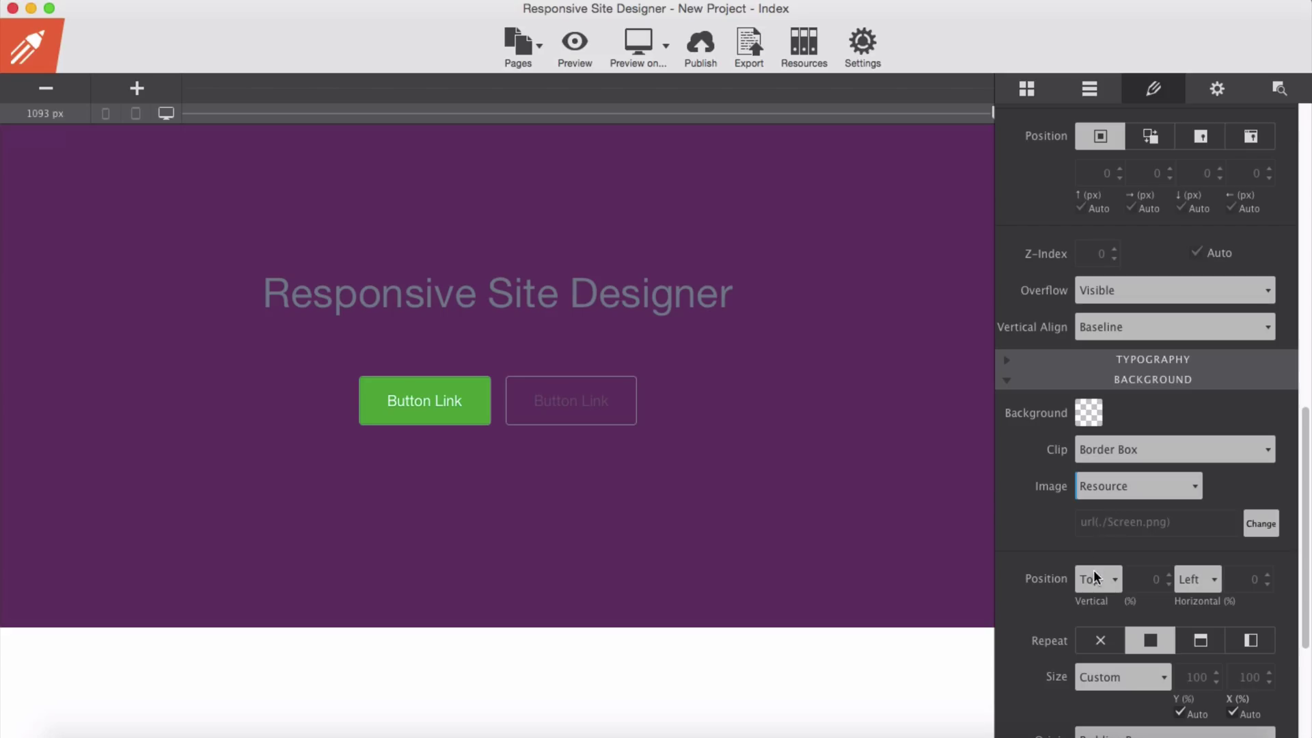
Centre the background photo both ways, with no repeat, and size it to Cover
left_click(1095, 578)
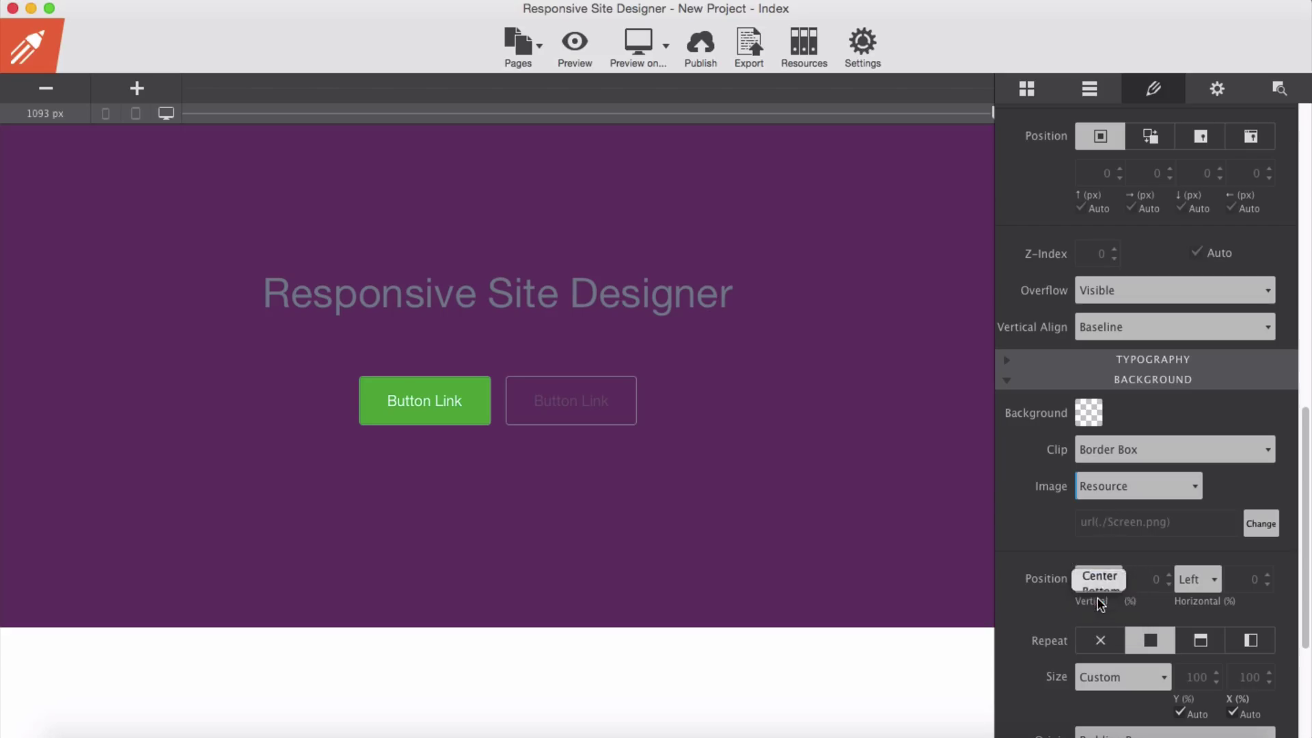
left_click(1196, 578)
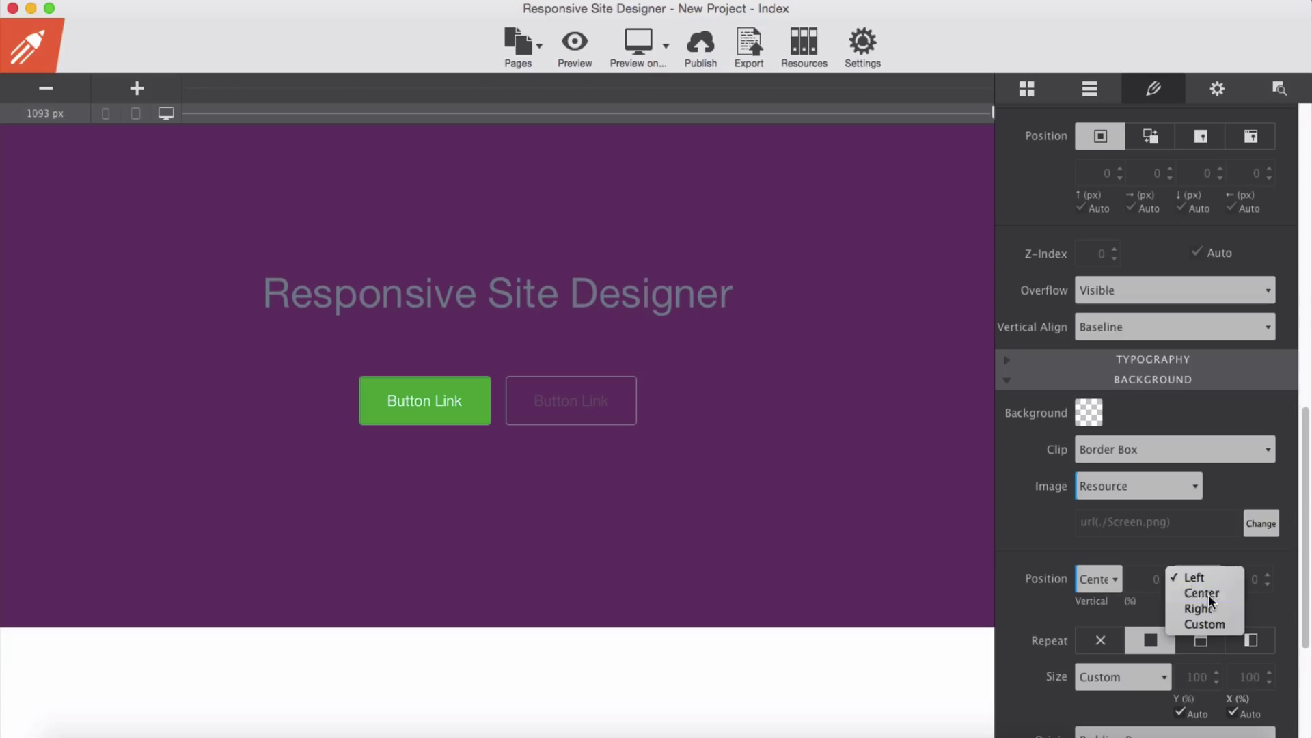
left_click(1201, 593)
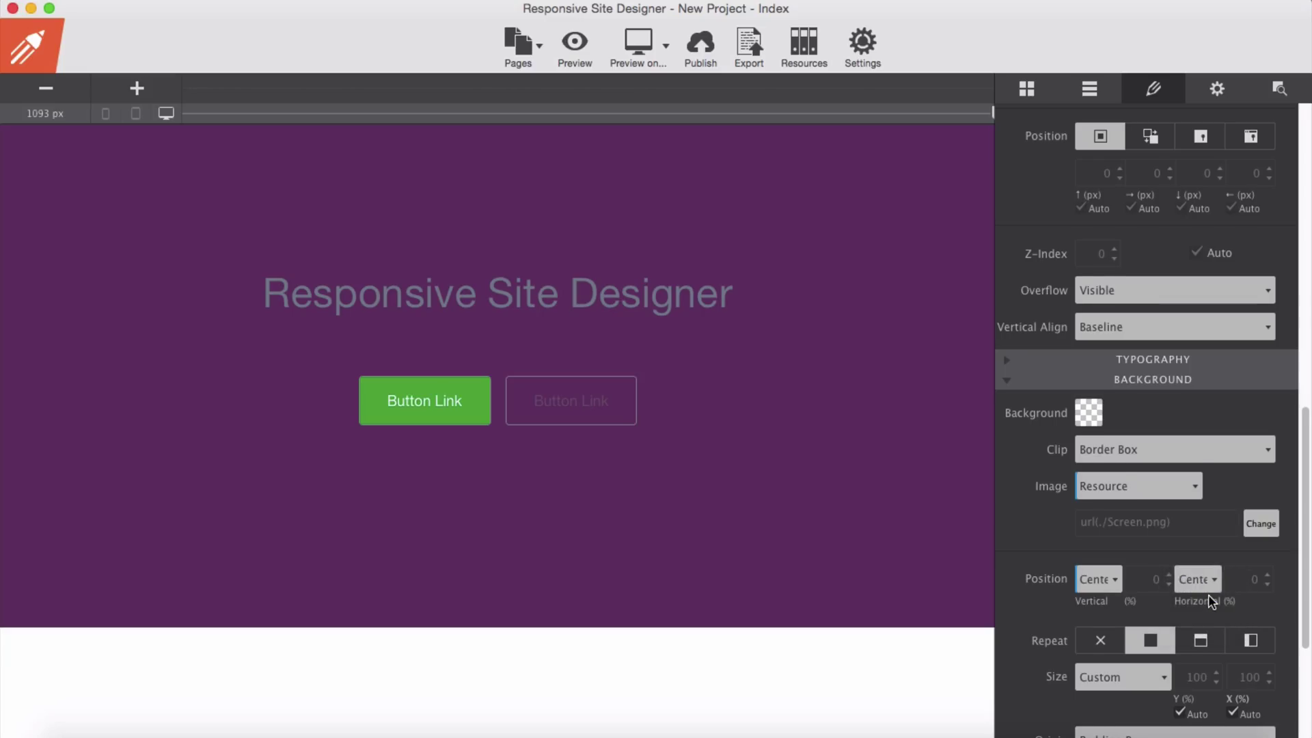
scroll("down", 3)
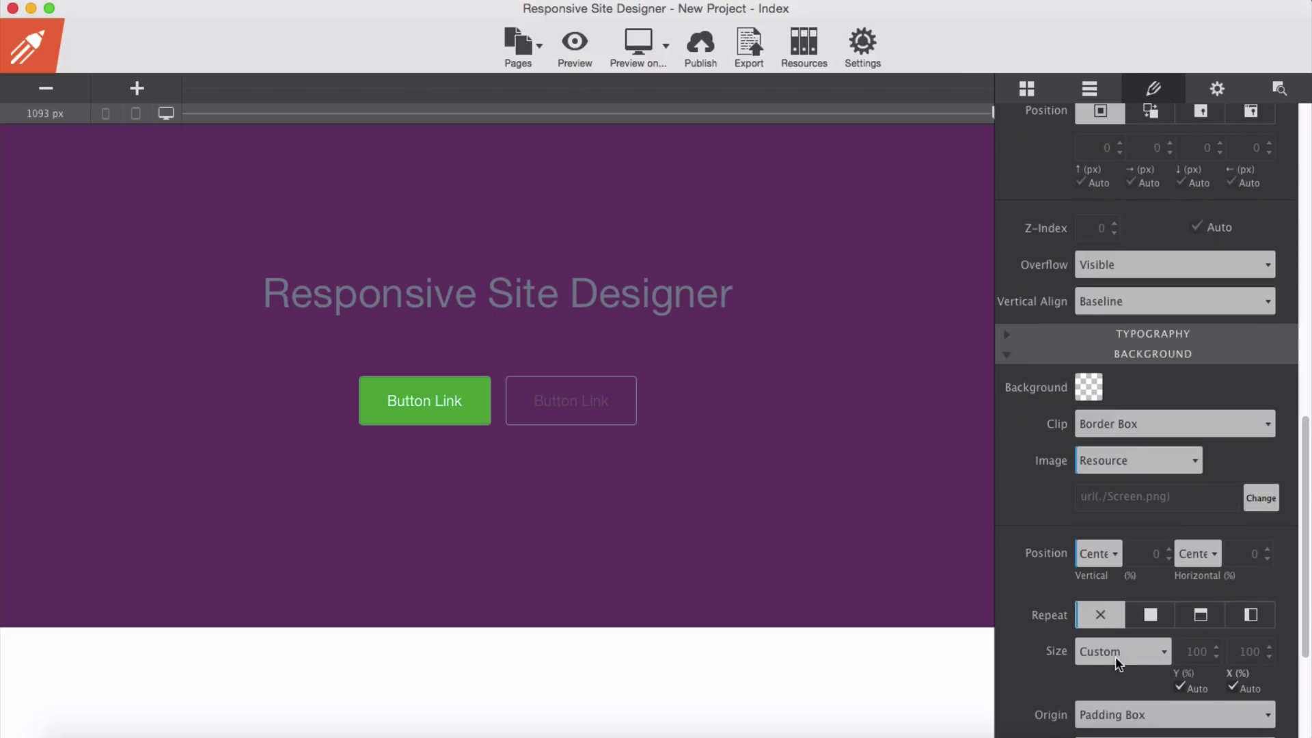
left_click(1121, 651)
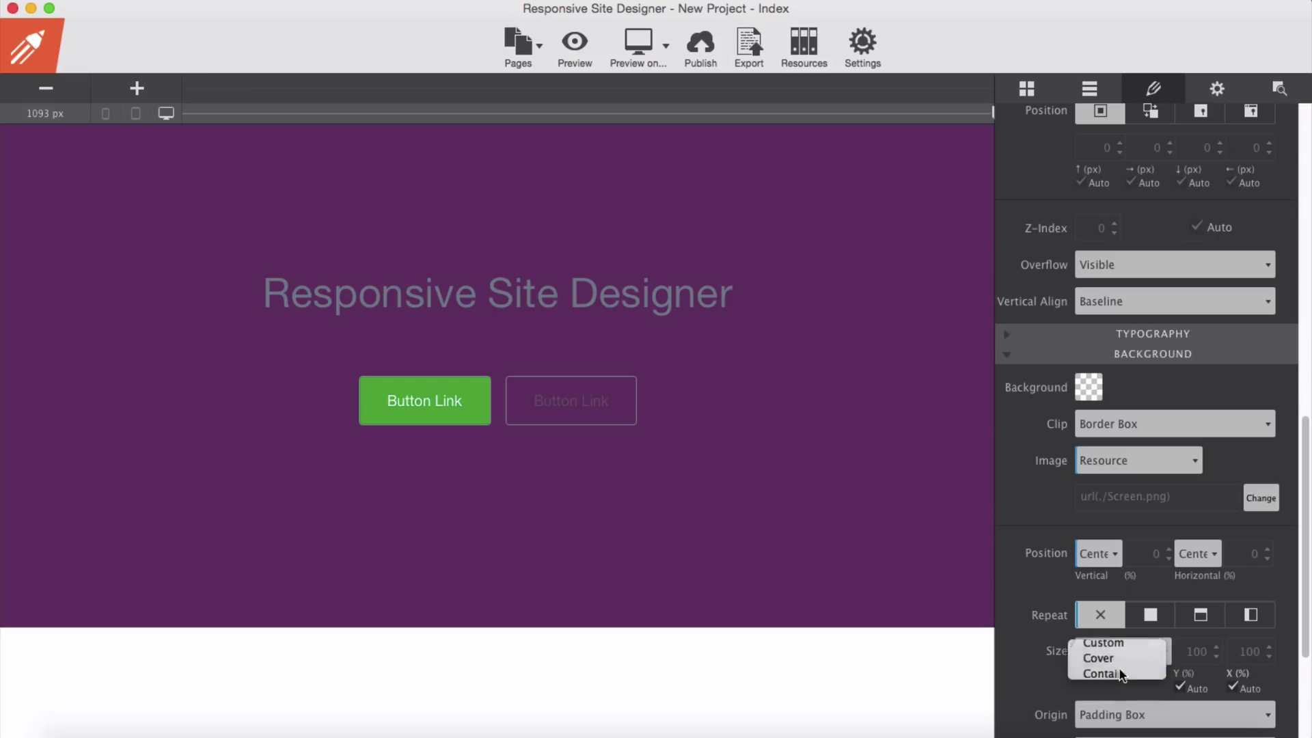
left_click(1098, 658)
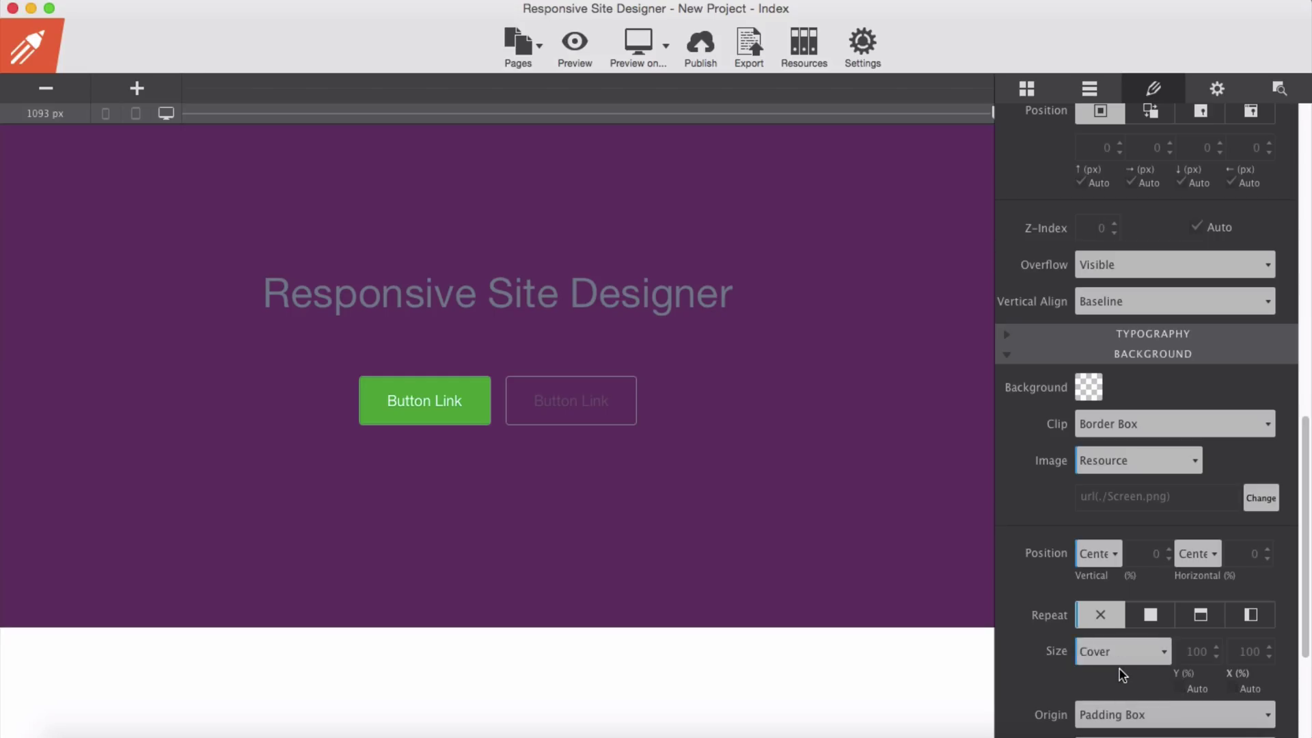
mouse_move(938, 672)
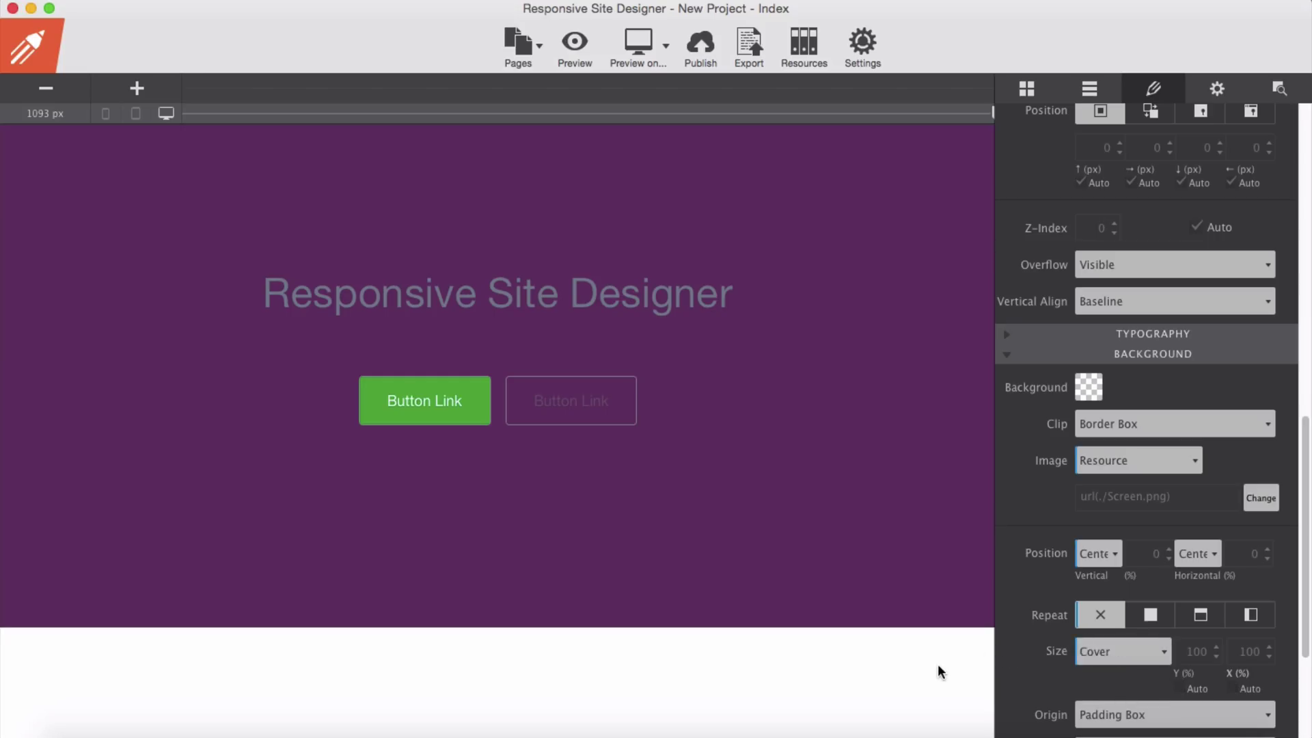
mouse_move(838, 526)
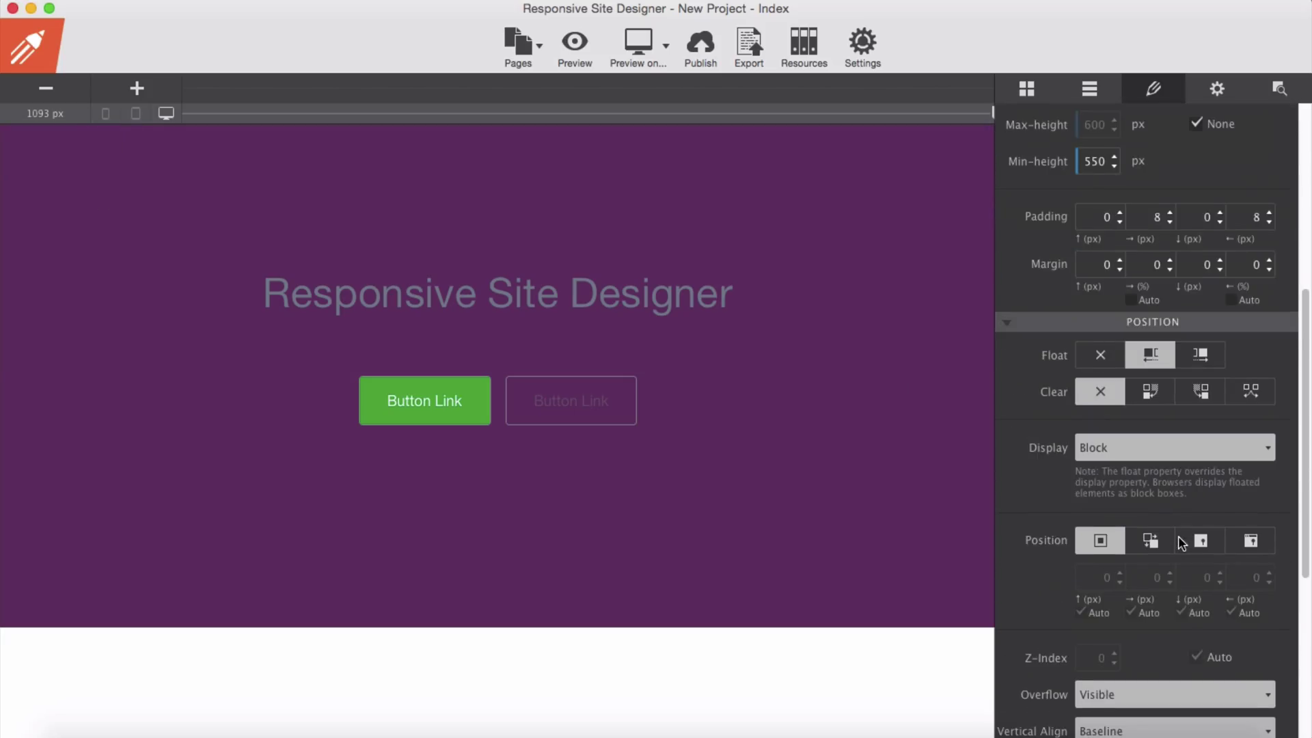
Change the purple overlay to a 0.75-alpha dark desaturated grey
scroll("down", 3)
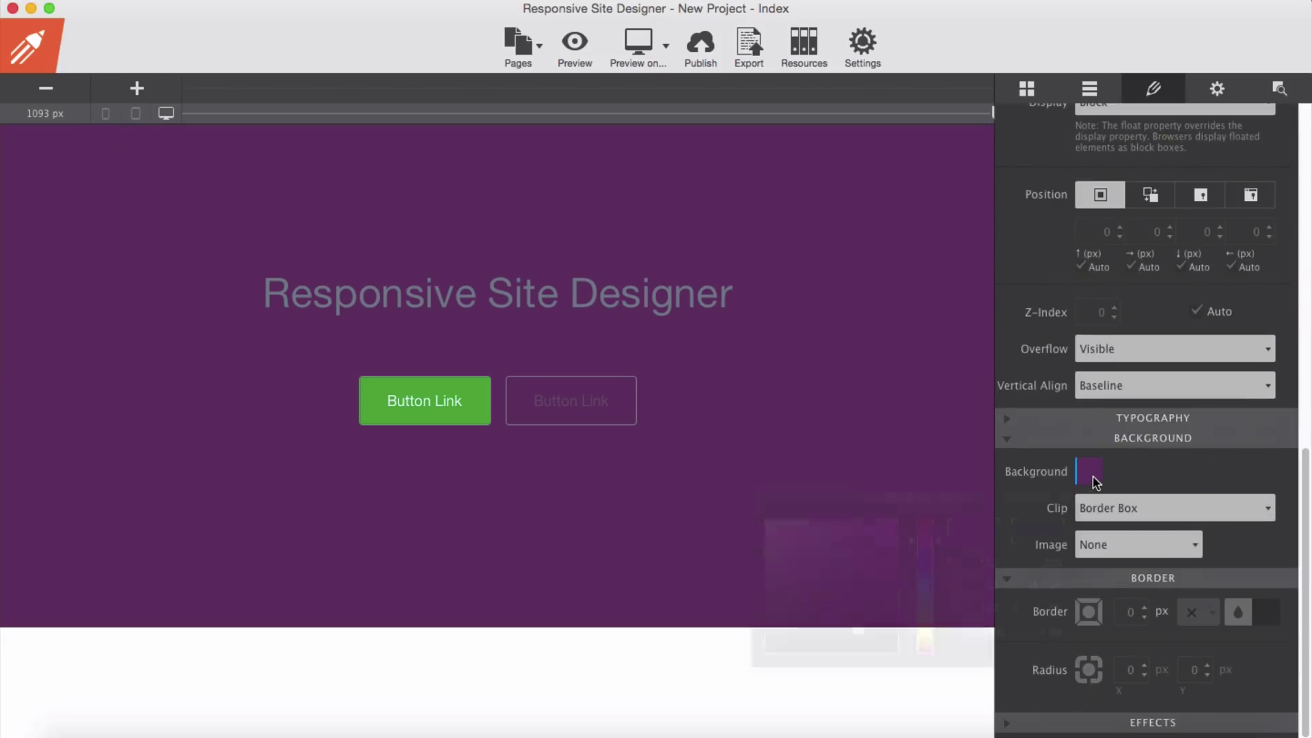
left_click(1088, 470)
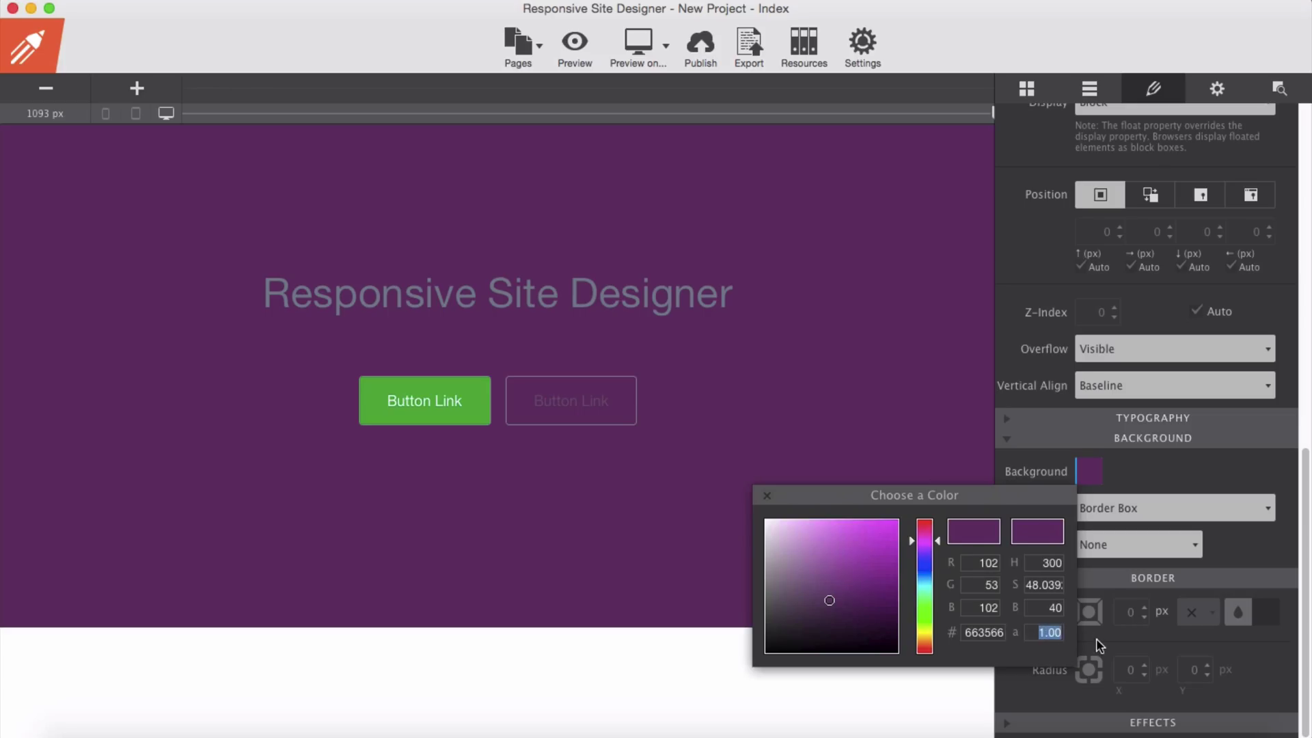
type("0")
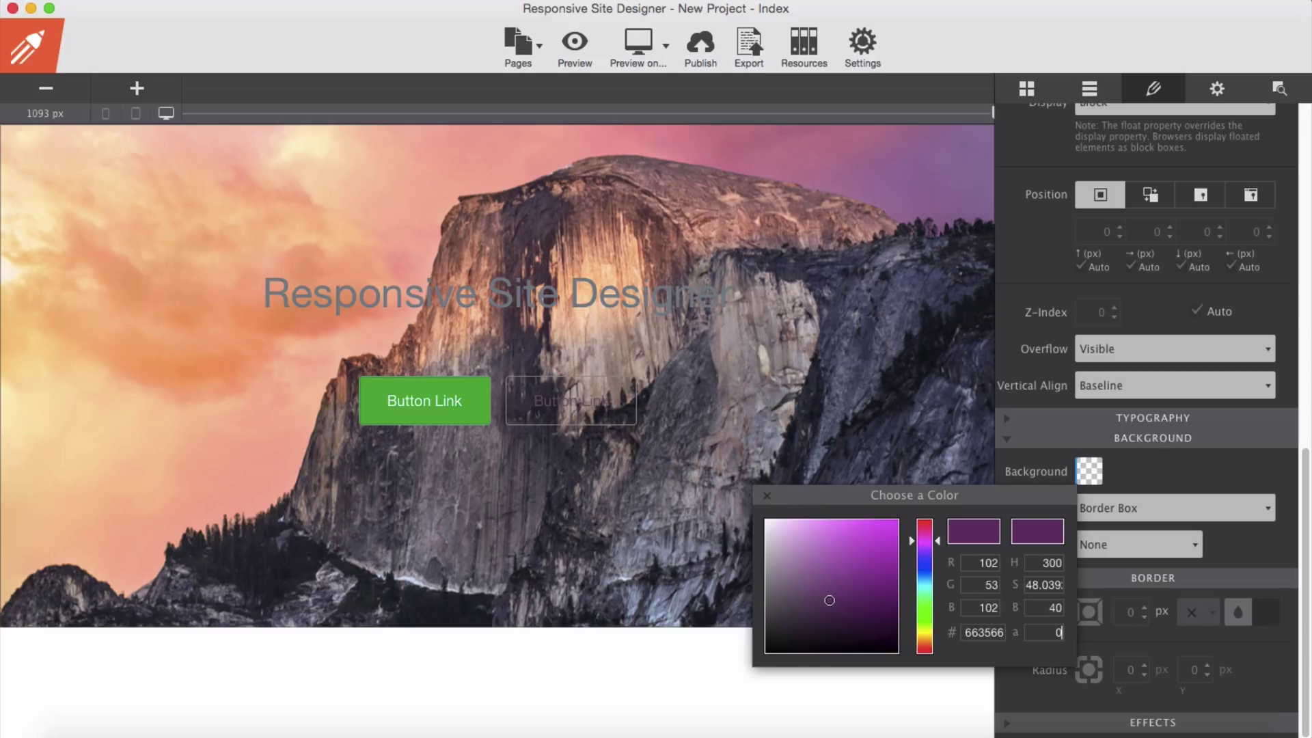
type(".75")
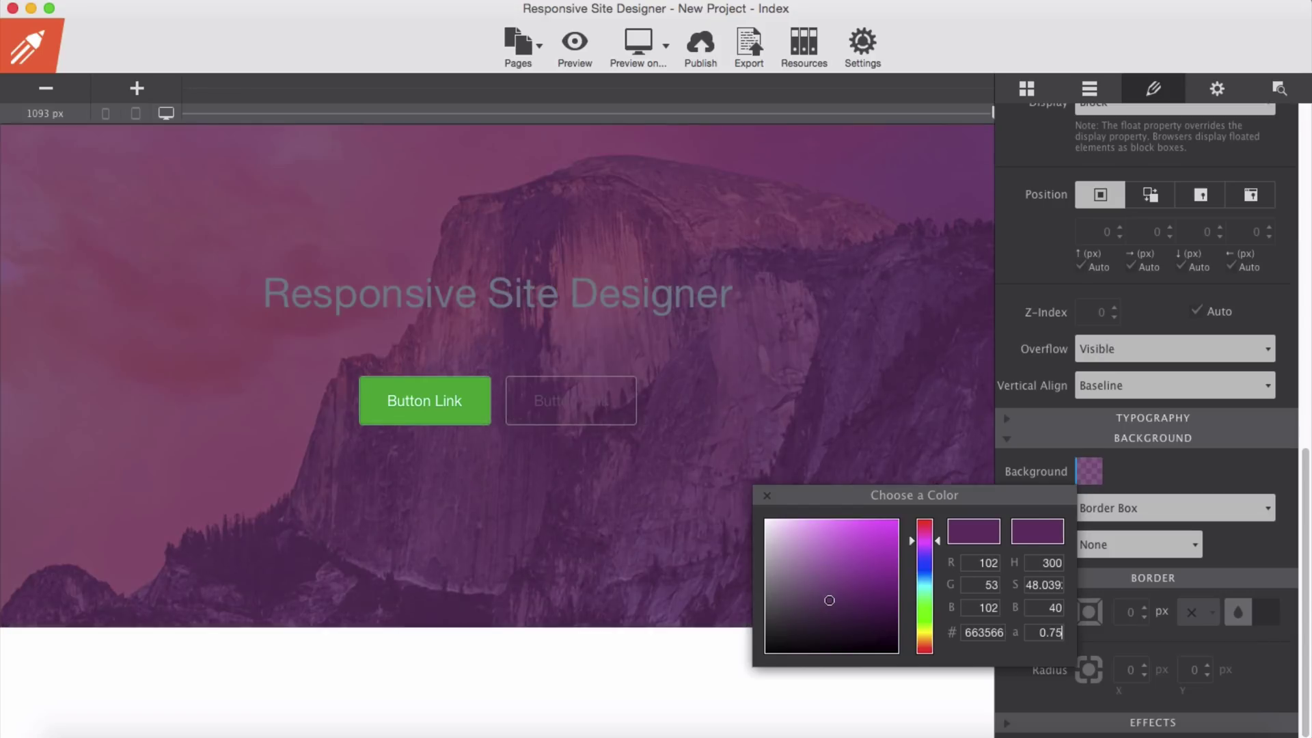
mouse_move(826, 602)
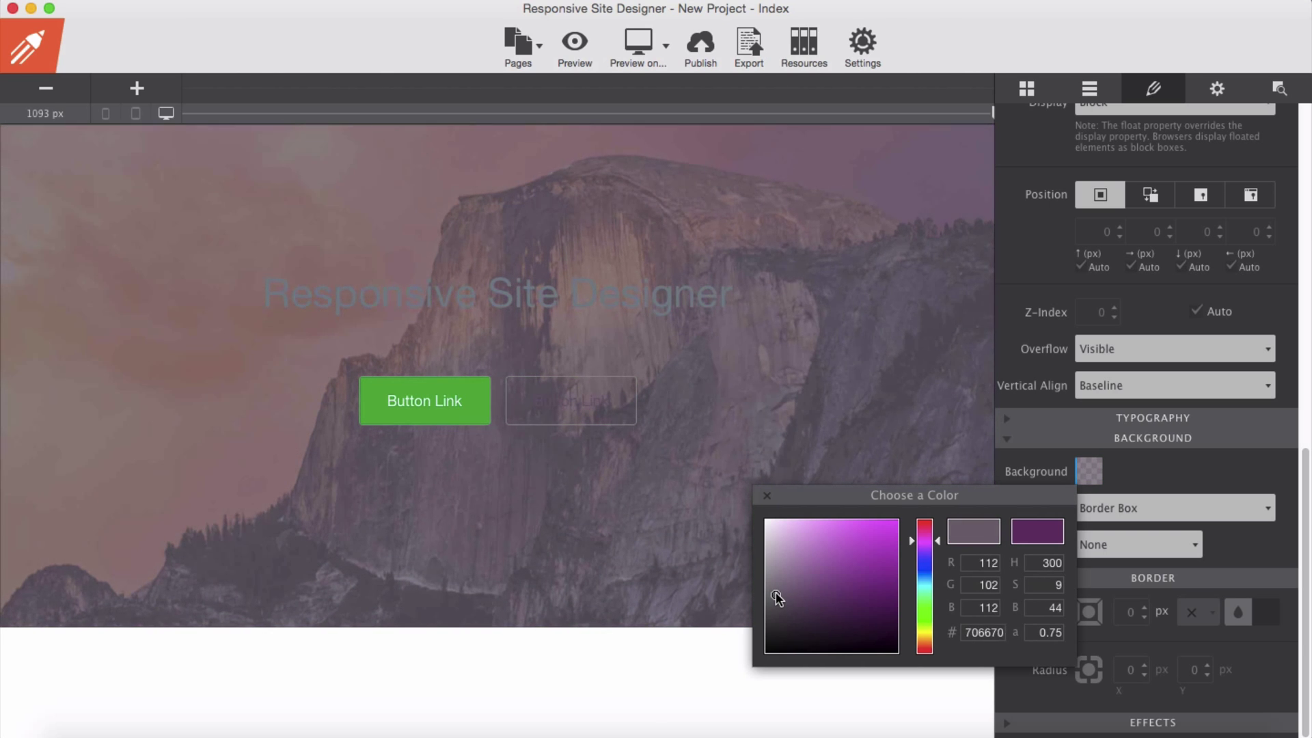
left_click_drag(776, 599, 776, 615)
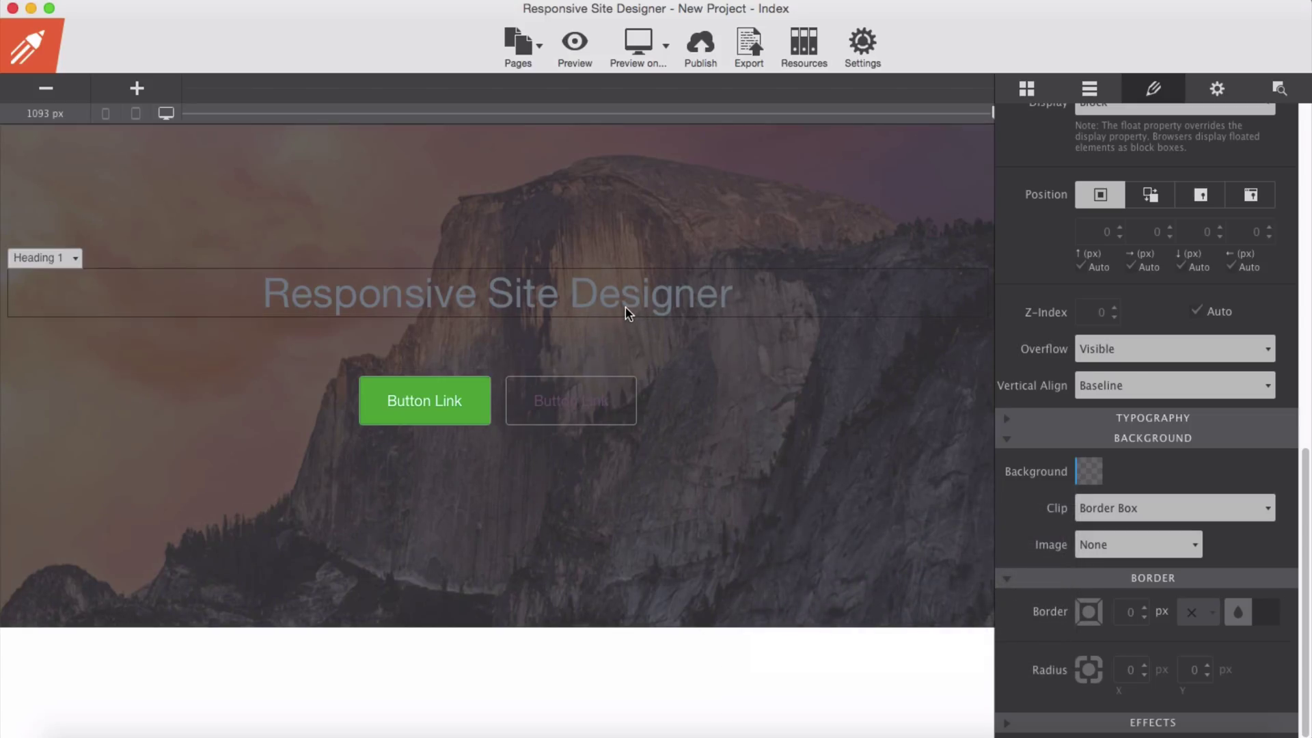
Set the Heading 1 text colour to light grey (d6d6d6)
left_click(1152, 89)
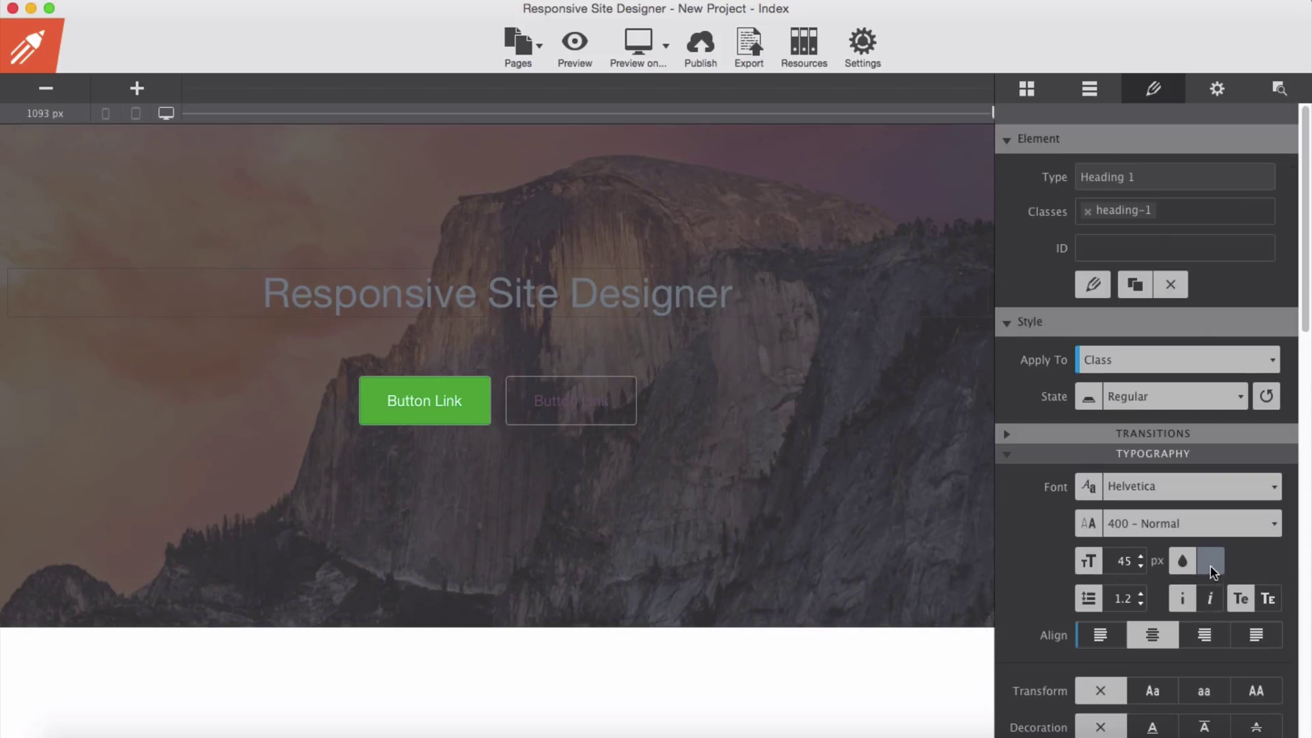
left_click(1210, 561)
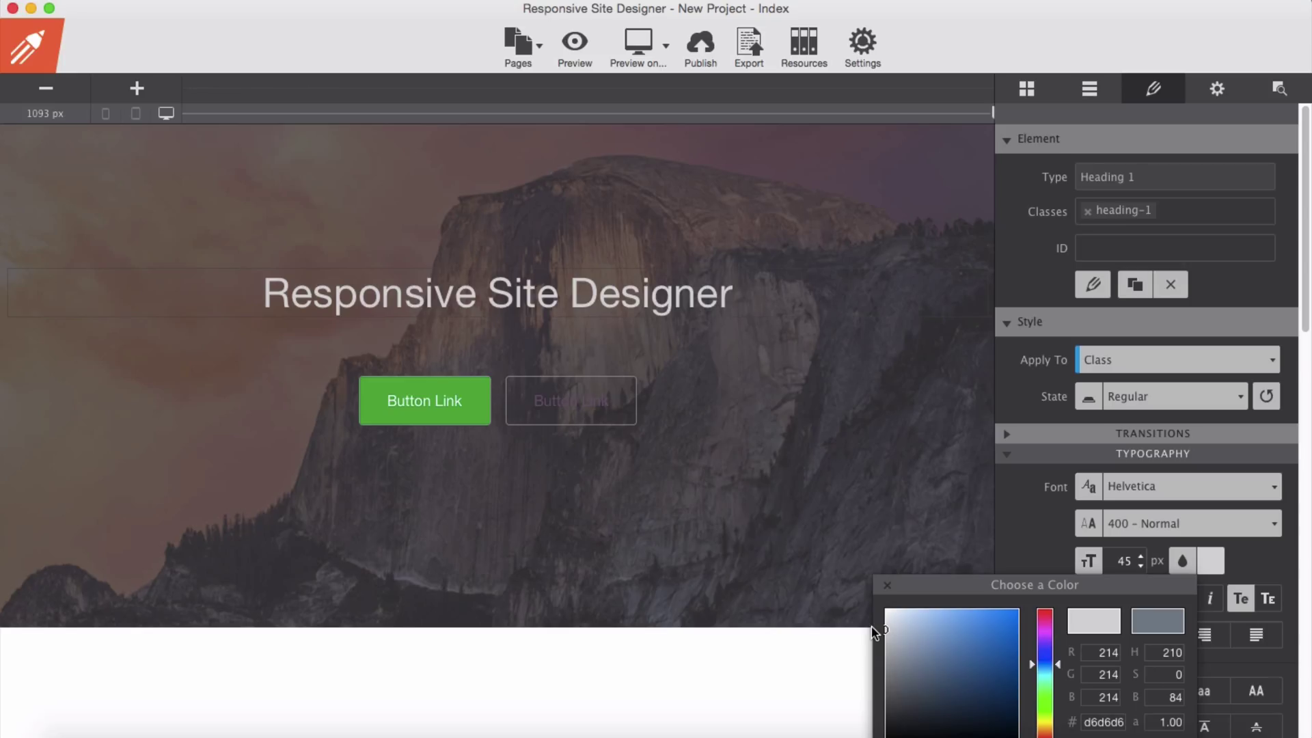
mouse_move(575, 416)
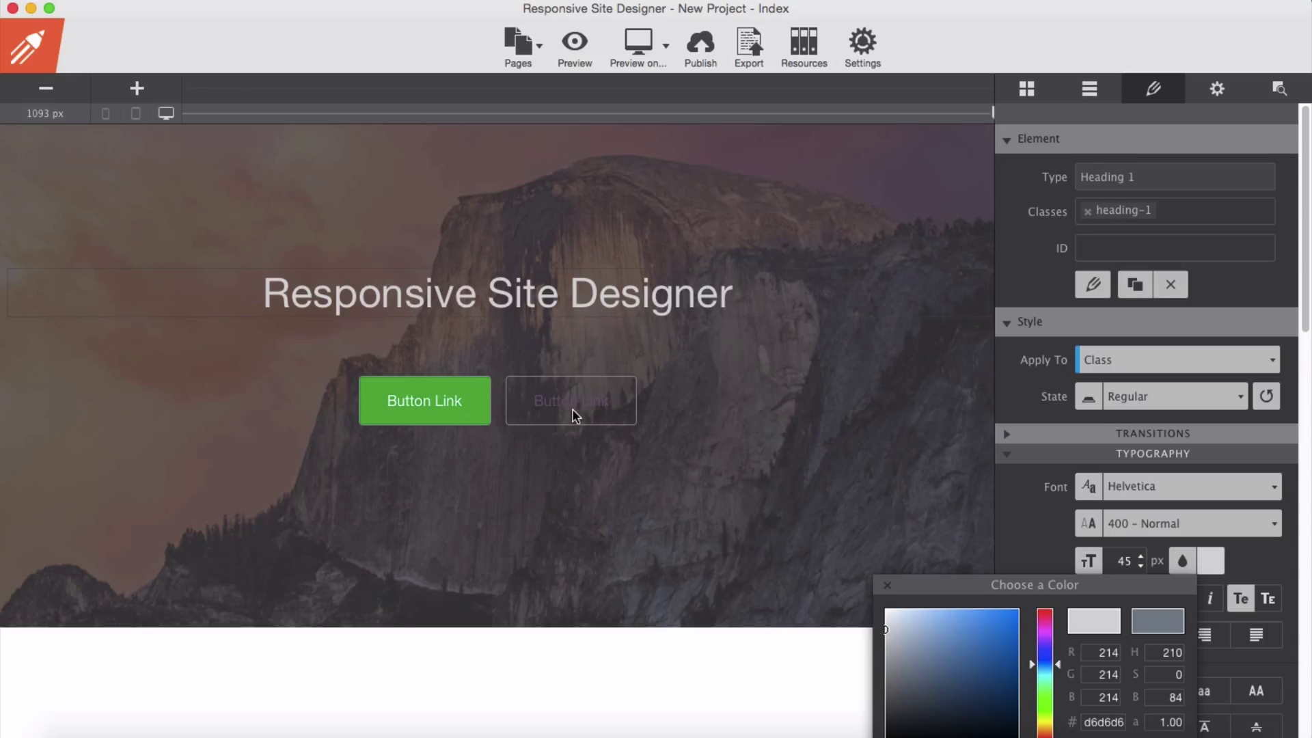
left_click(572, 400)
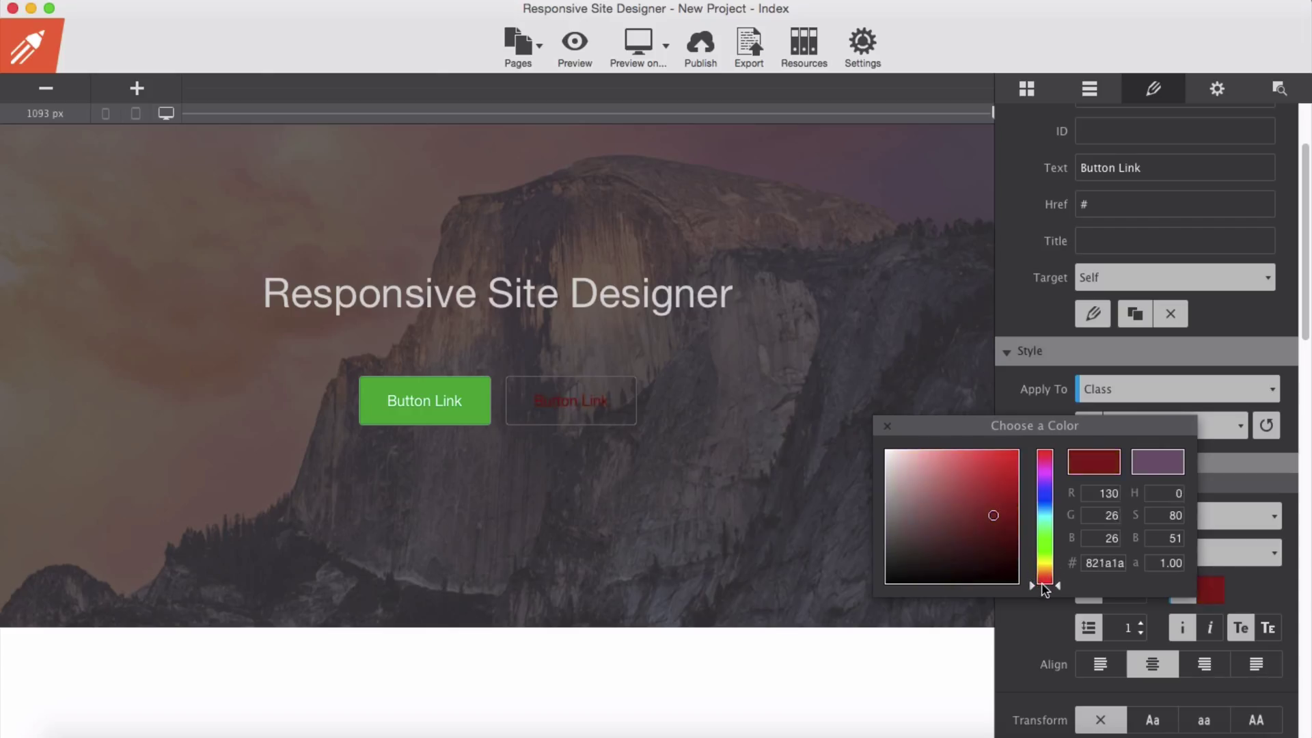
Set the outlined button's label colour to light grey d6d9d4
left_click_drag(1044, 586, 1044, 551)
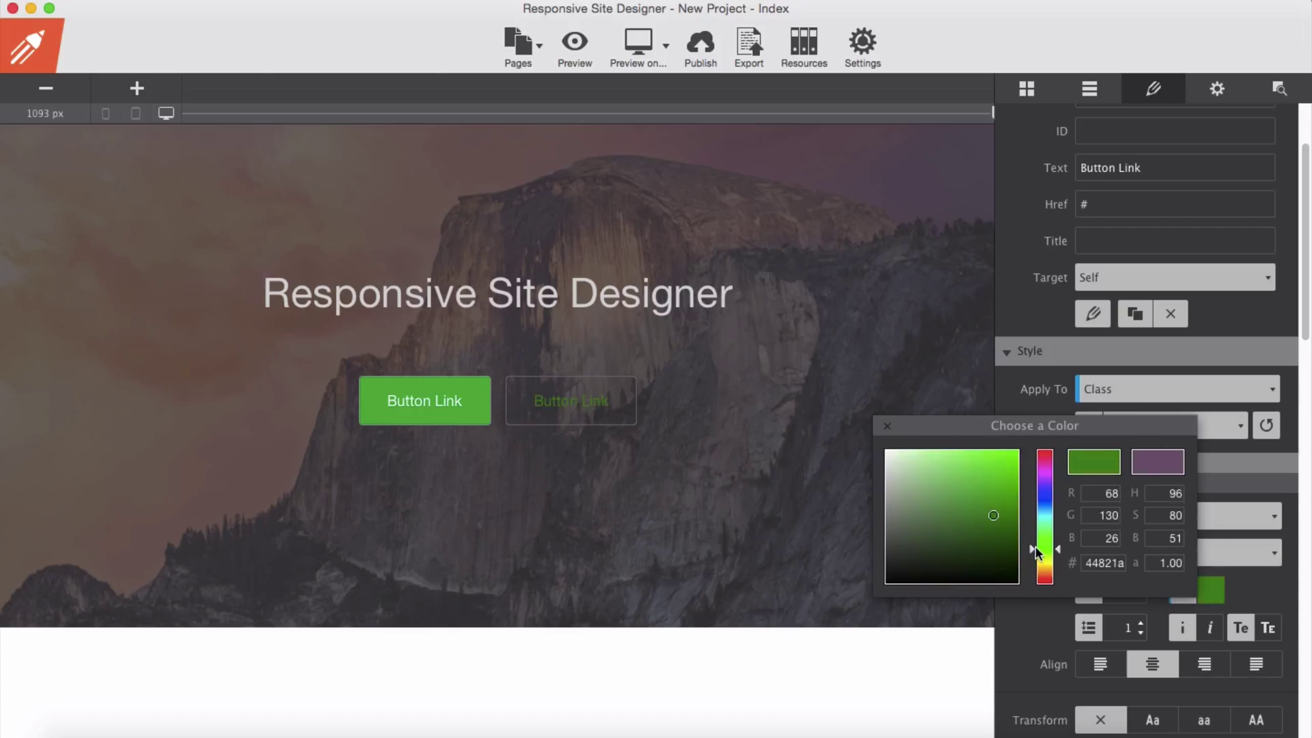
left_click_drag(1044, 551, 1044, 565)
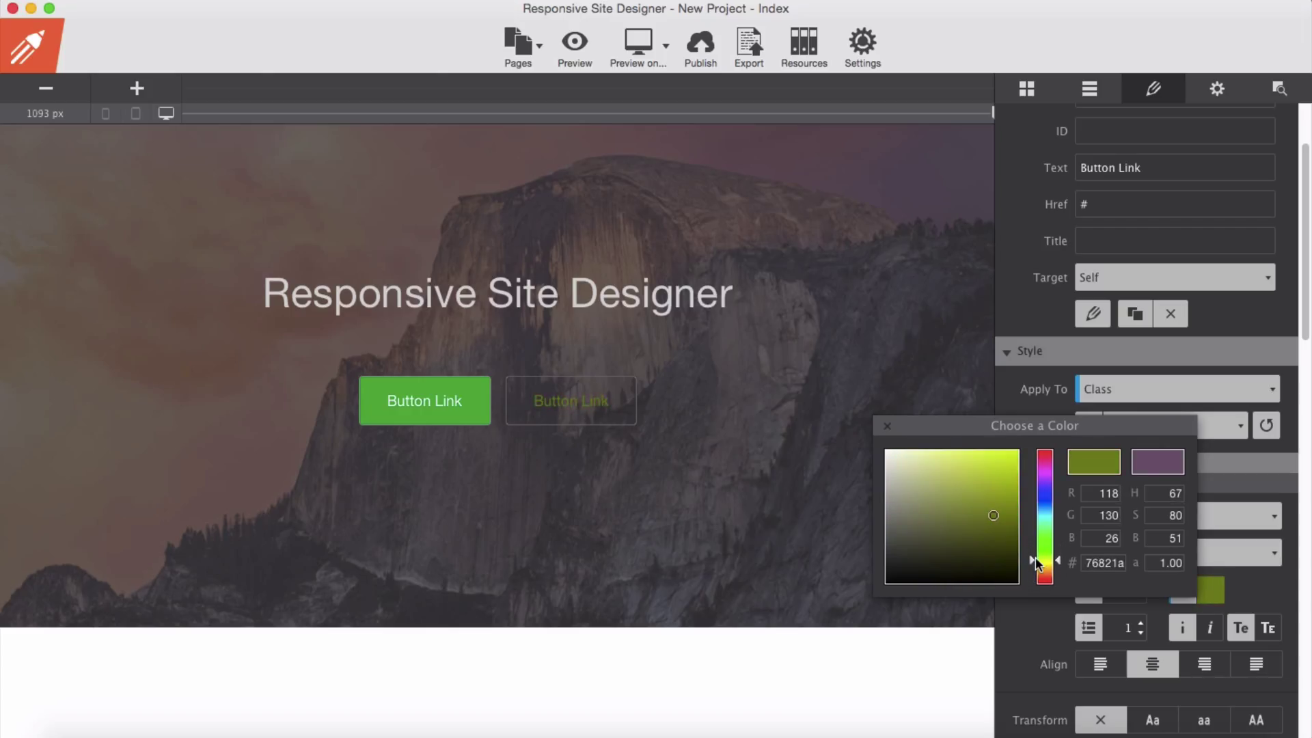
left_click(993, 519)
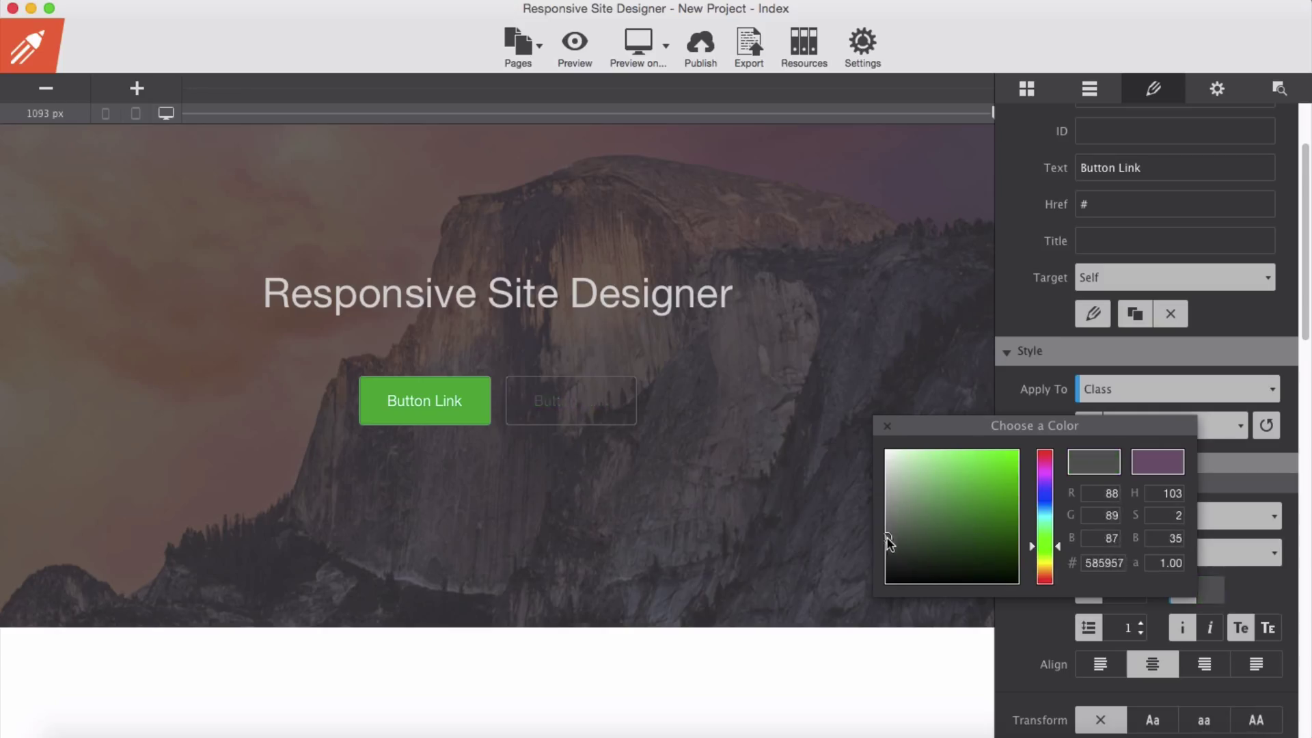
left_click(888, 470)
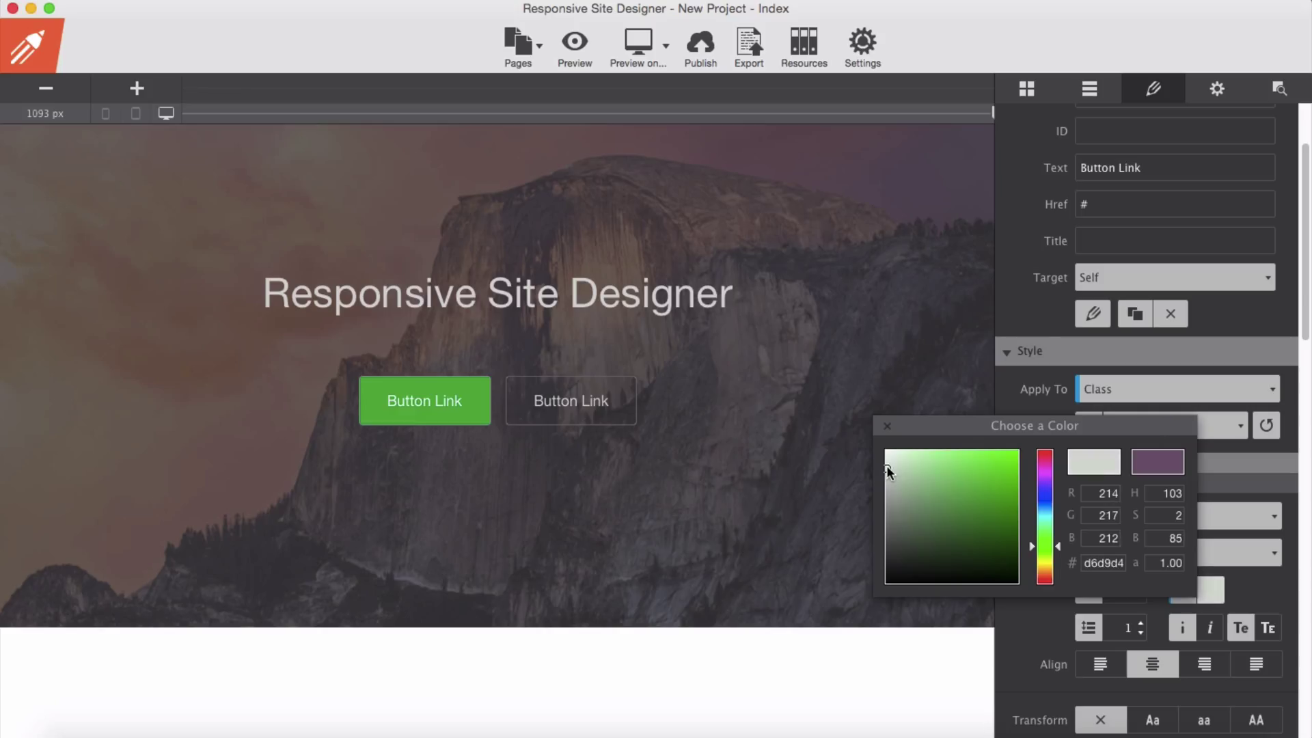
left_click(886, 426)
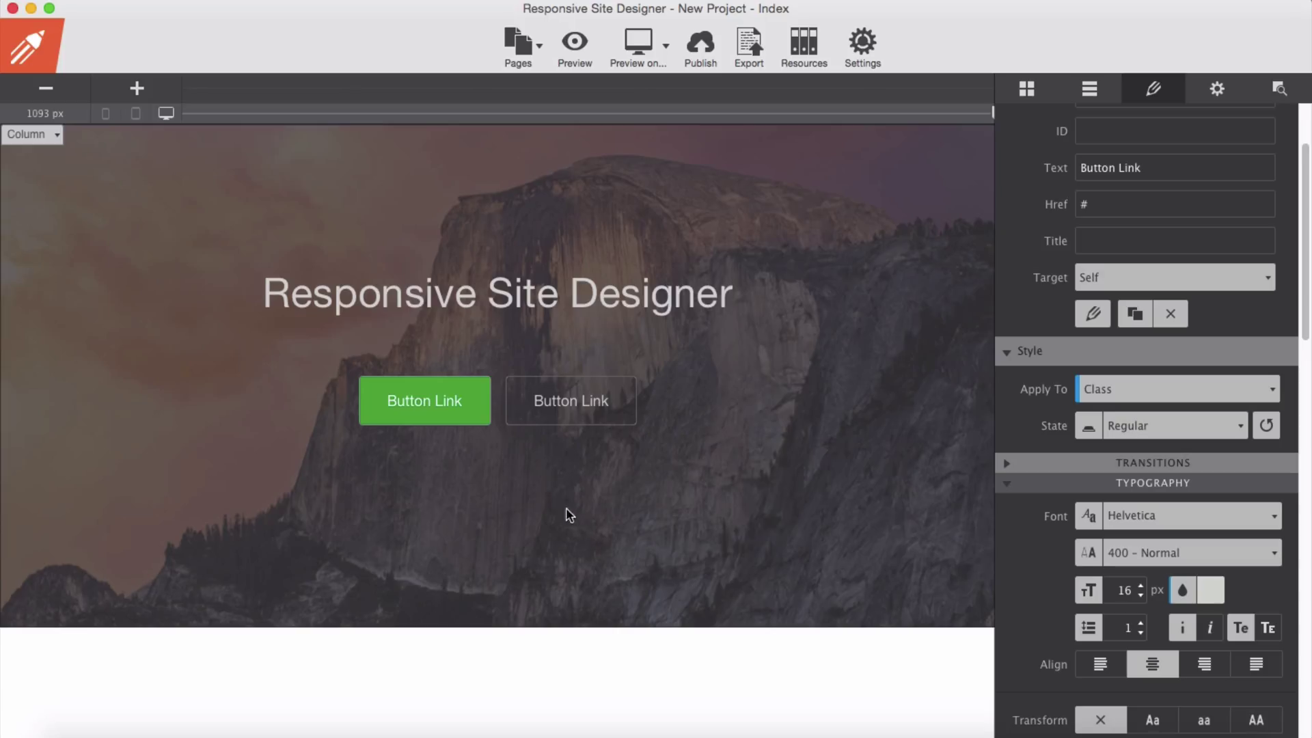
mouse_move(616, 521)
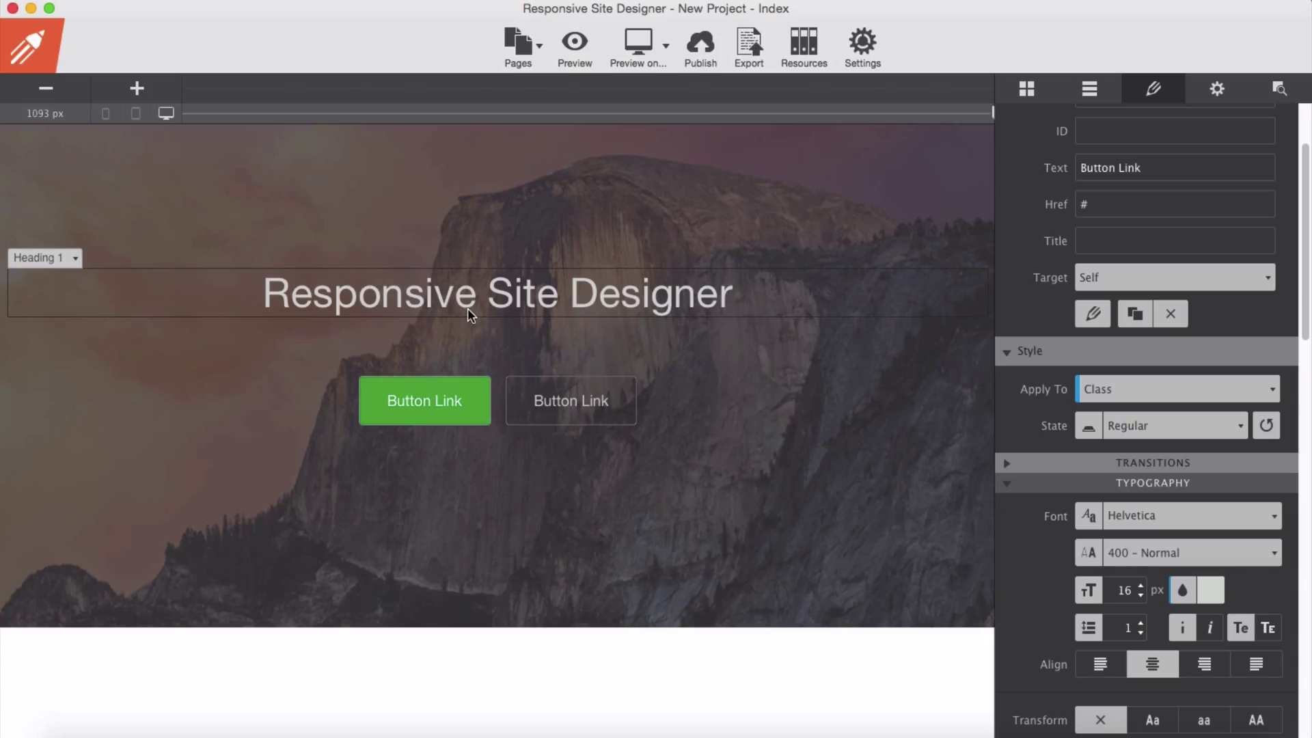
mouse_move(529, 209)
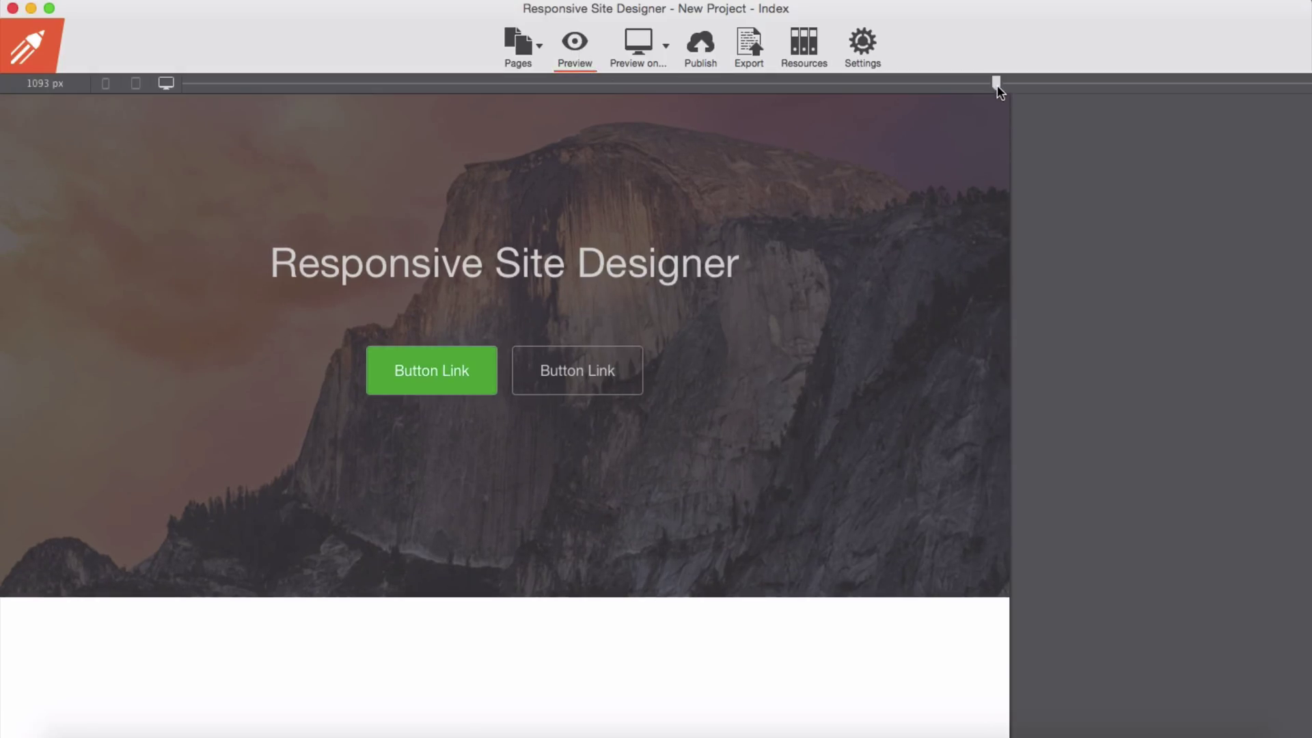
Preview the hero widened to 1441 px, then return to editing
left_click_drag(996, 84, 1305, 84)
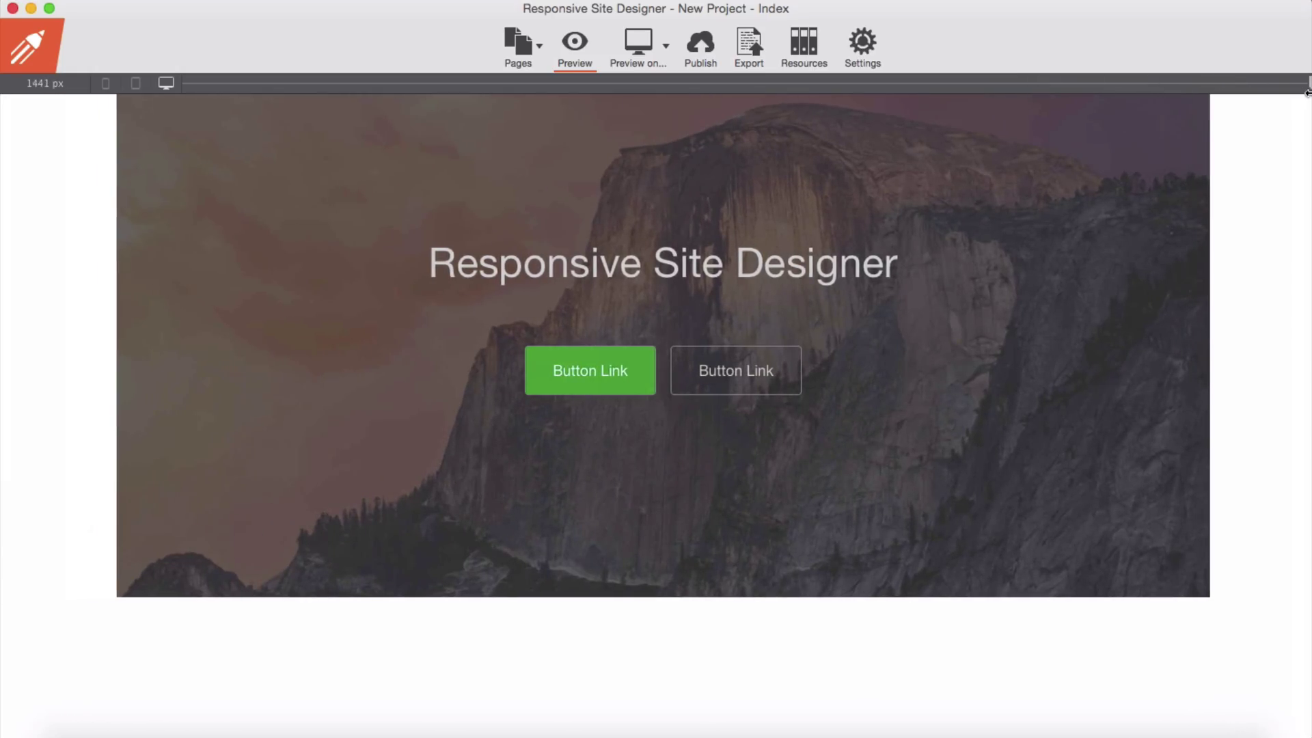
mouse_move(5, 665)
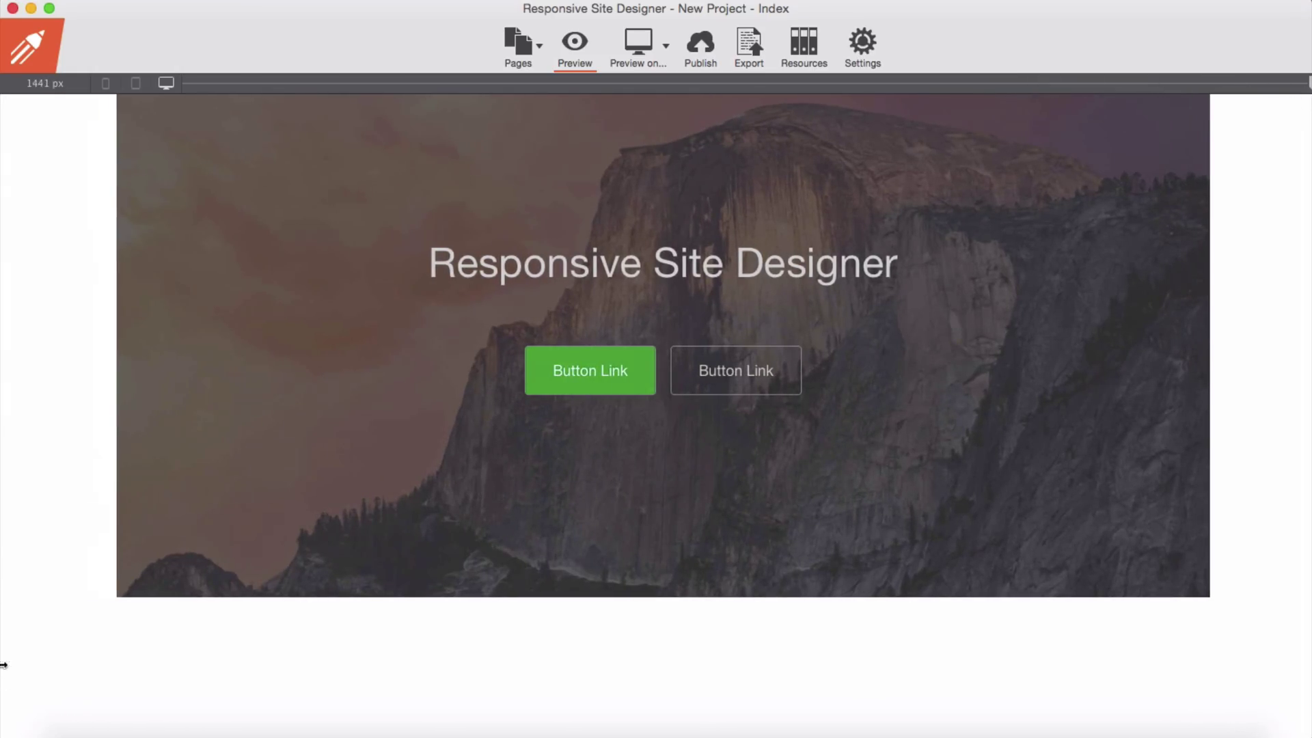
mouse_move(71, 211)
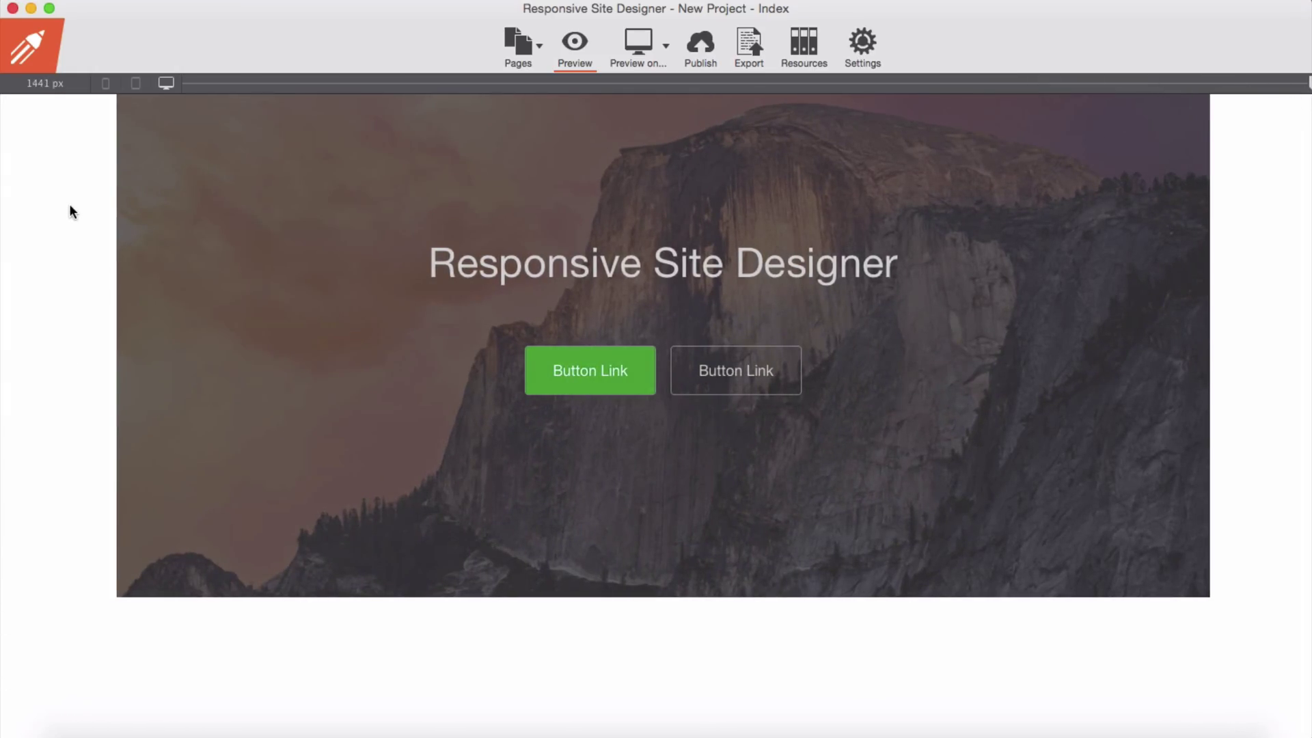
mouse_move(138, 590)
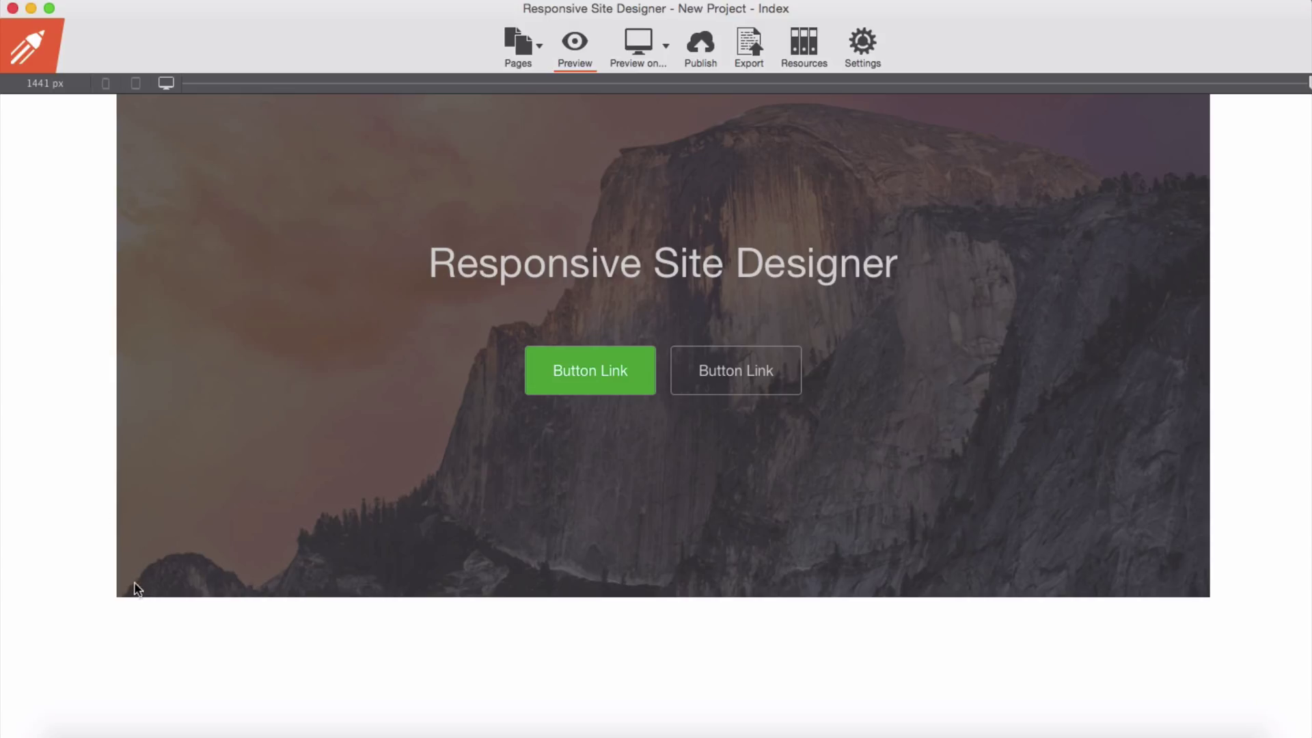
mouse_move(119, 397)
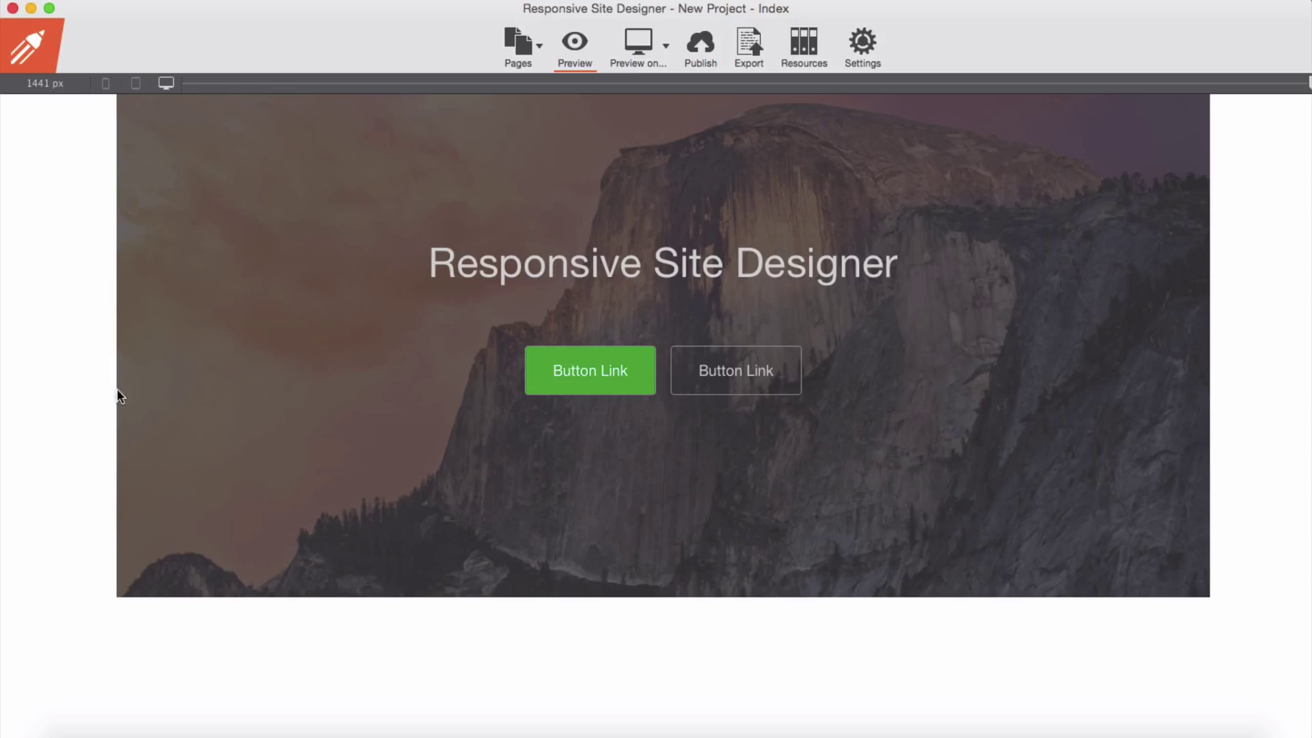
mouse_move(1193, 335)
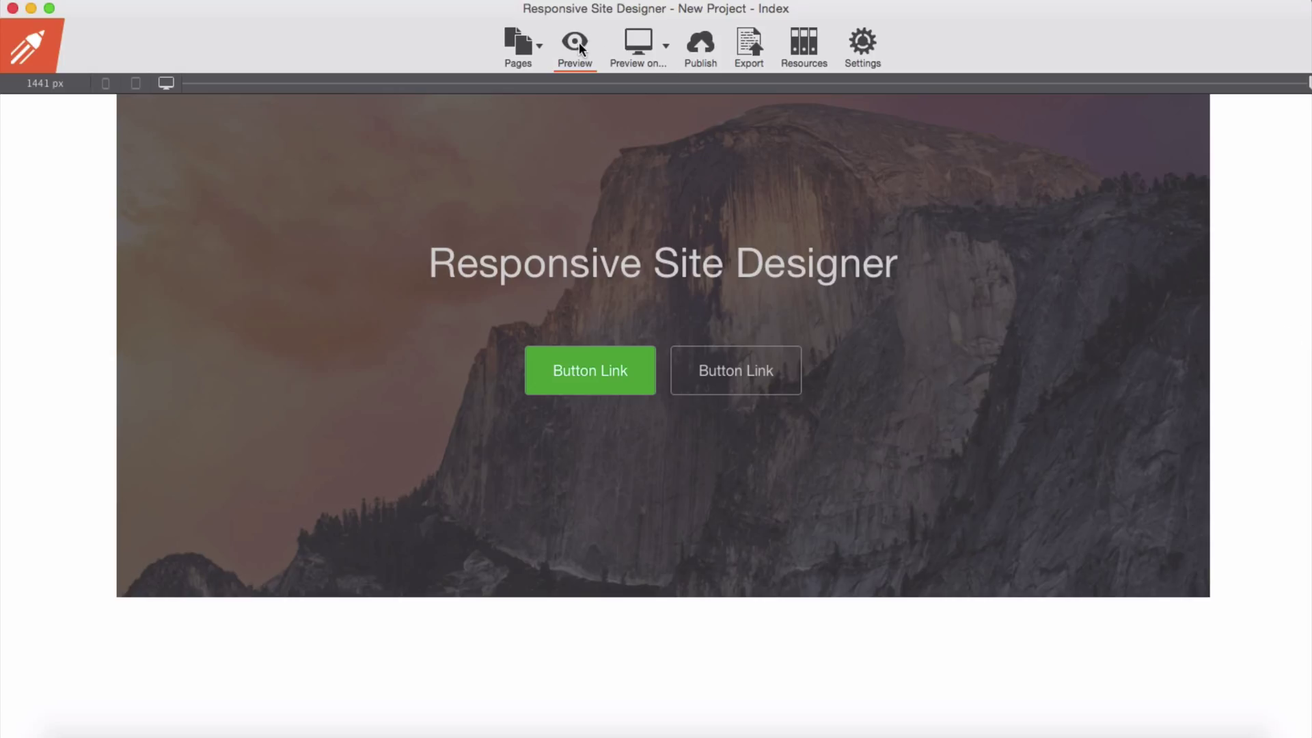
left_click(589, 371)
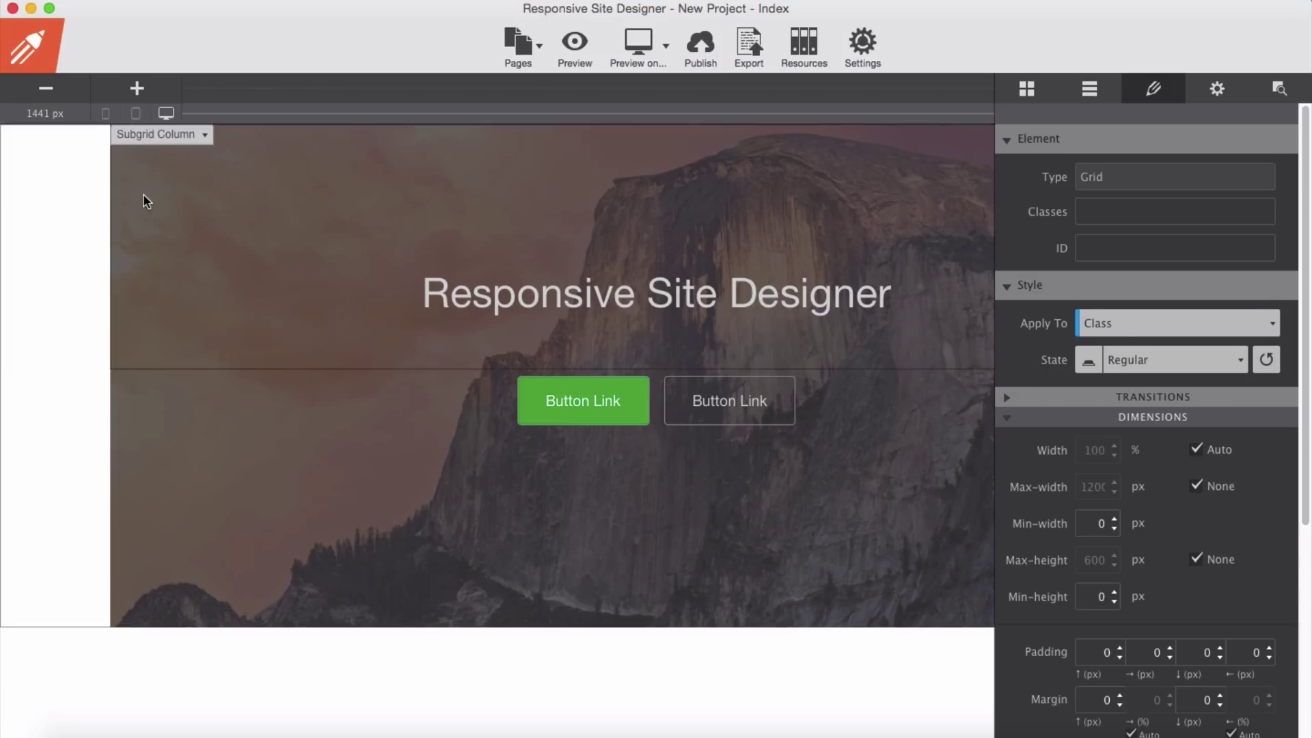
Set the hero Row's Max-width to None and preview the full-width photo
left_click(160, 134)
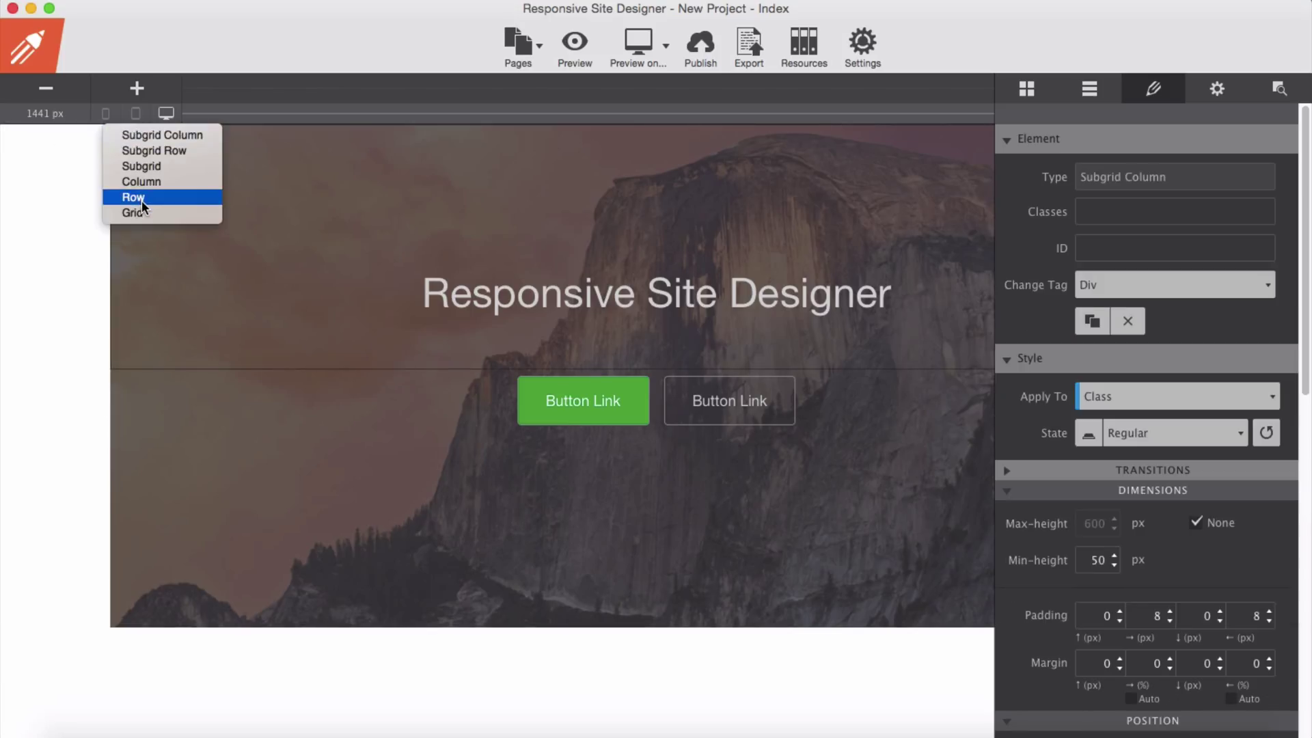
left_click(133, 198)
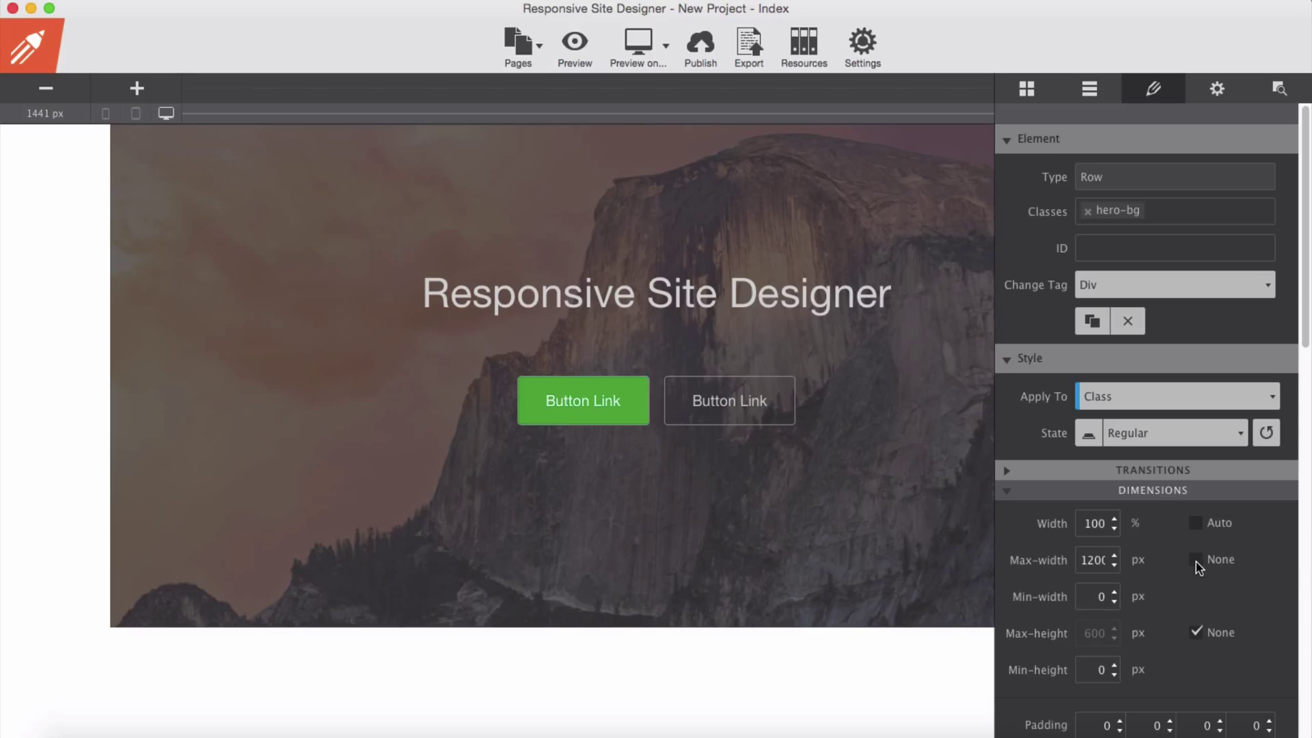
left_click(1196, 559)
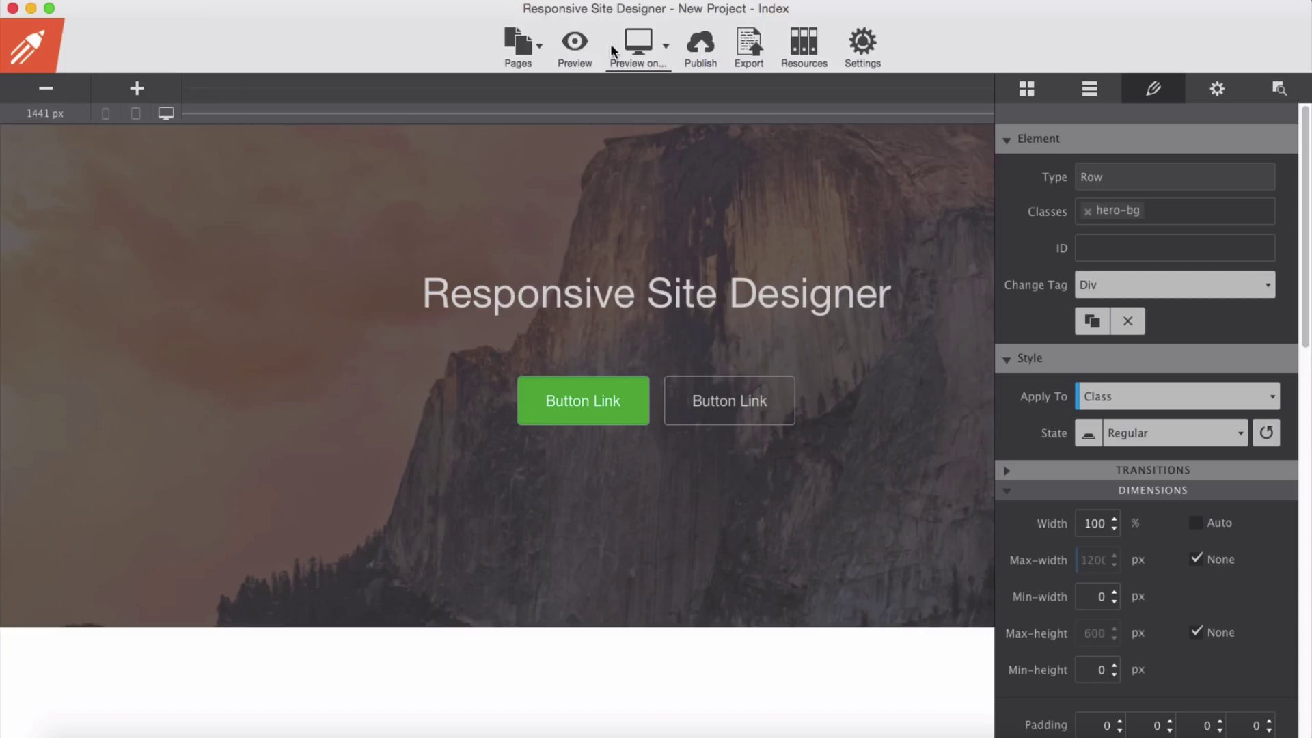
left_click(574, 42)
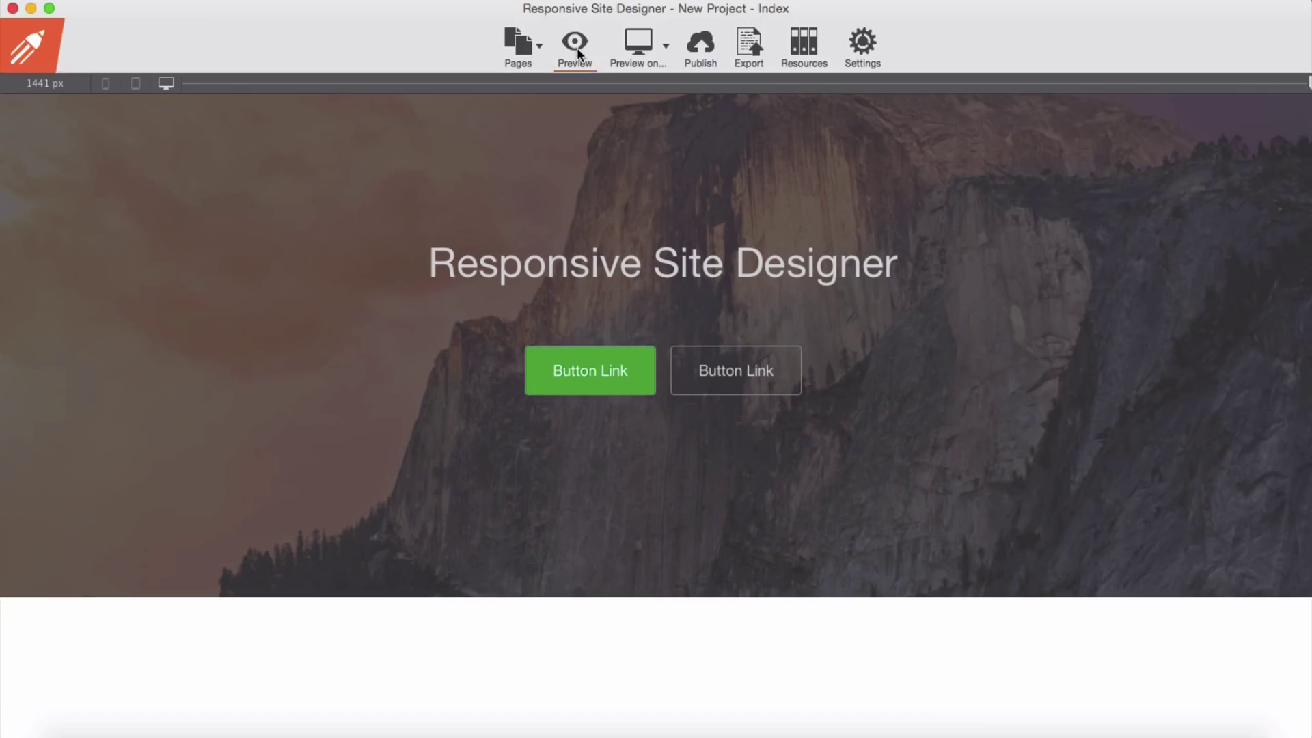